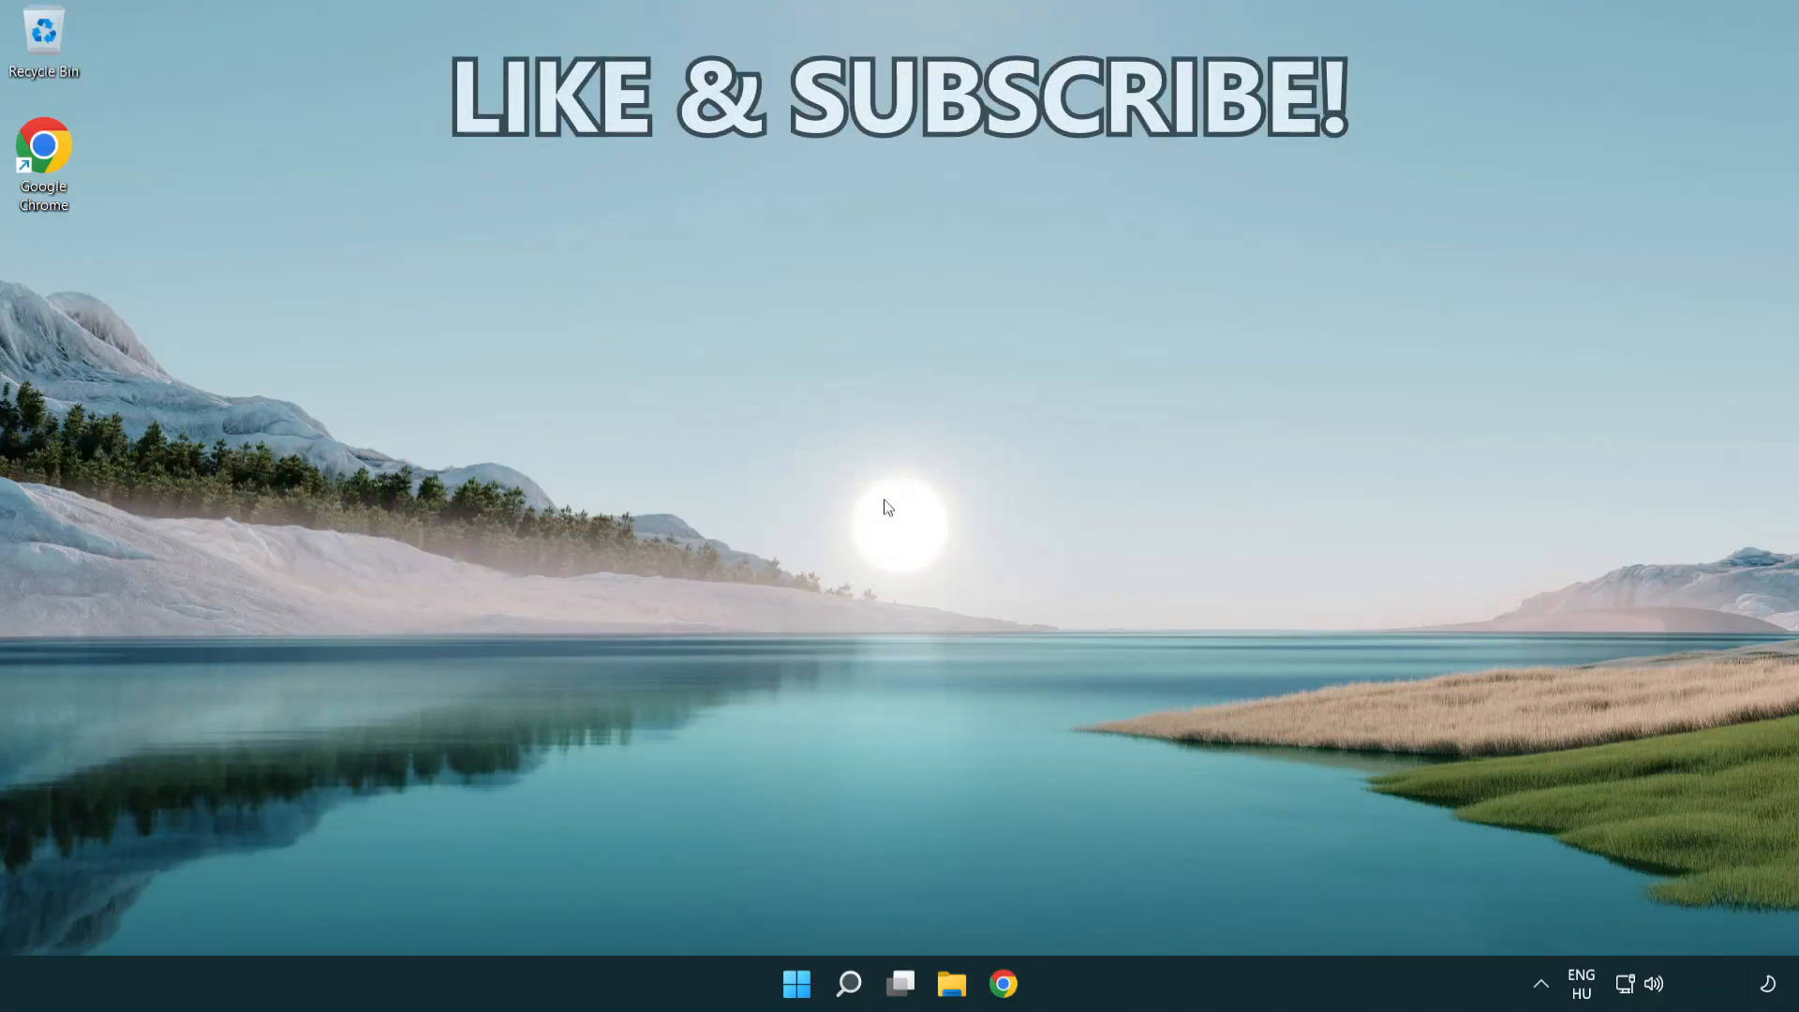
- Launch Command Prompt as administrator by searching 'cmd' in Windows Search
left_click(849, 1008)
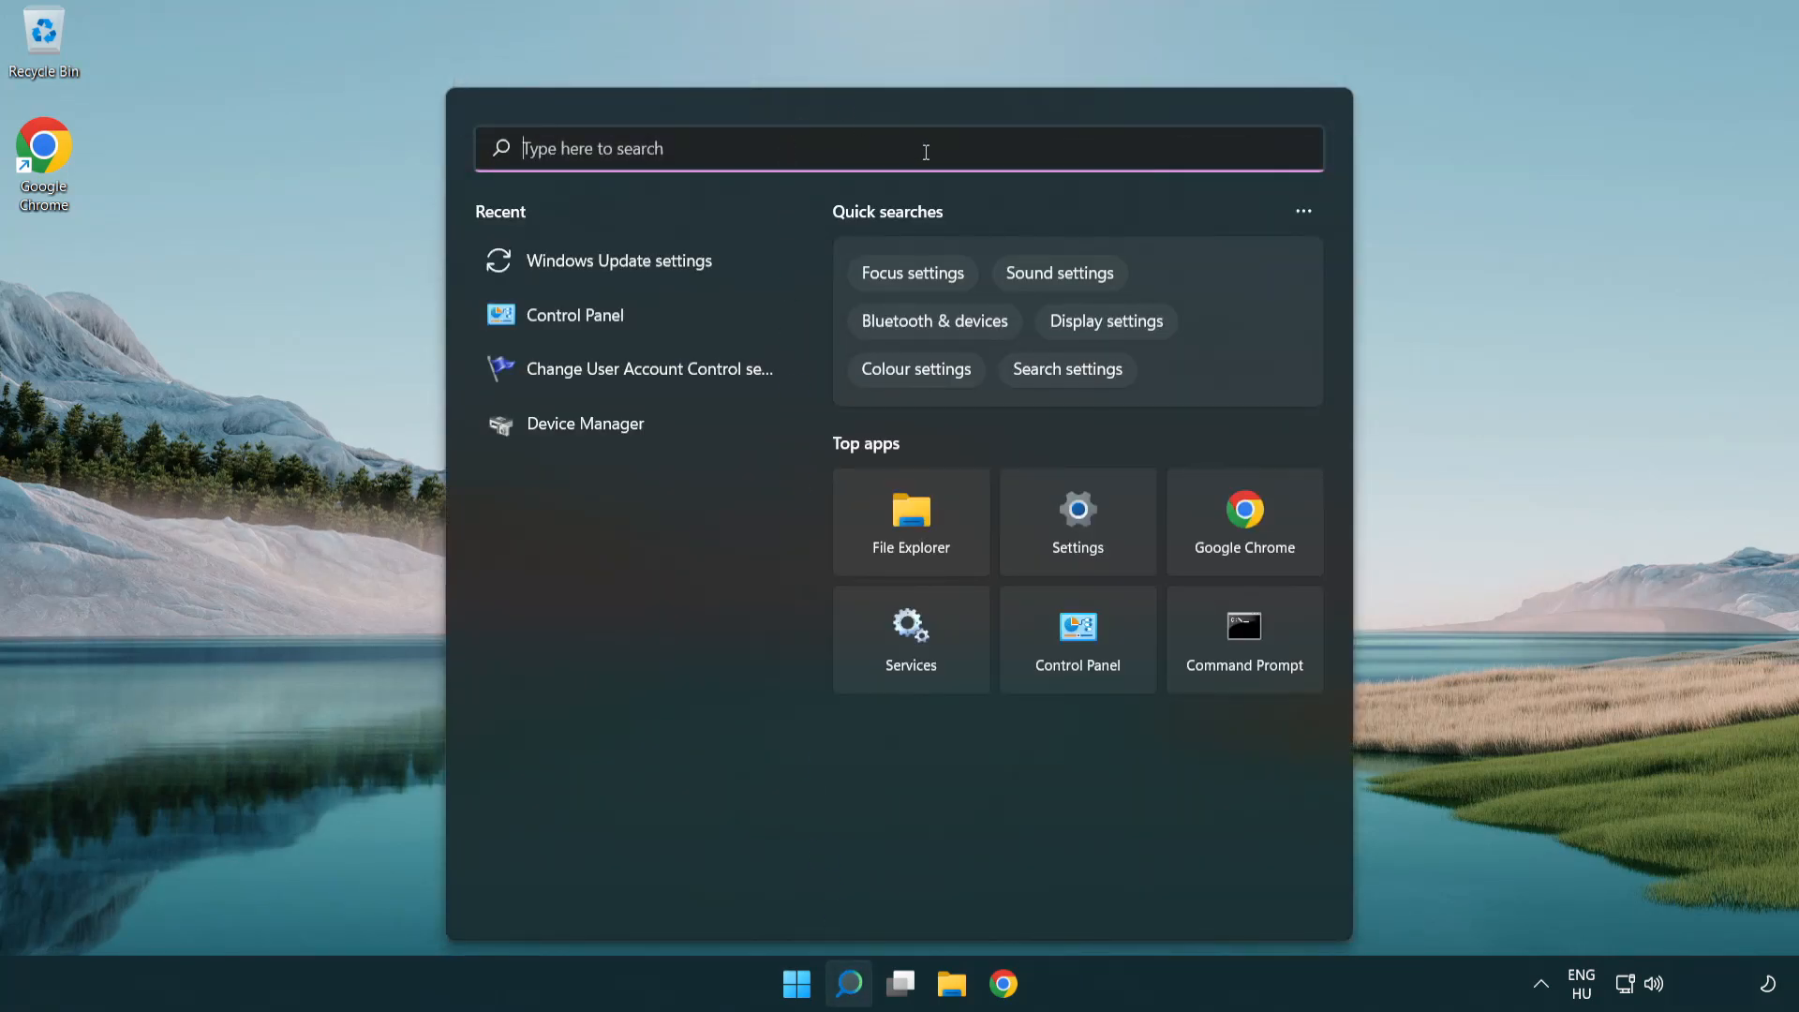
type("cmd")
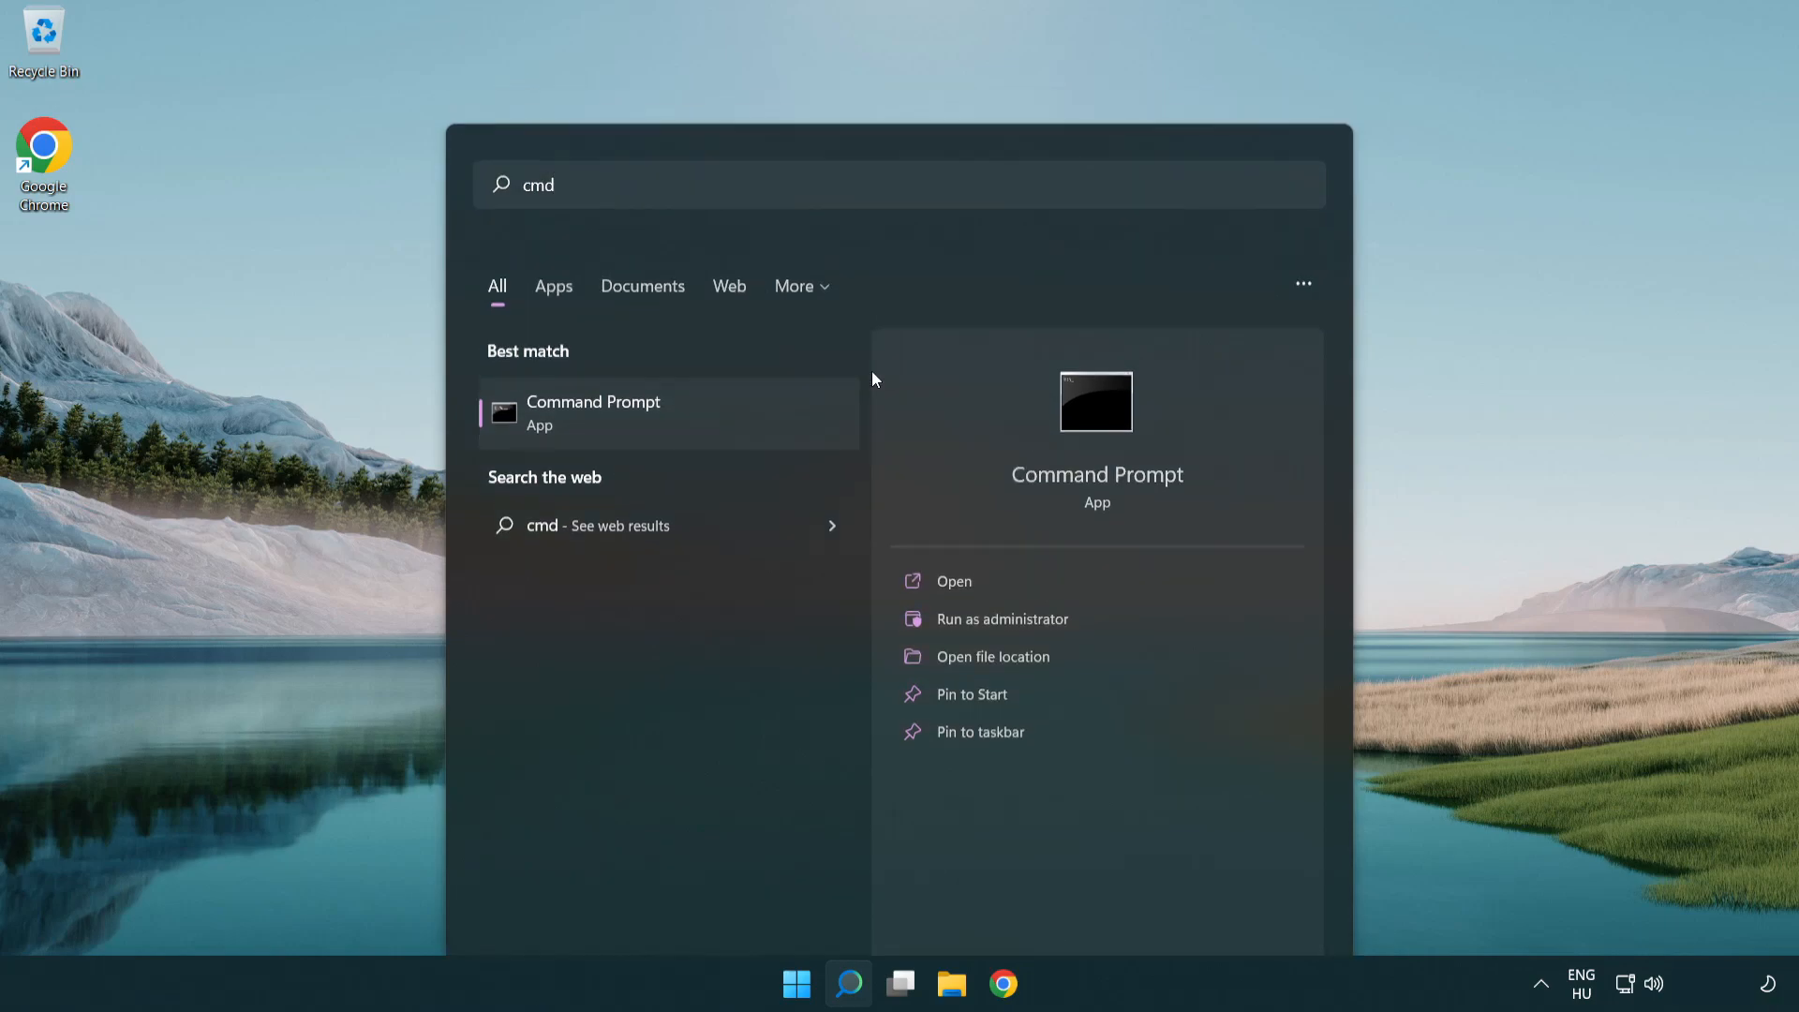
left_click(1001, 619)
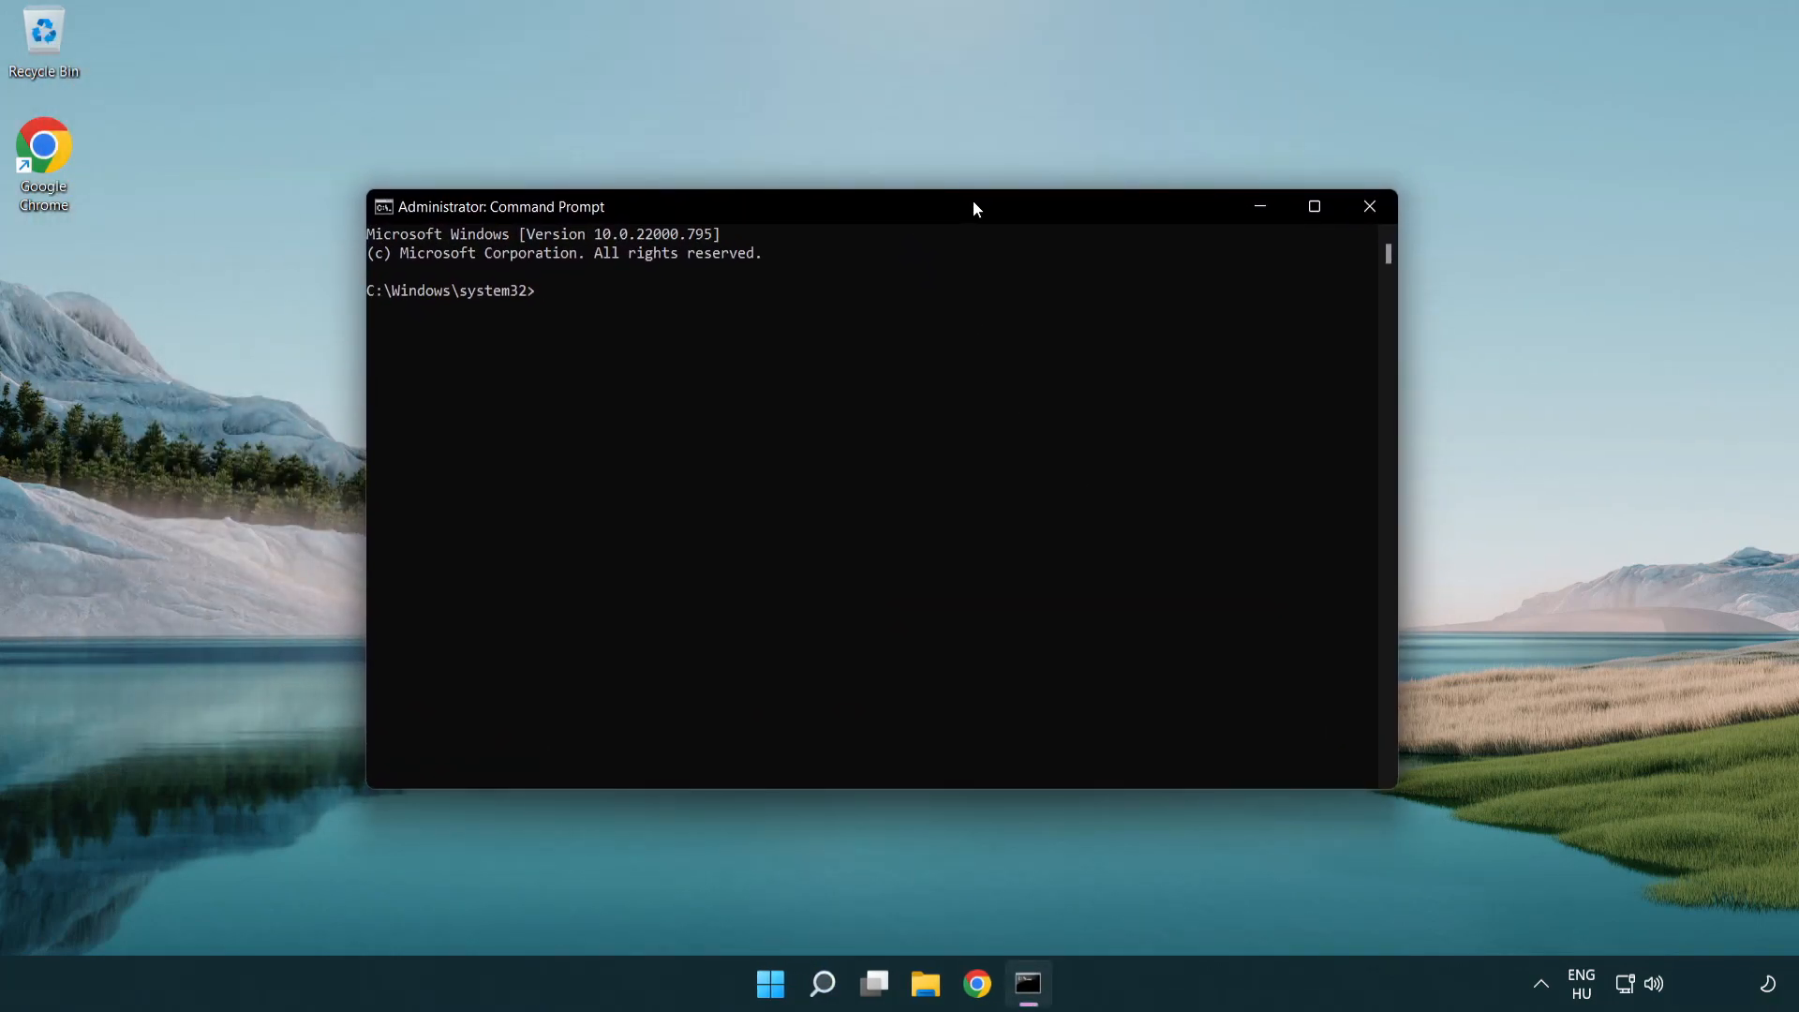
- Flush the DNS resolver cache with ipconfig /flushdns
type("i")
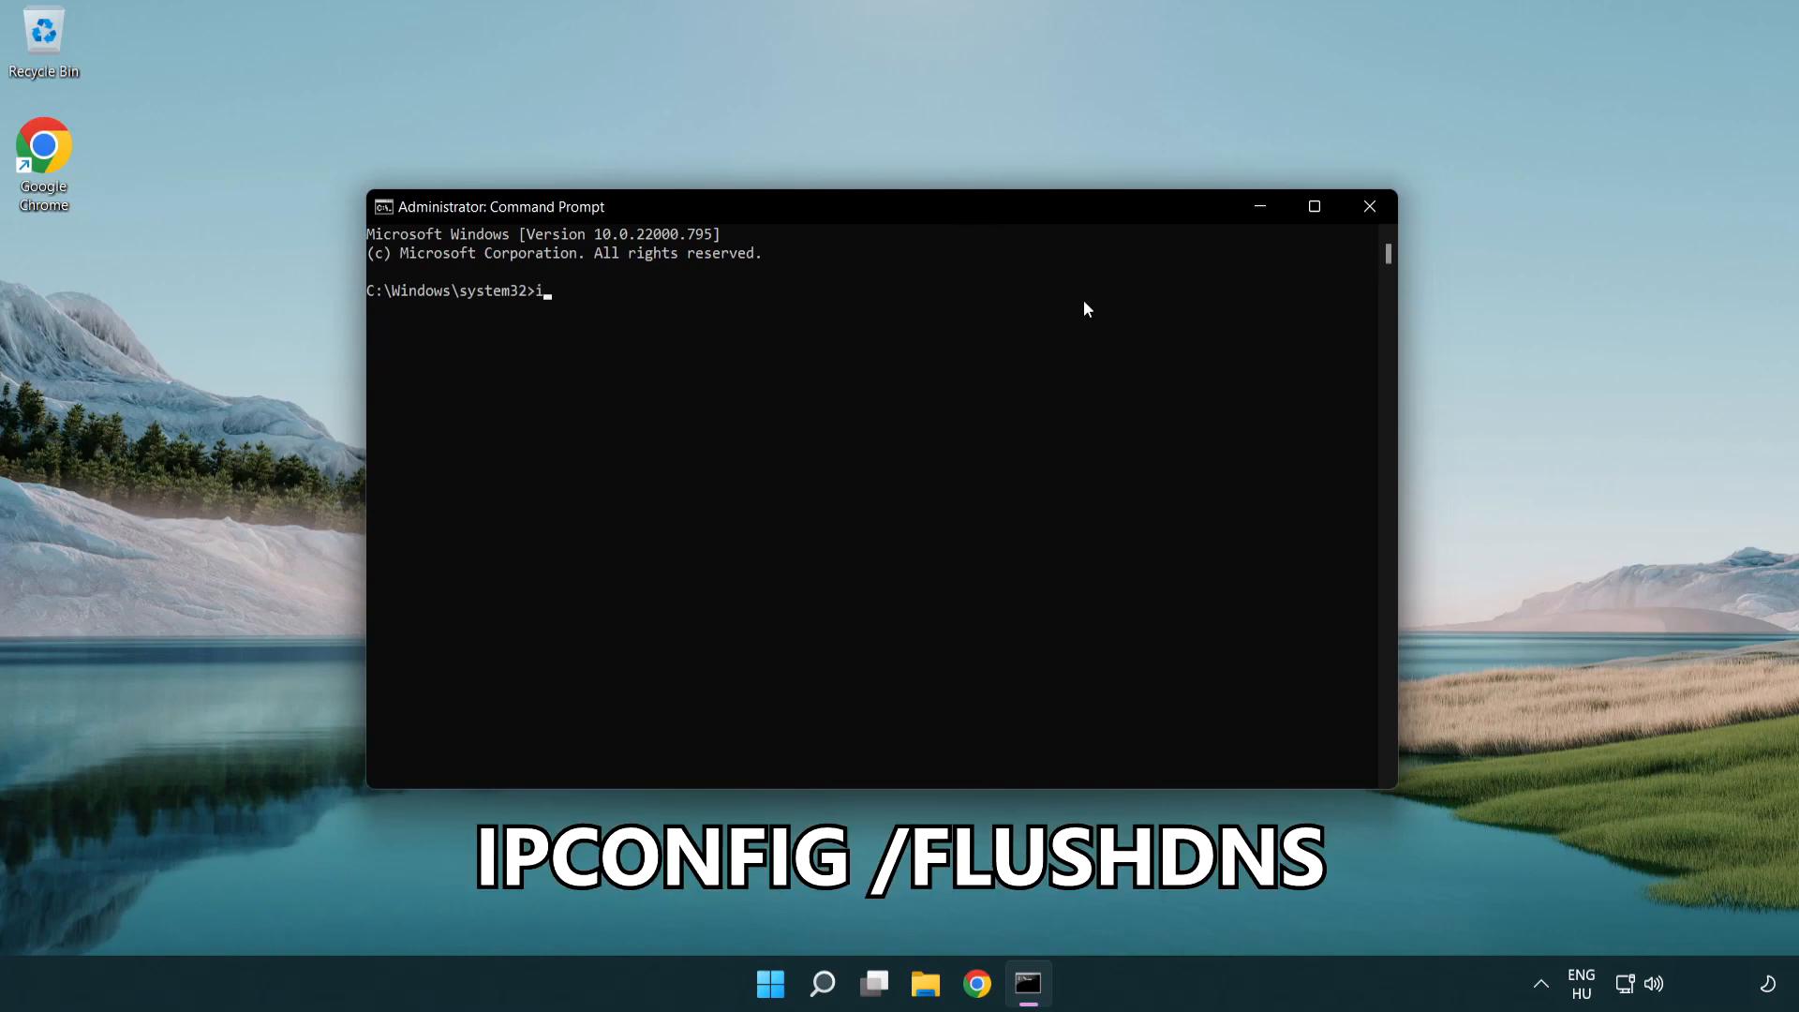
type("pcon")
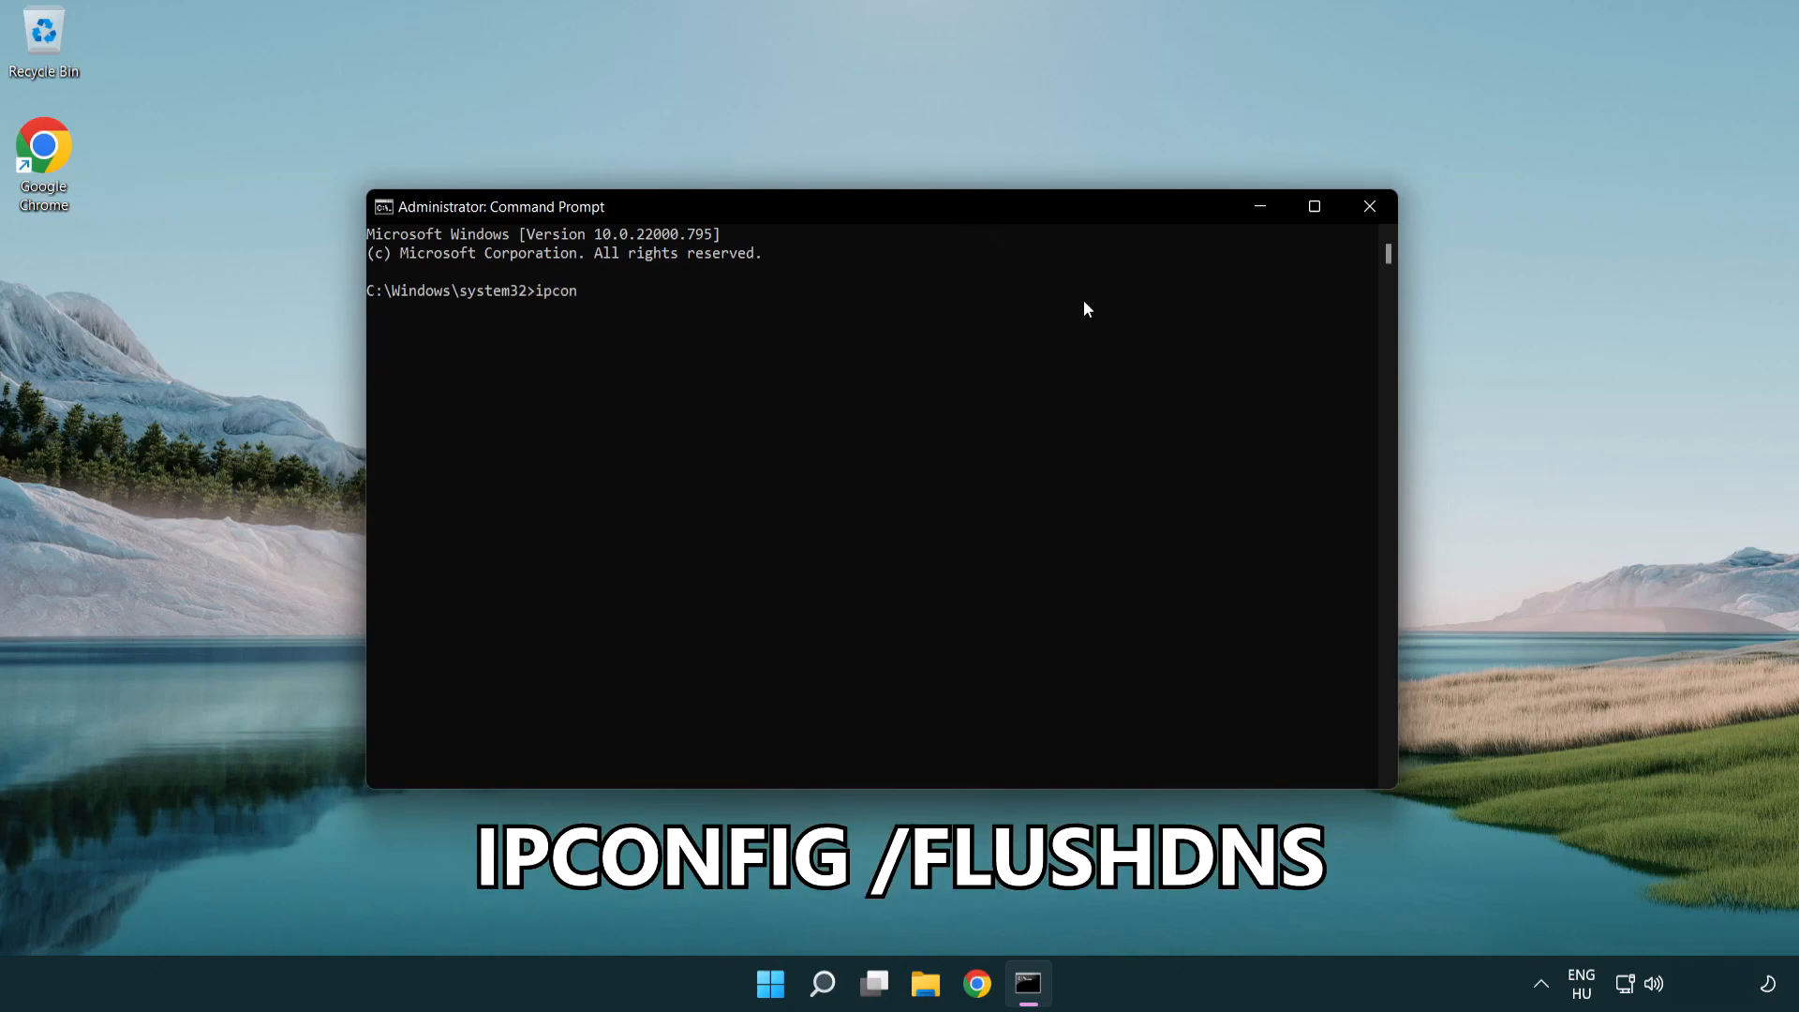
type("fig /fl")
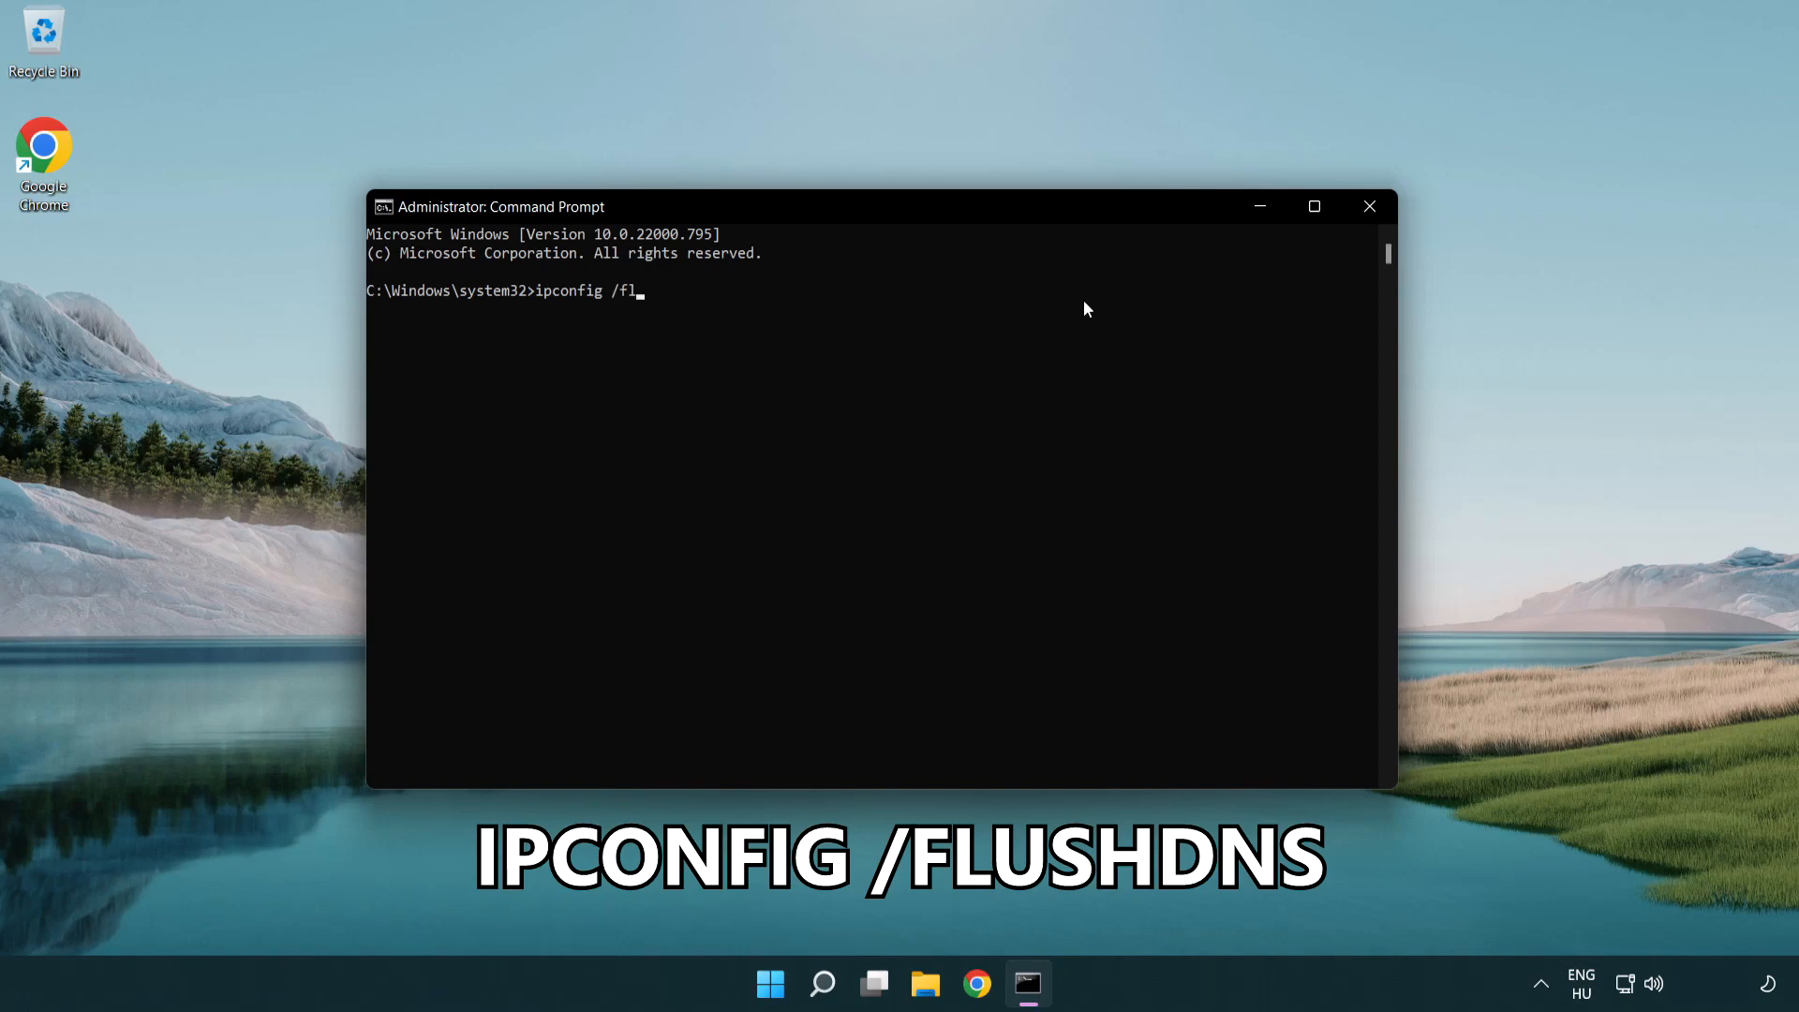
type("ushdns")
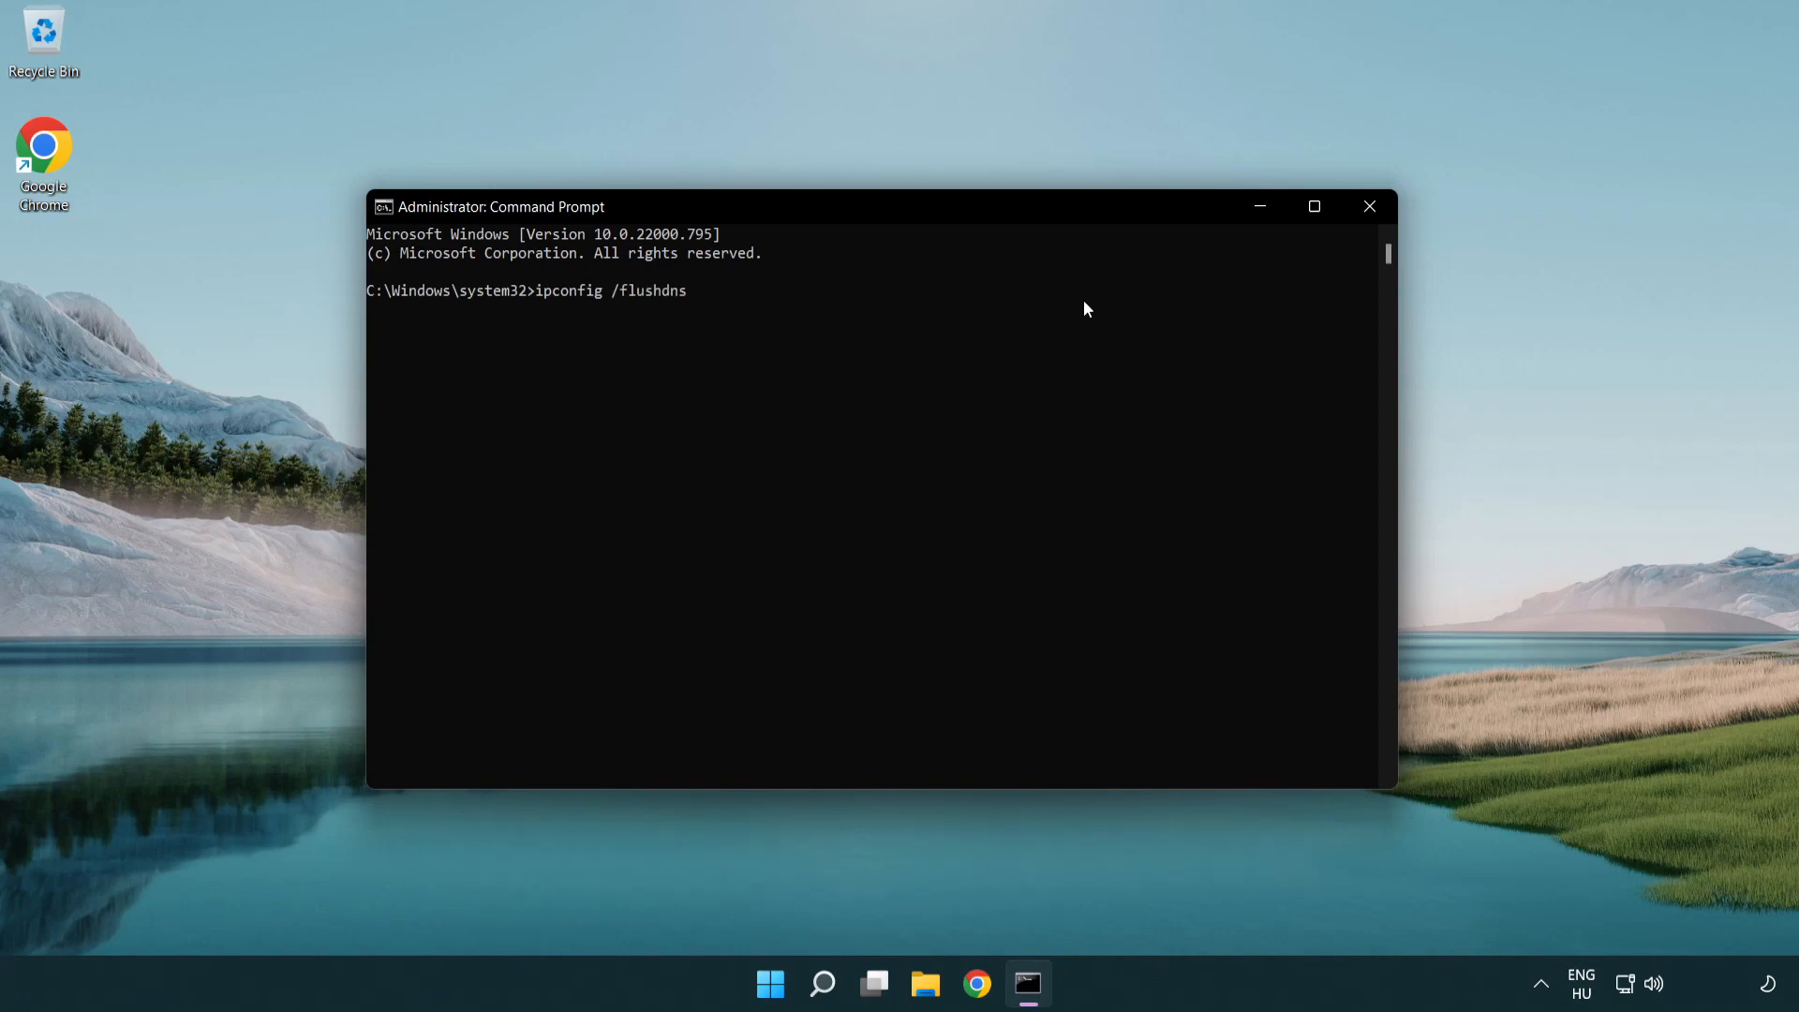
key("Enter")
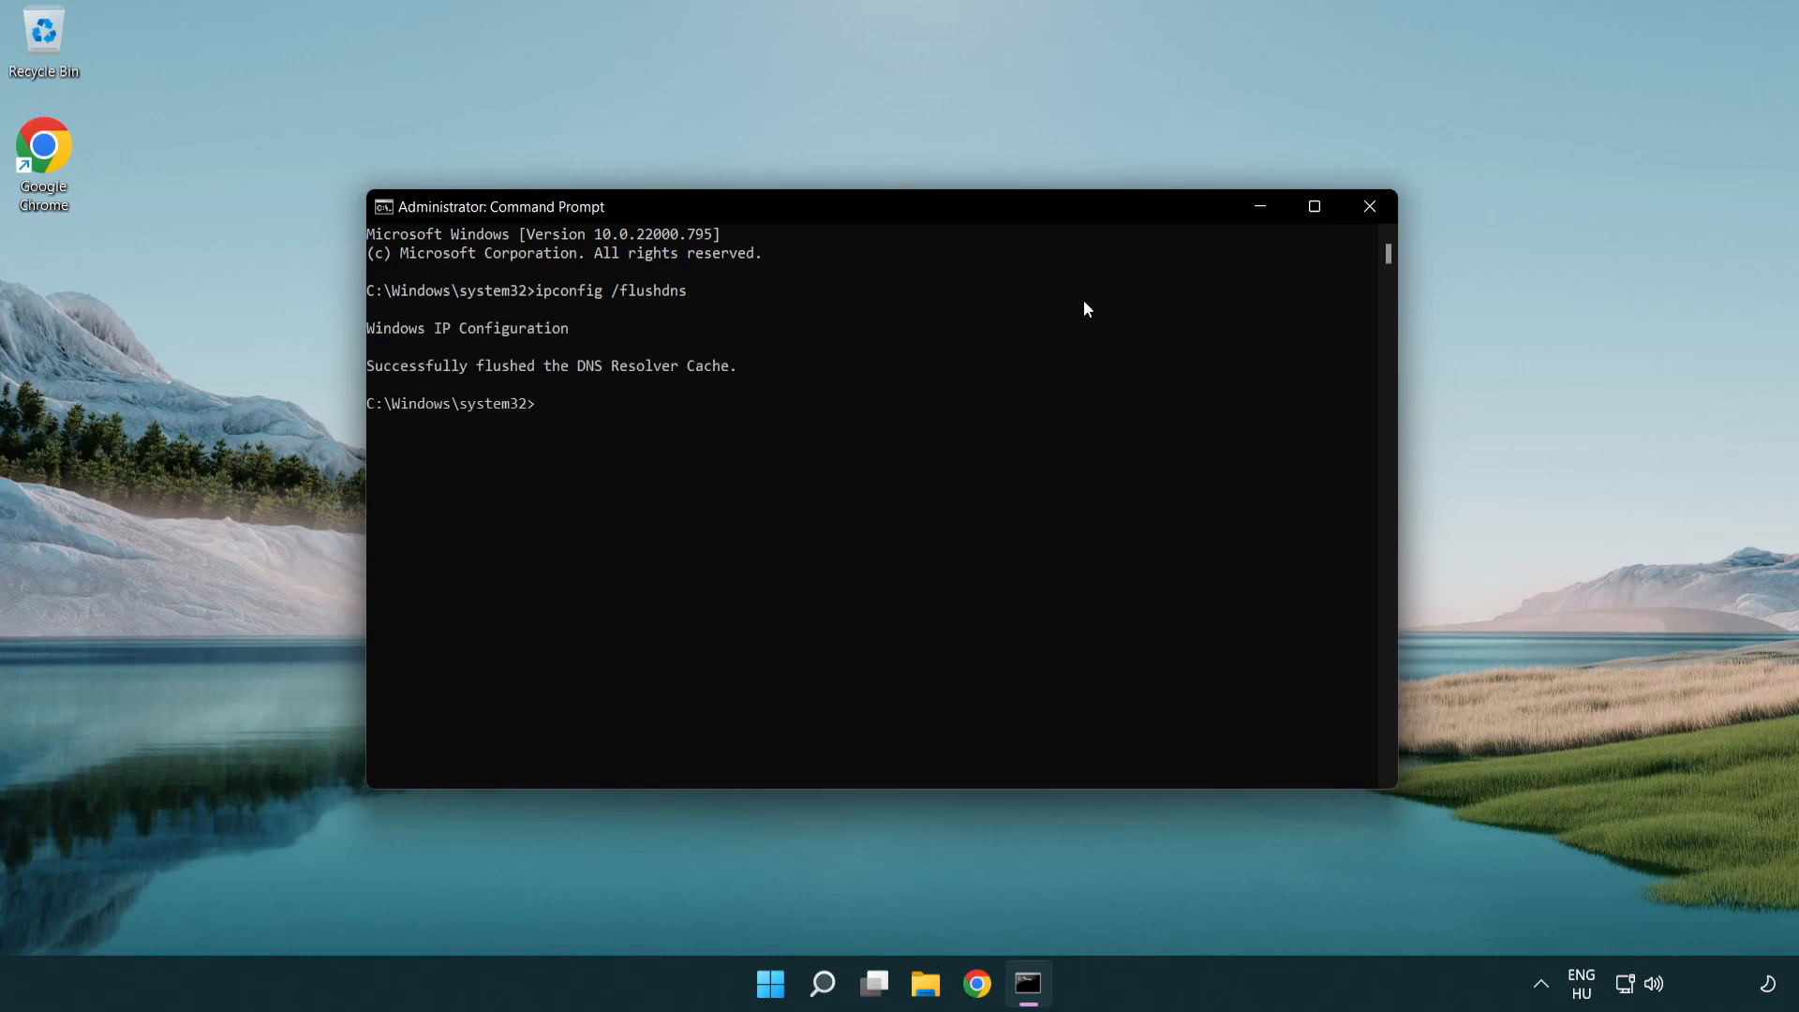
- Reset the Winsock catalog with netsh winsock reset, then enter exit at the prompt
type("netsh winso")
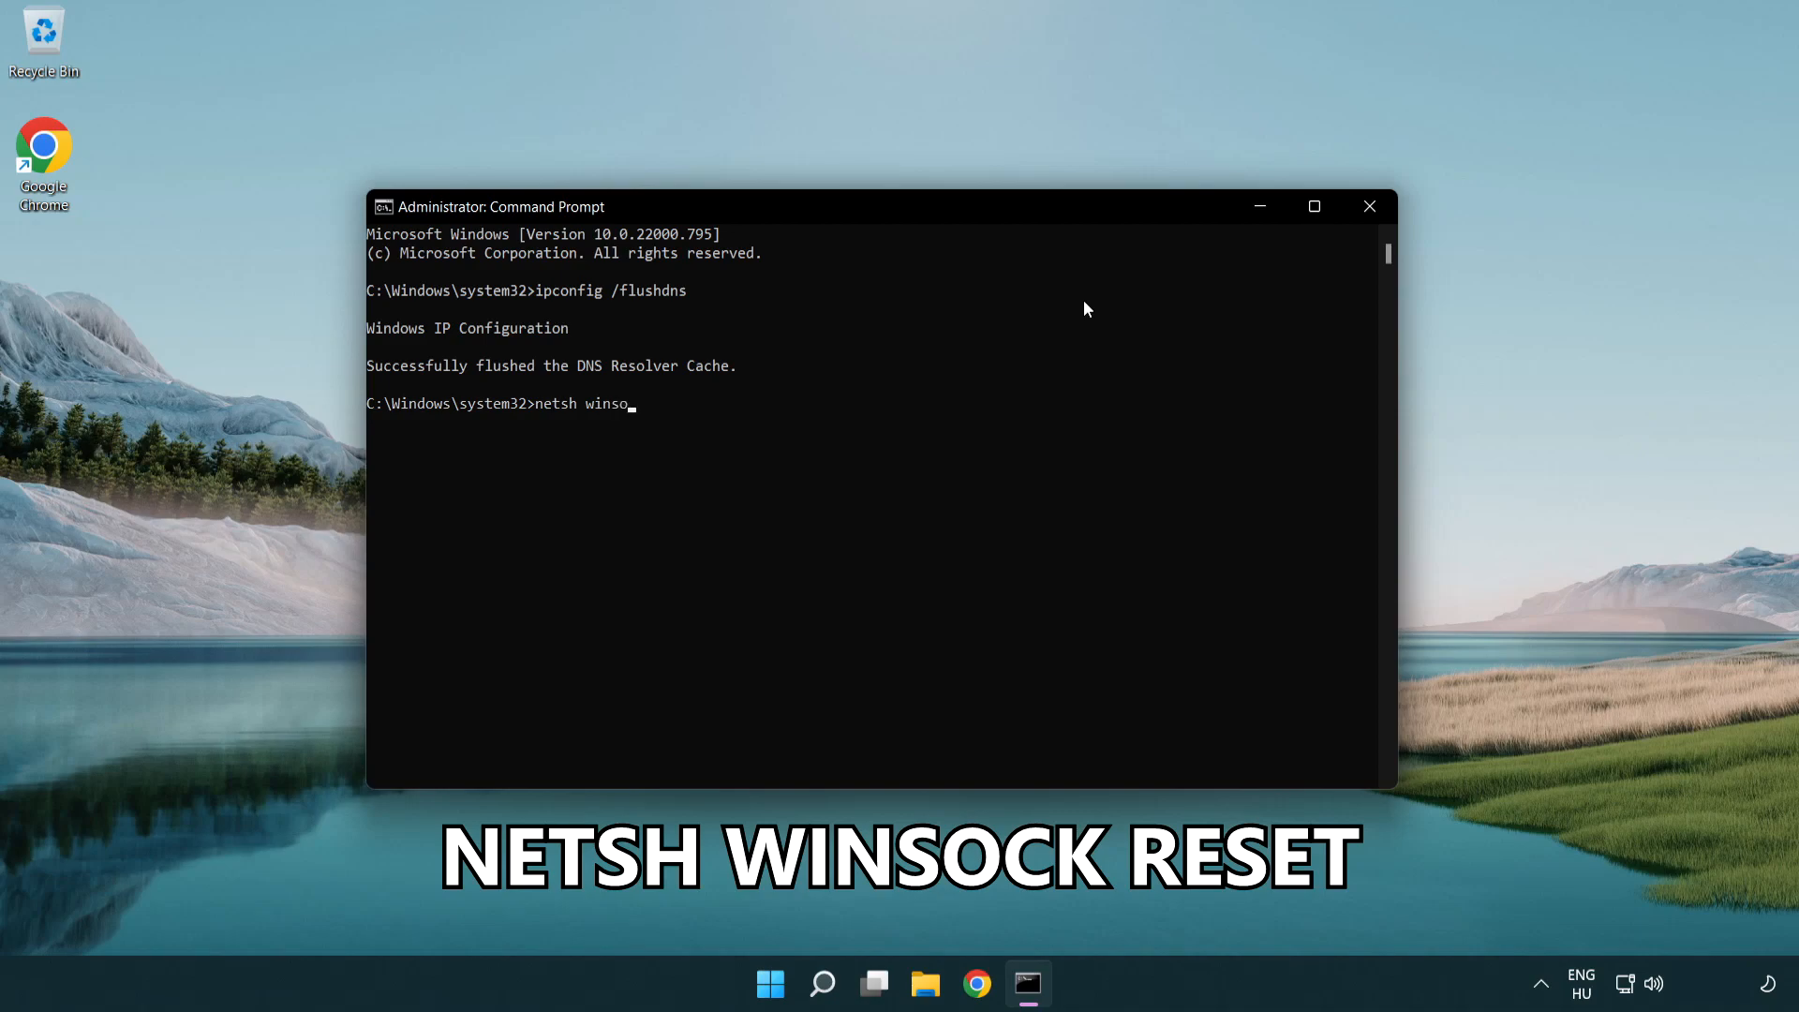
type("ck reset")
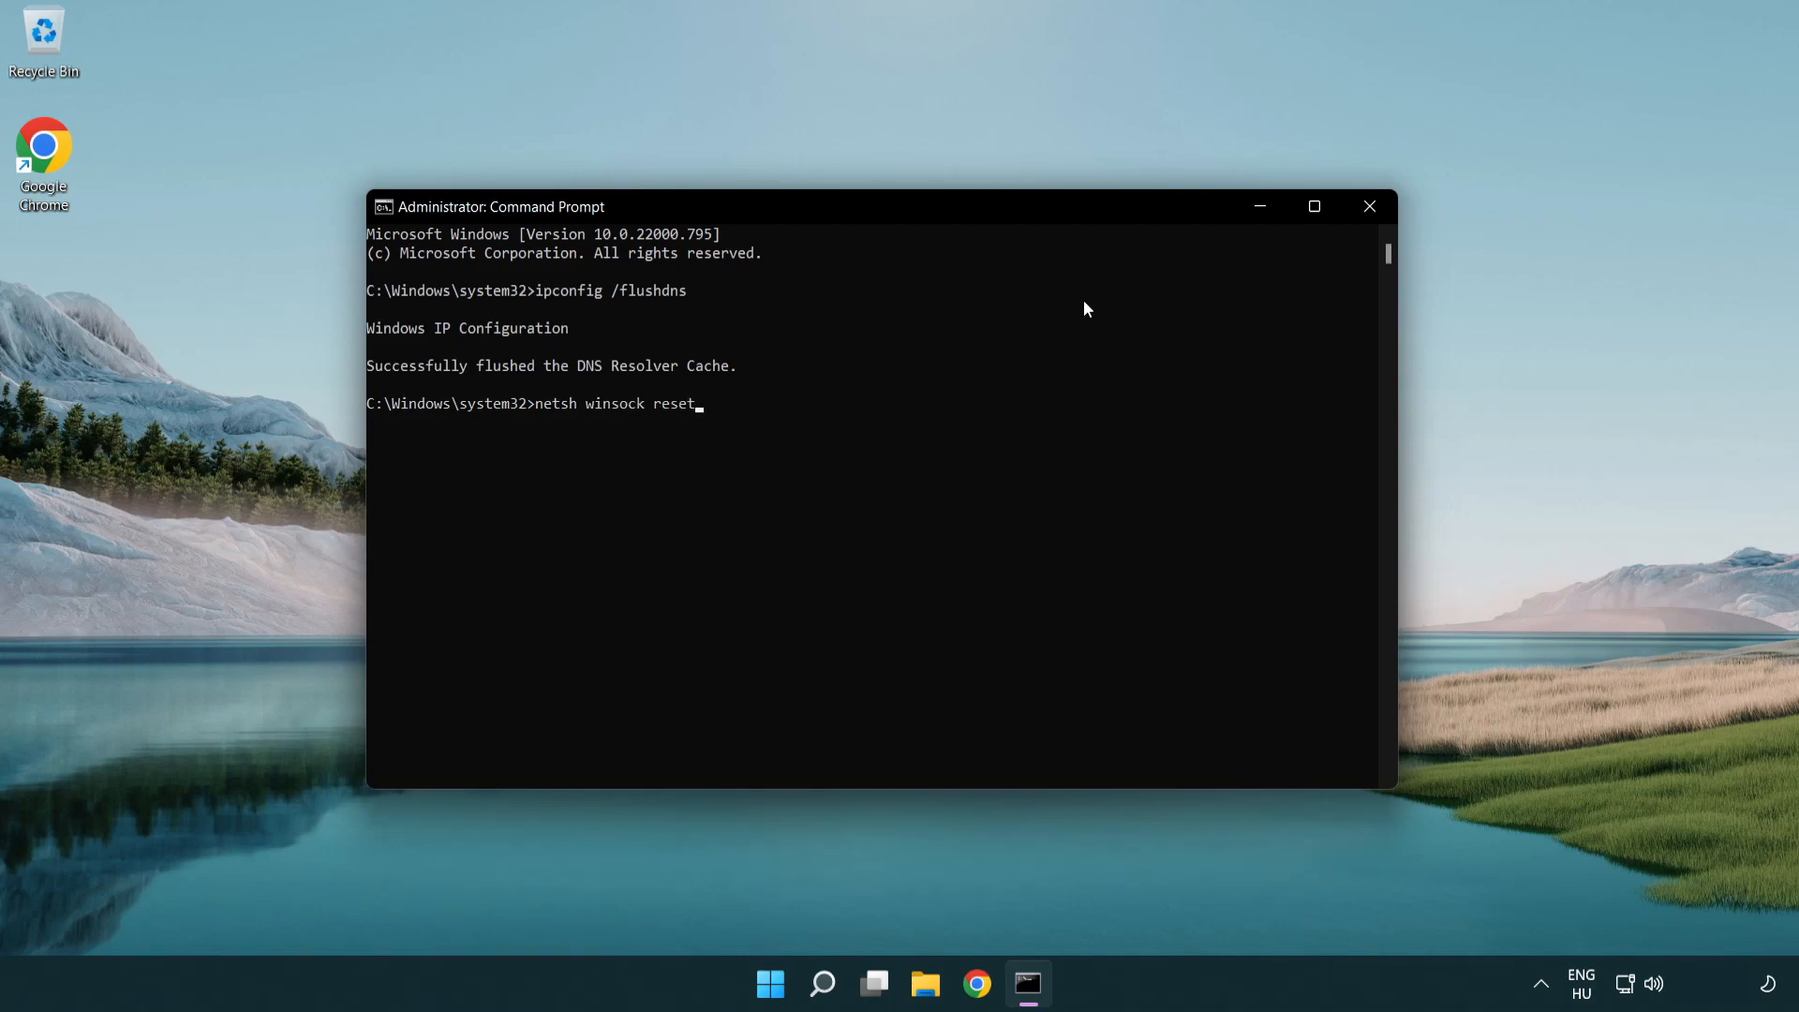
key("Enter")
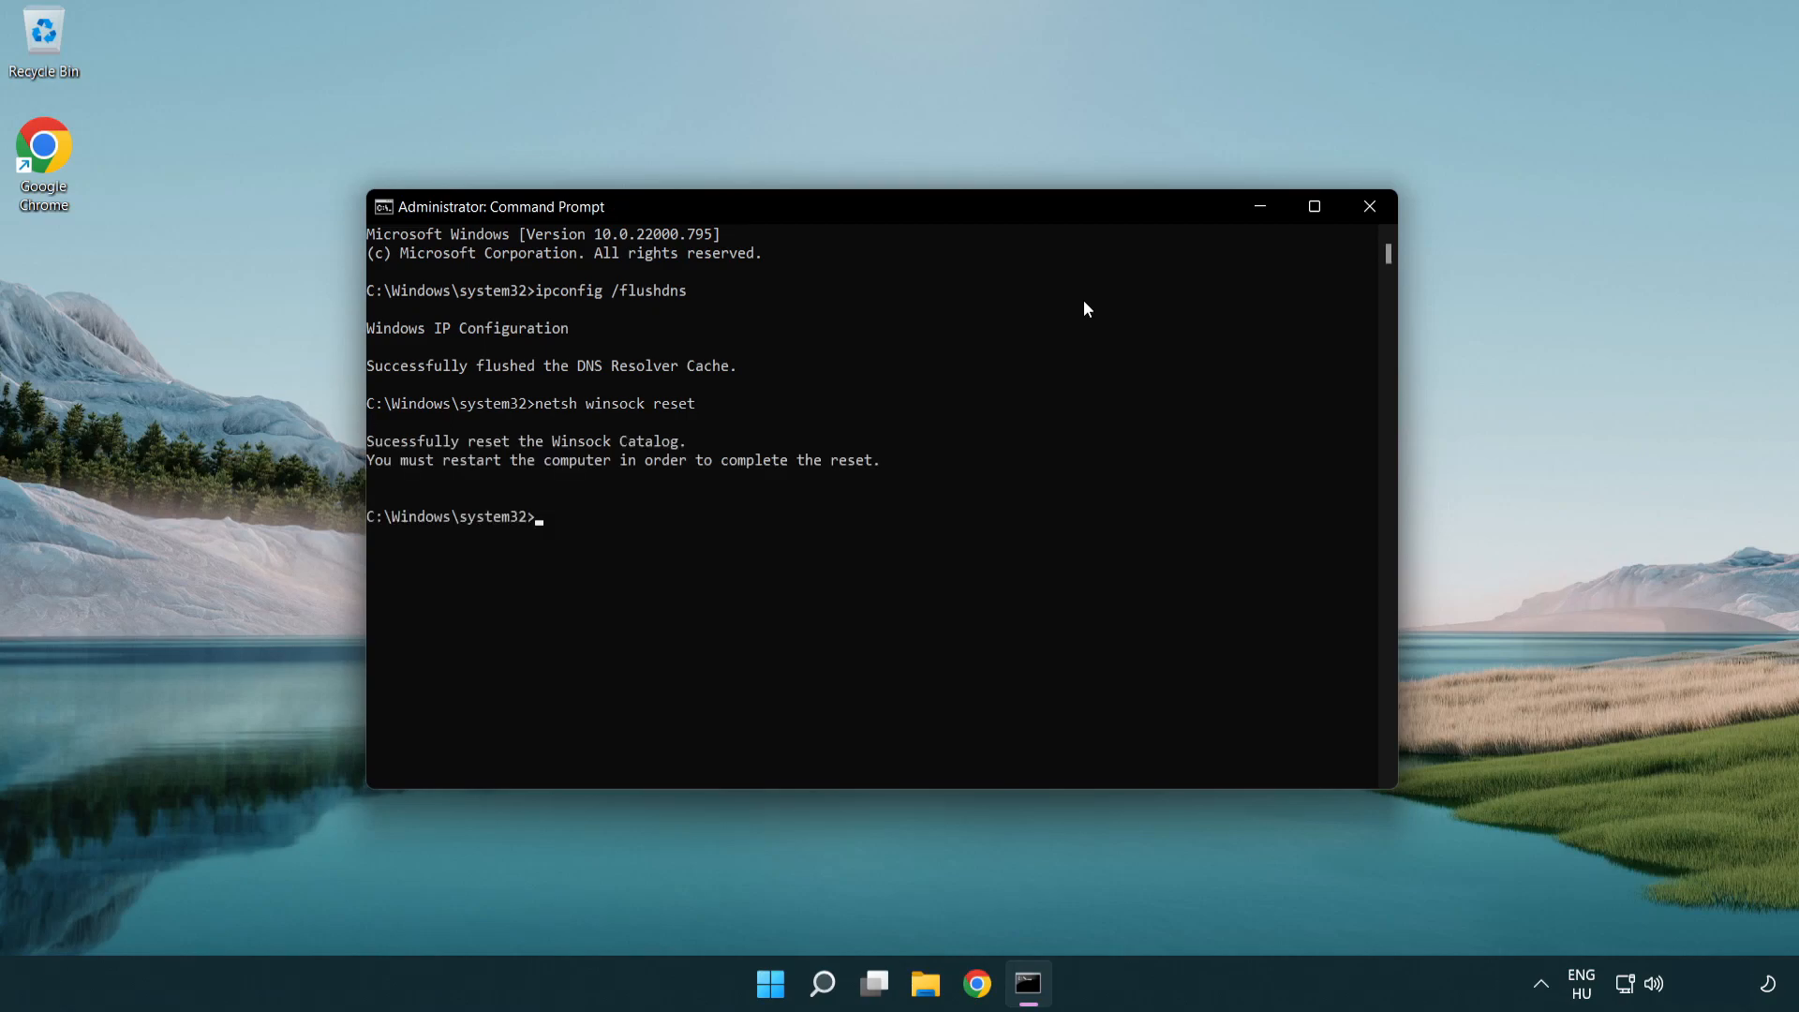
type("exi")
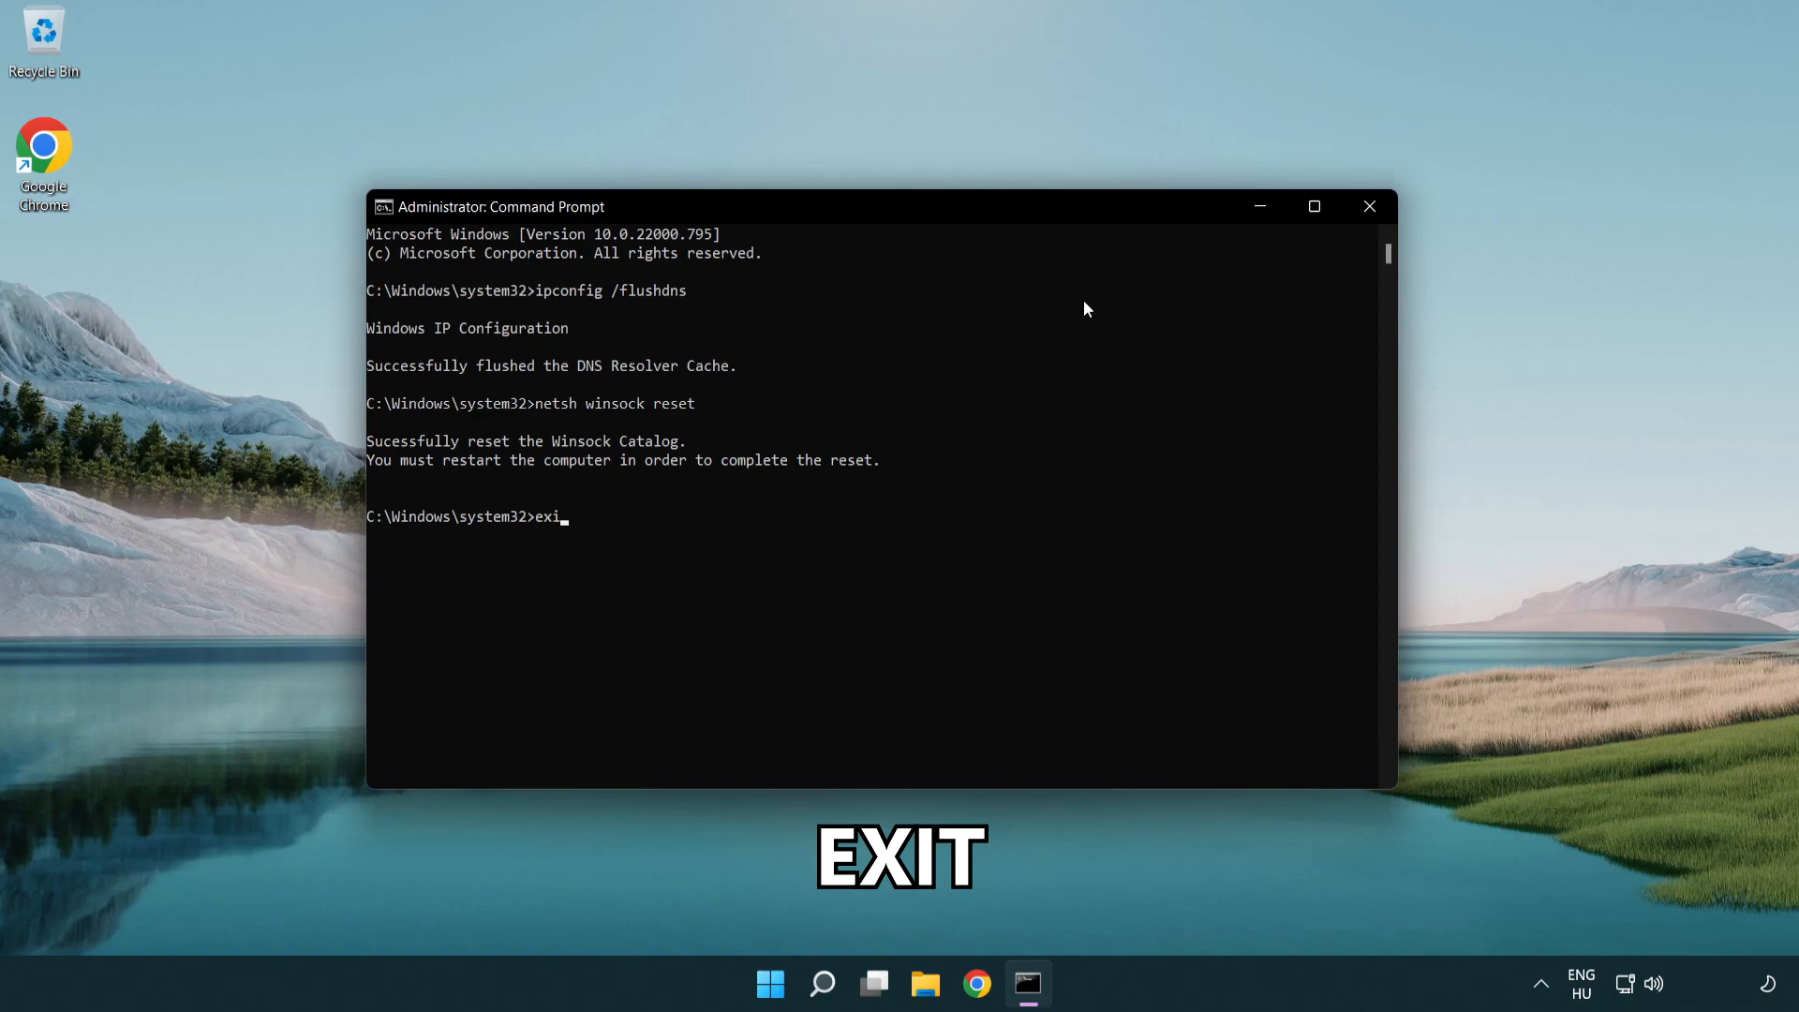
type("t")
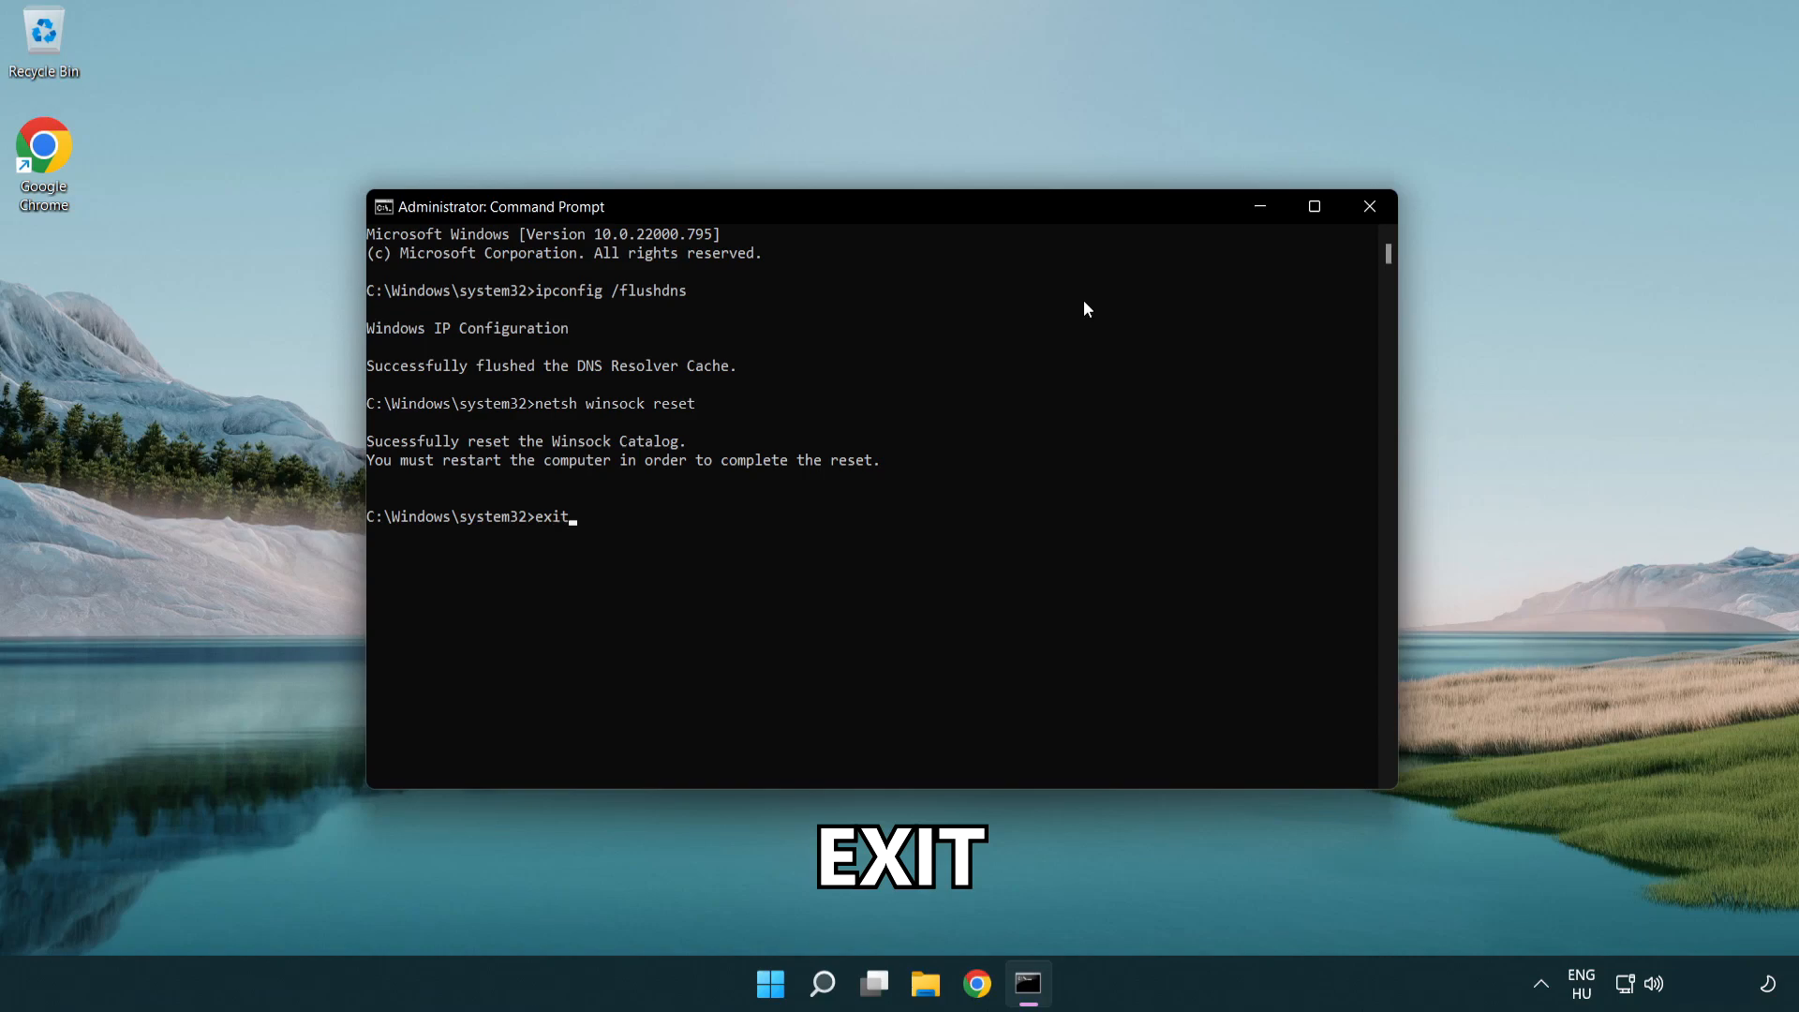
- Exit Command Prompt and reach the network adapter list via Advanced network settings
key("Enter")
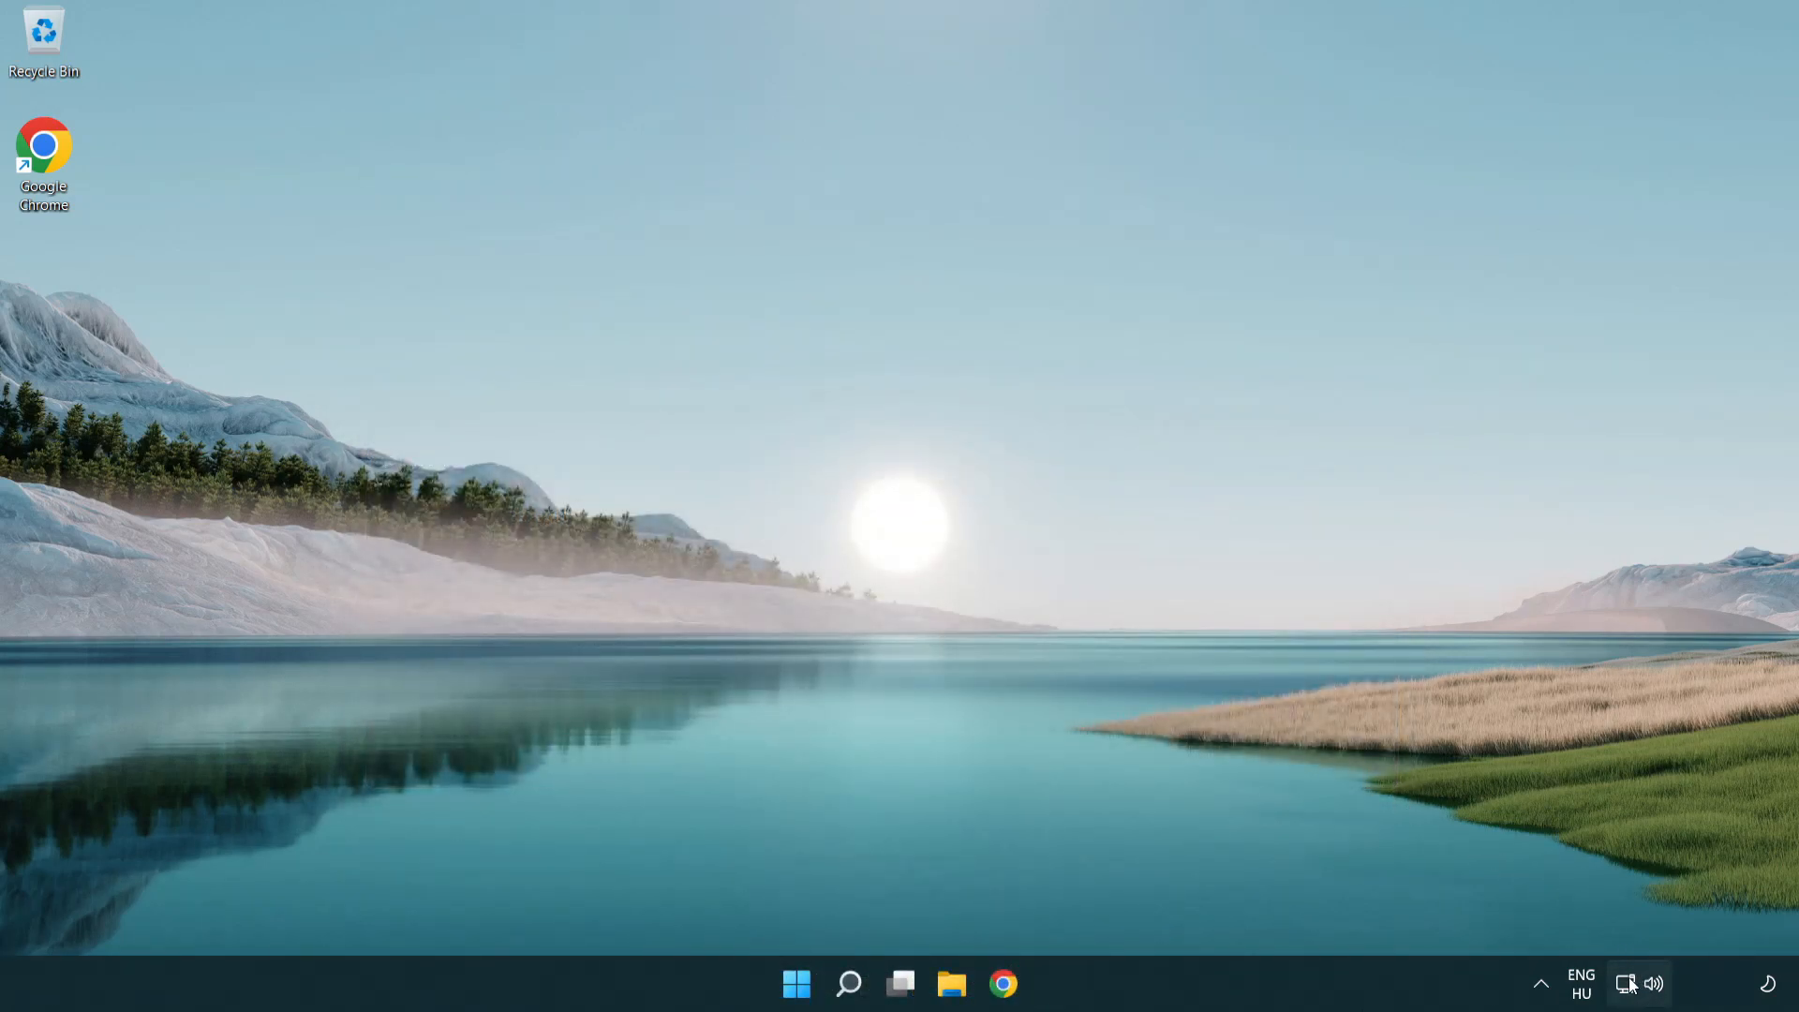
mouse_move(1627, 984)
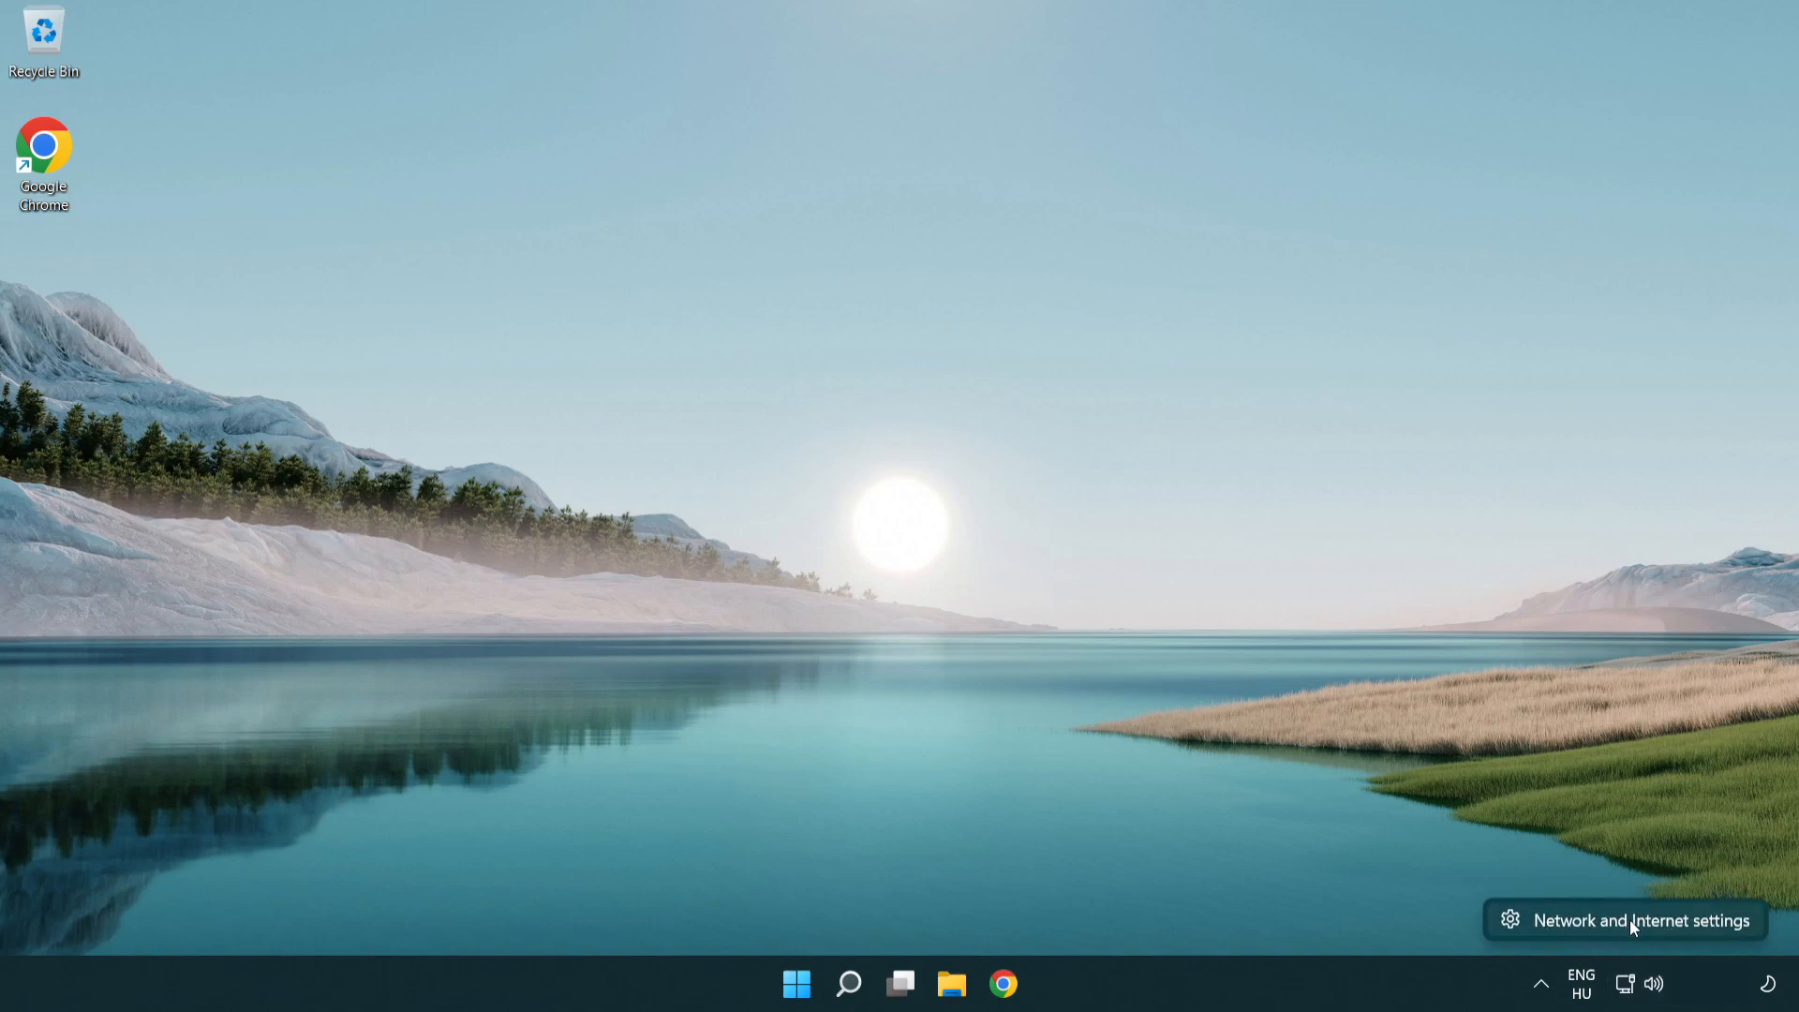
left_click(1634, 920)
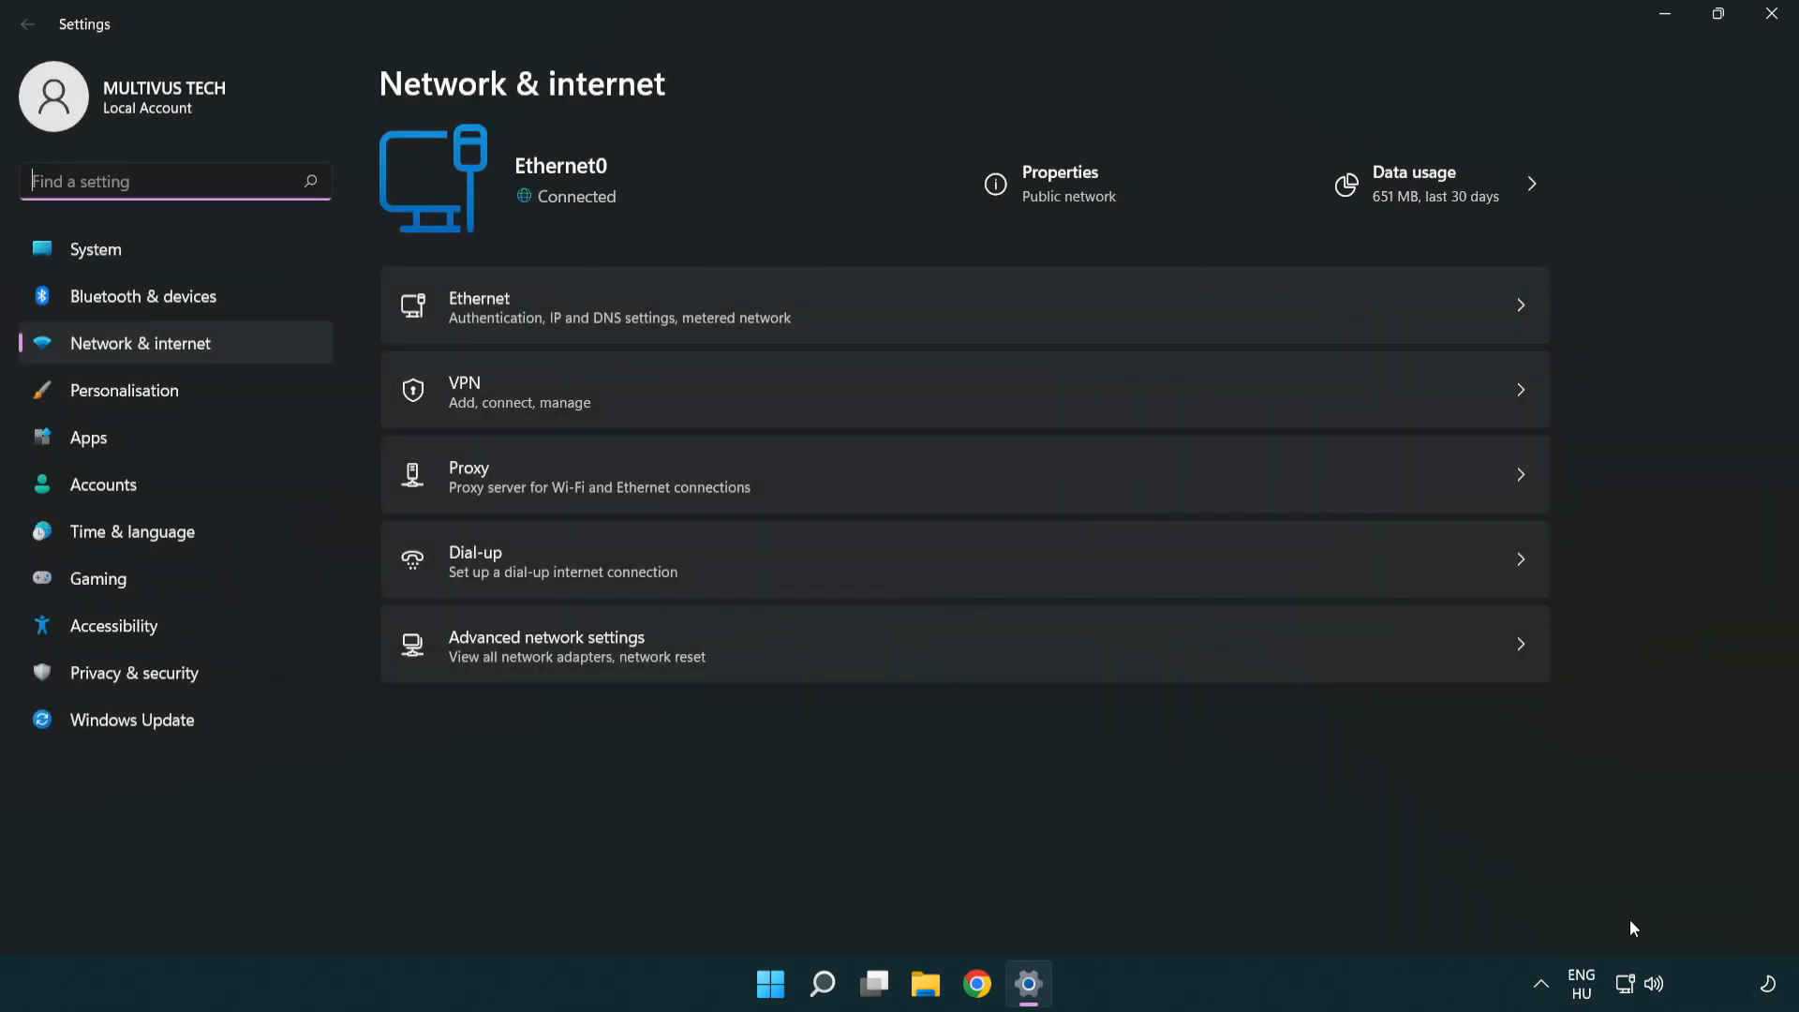
mouse_move(910, 668)
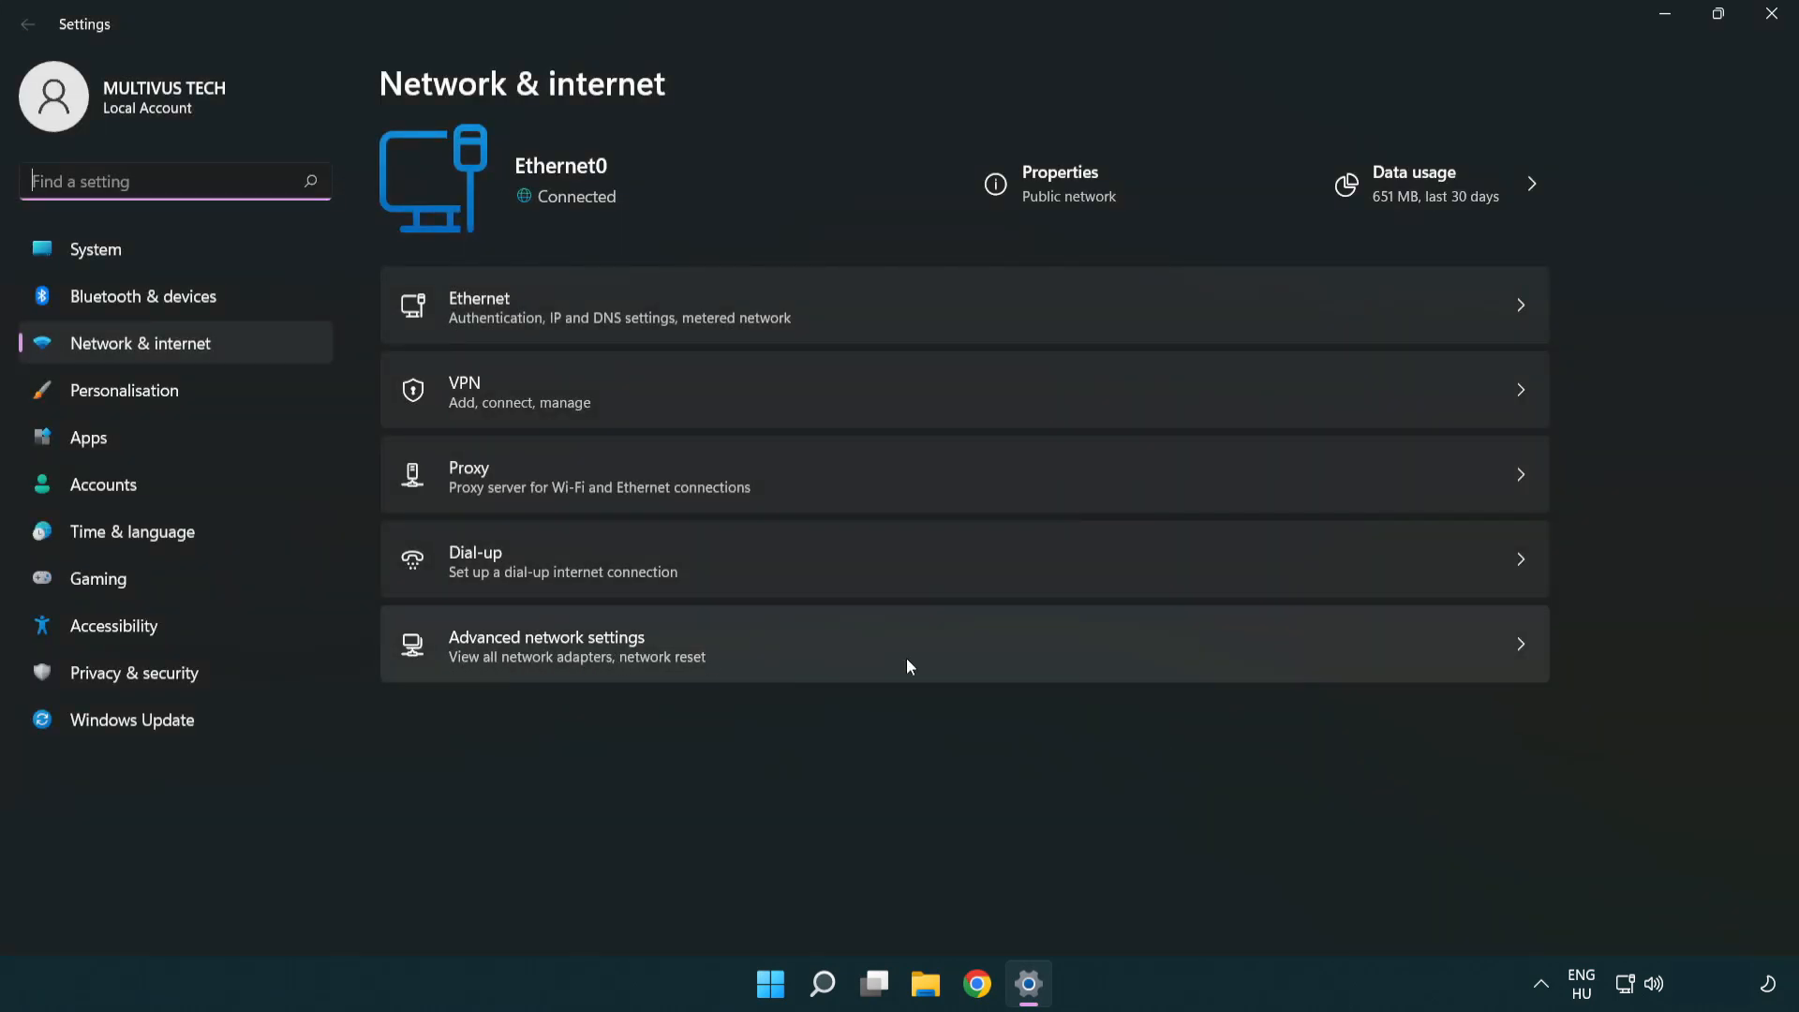
left_click(547, 646)
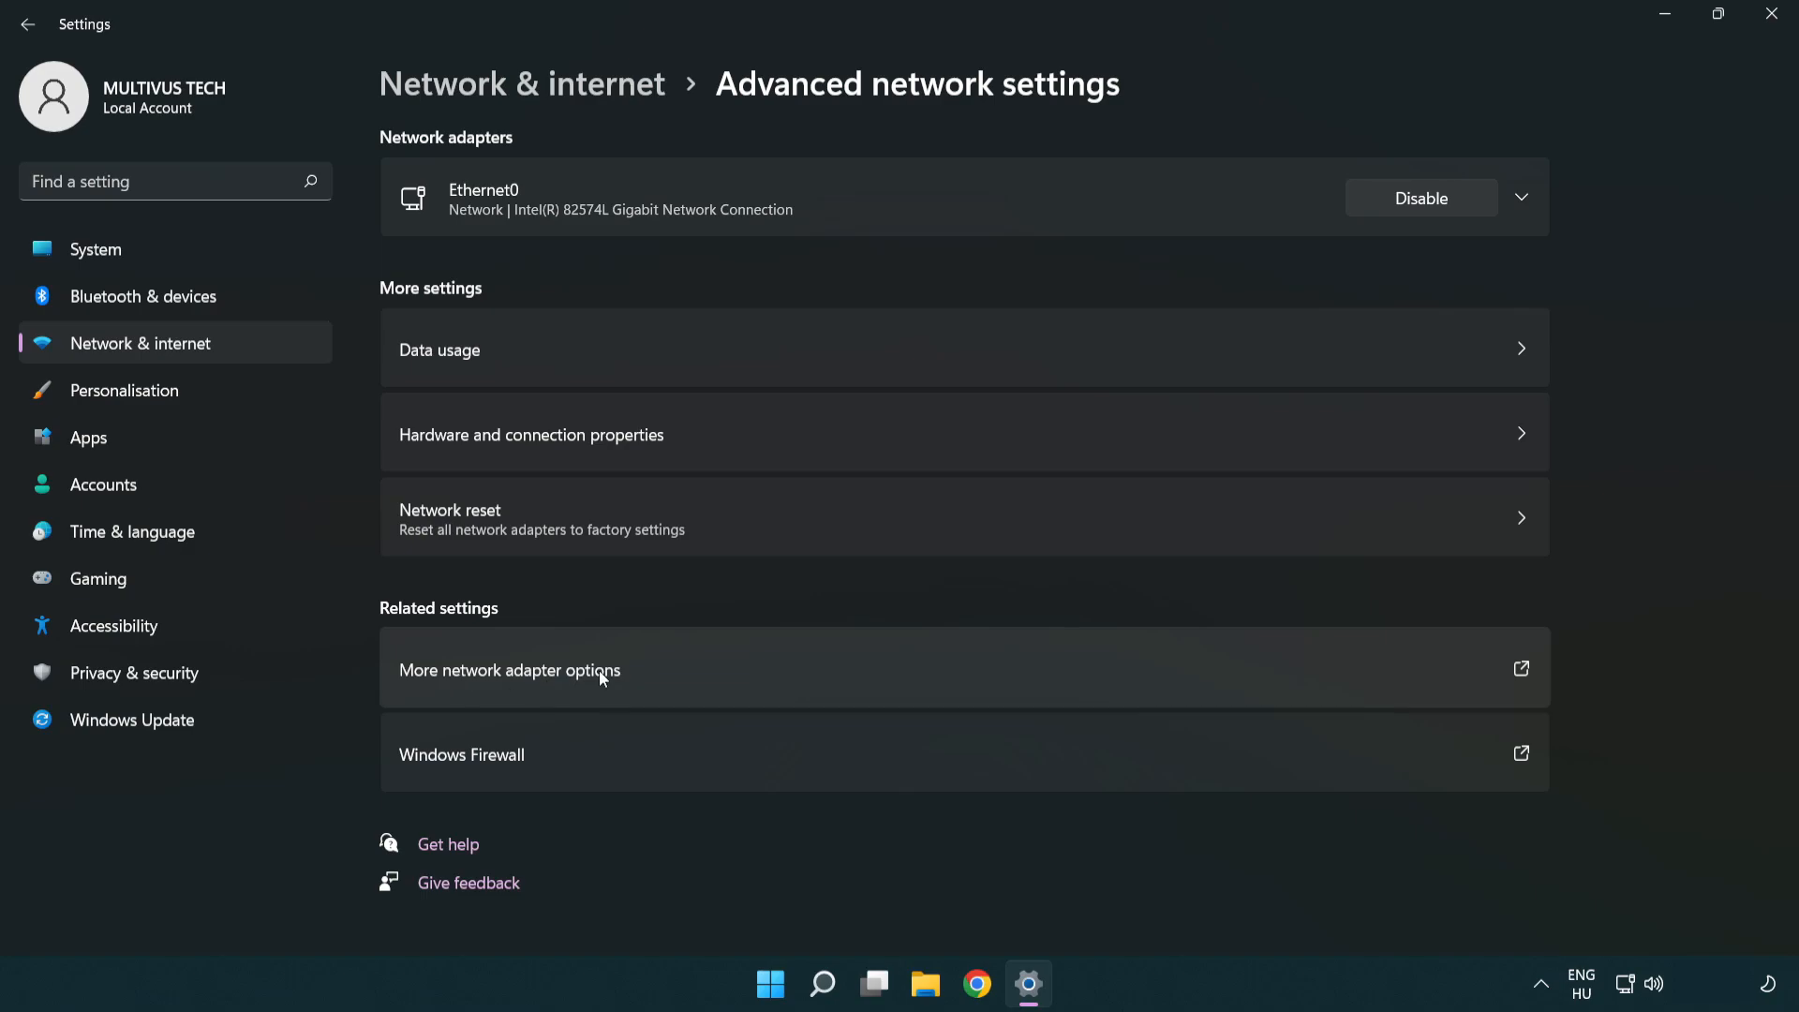
mouse_move(554, 686)
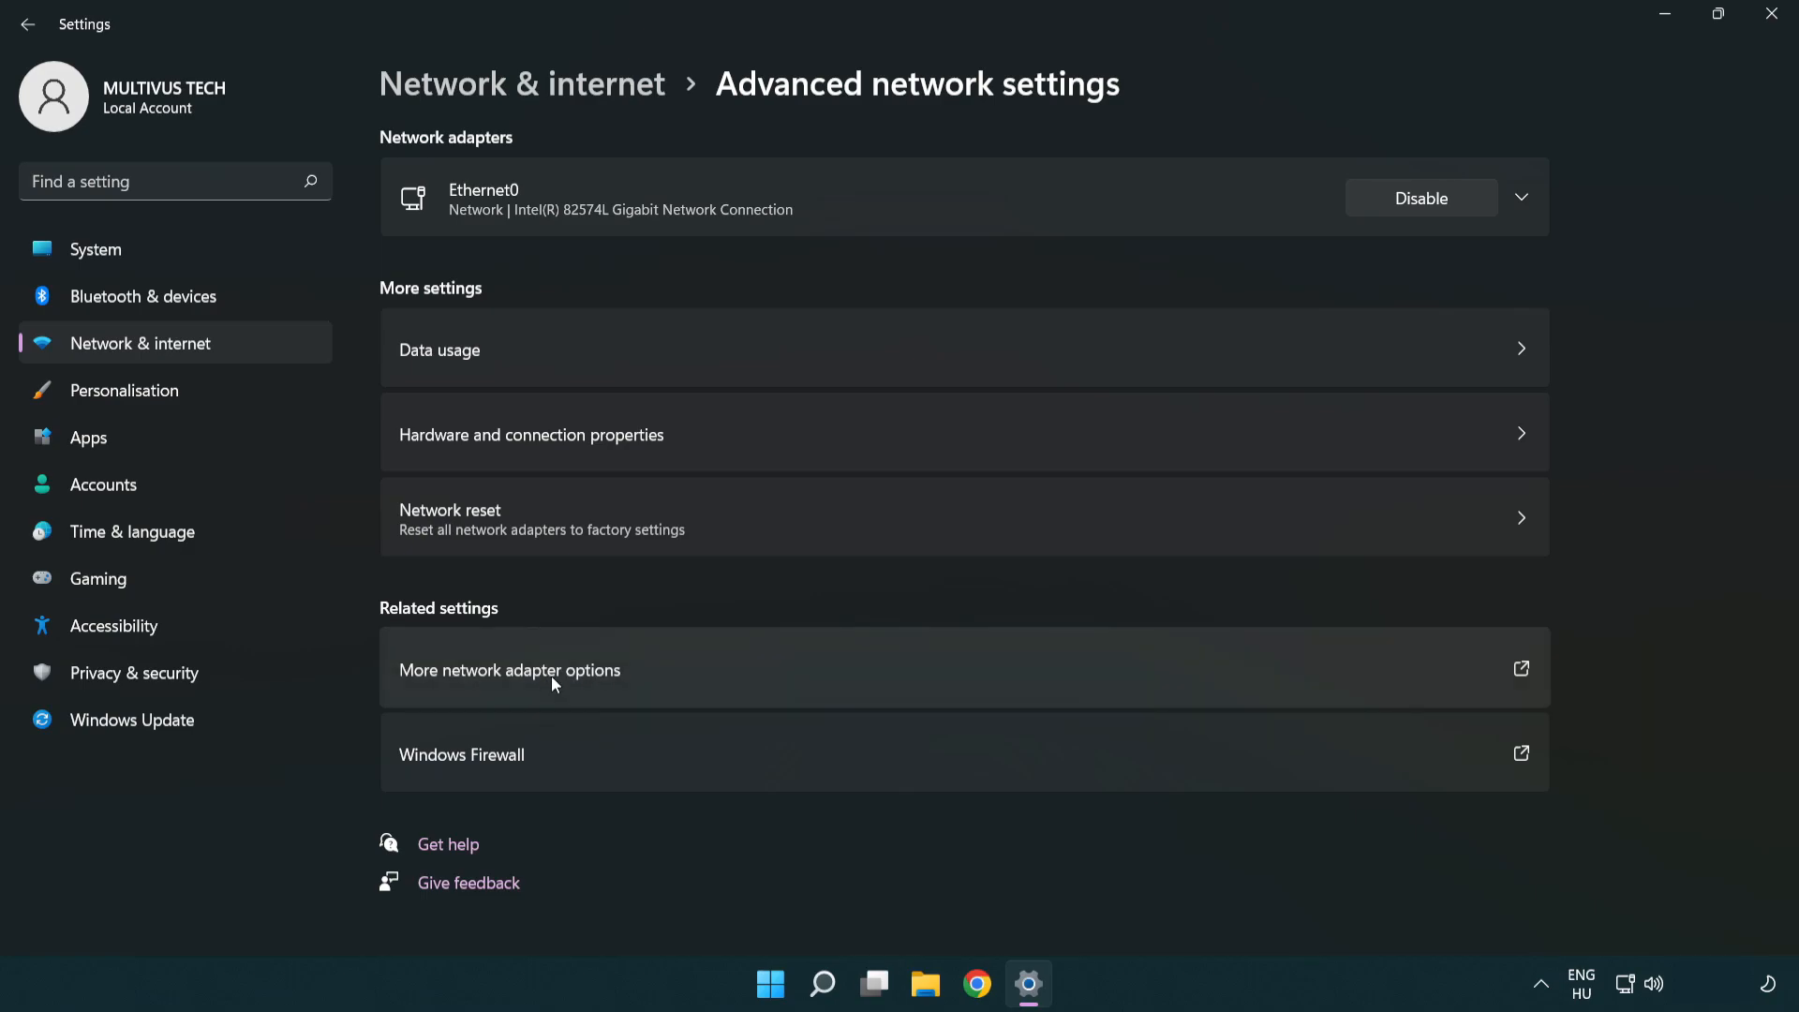
left_click(510, 669)
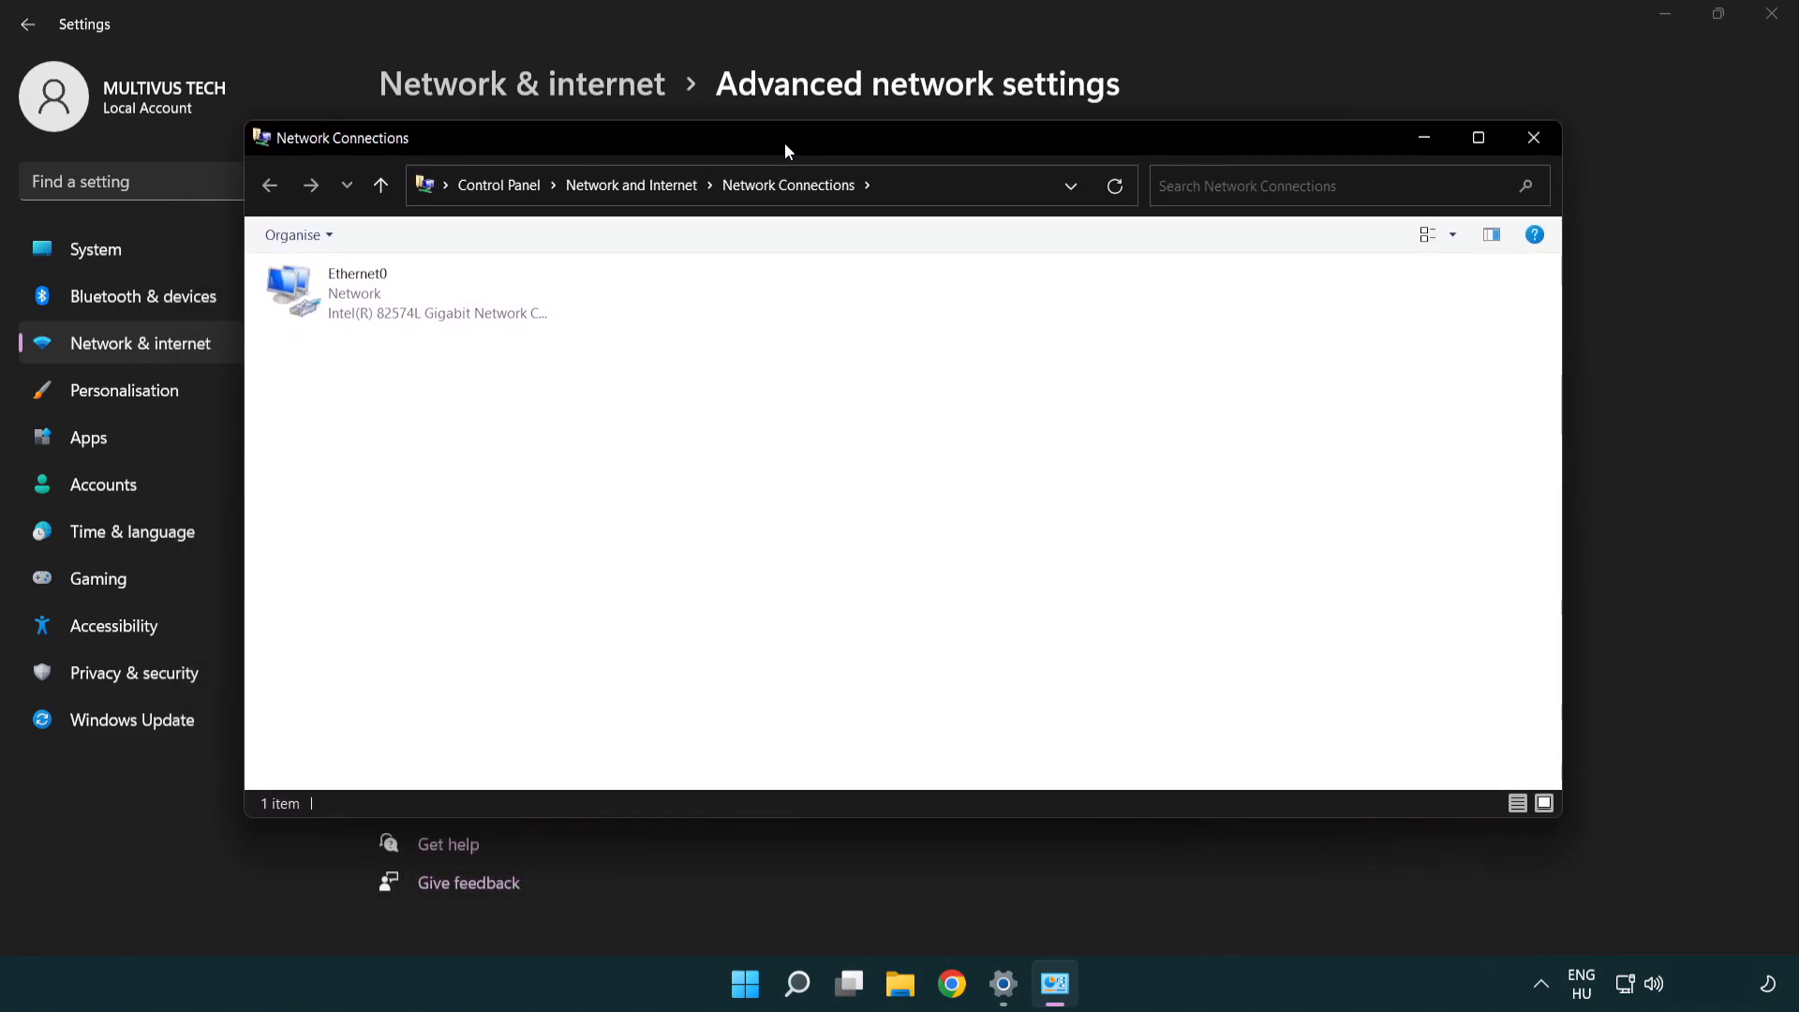
- Choose Properties for the Ethernet0 connection from its context menu
left_click(368, 303)
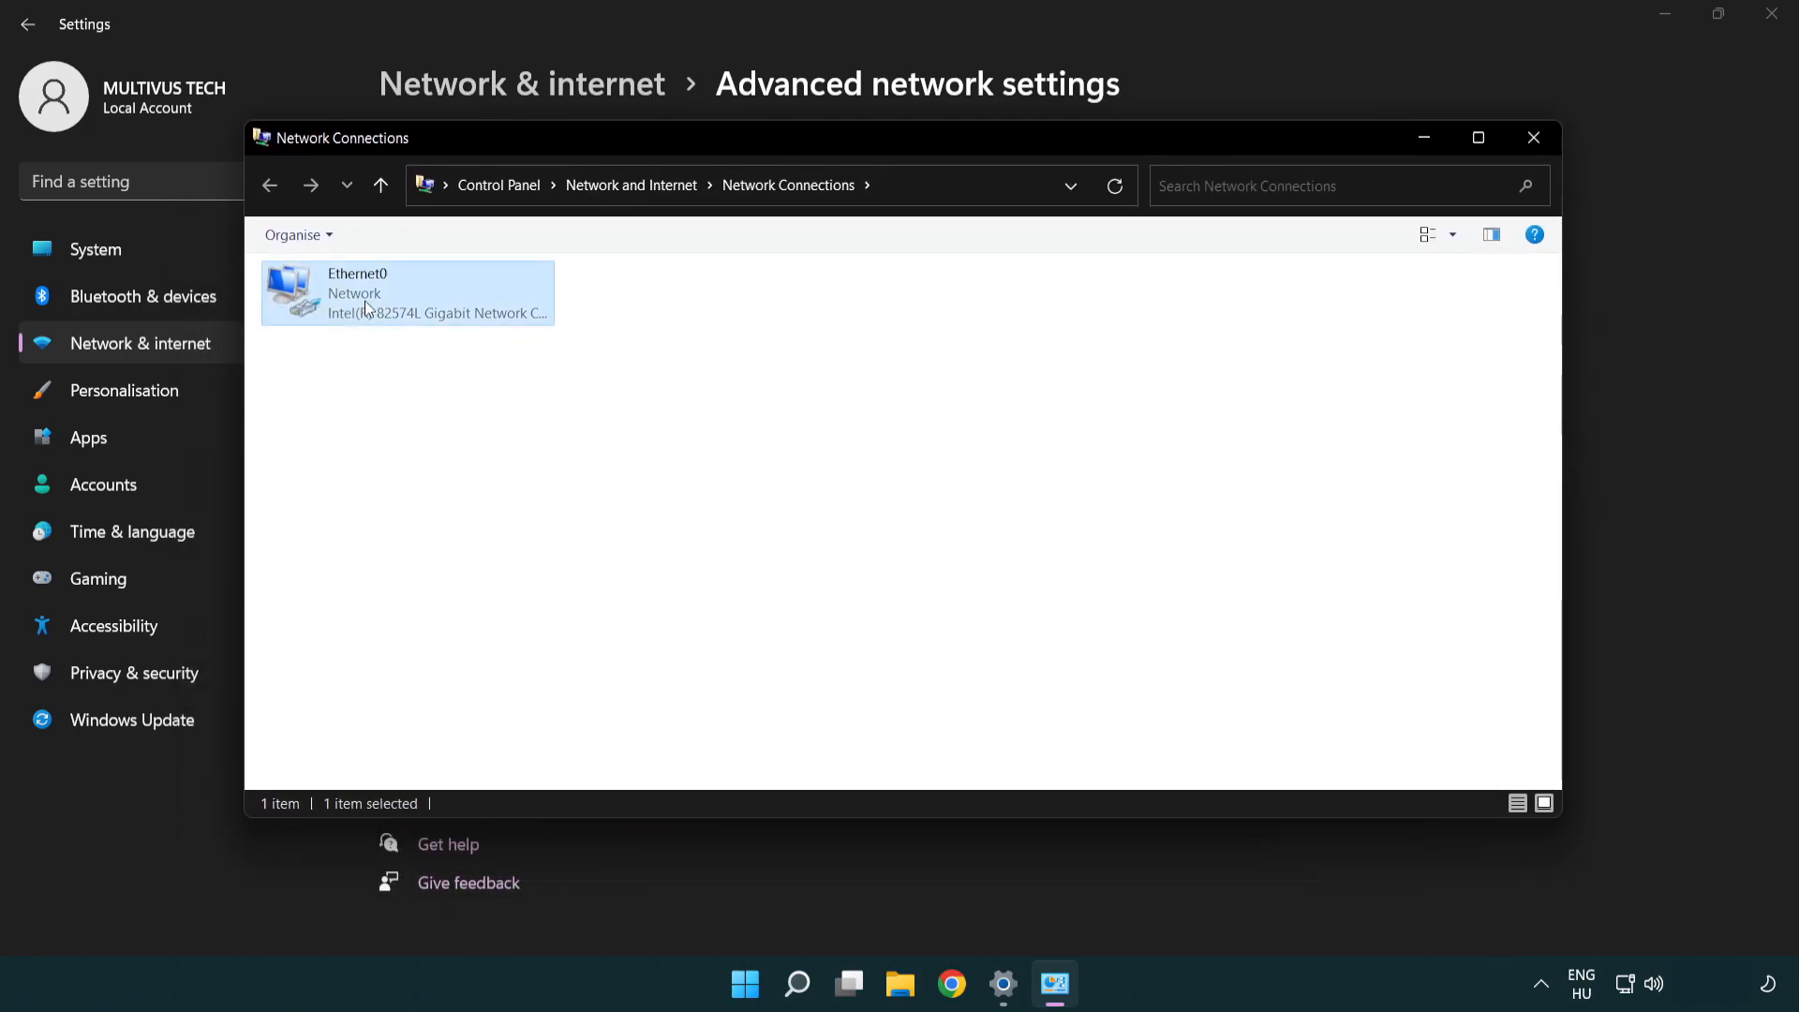
left_click(409, 292)
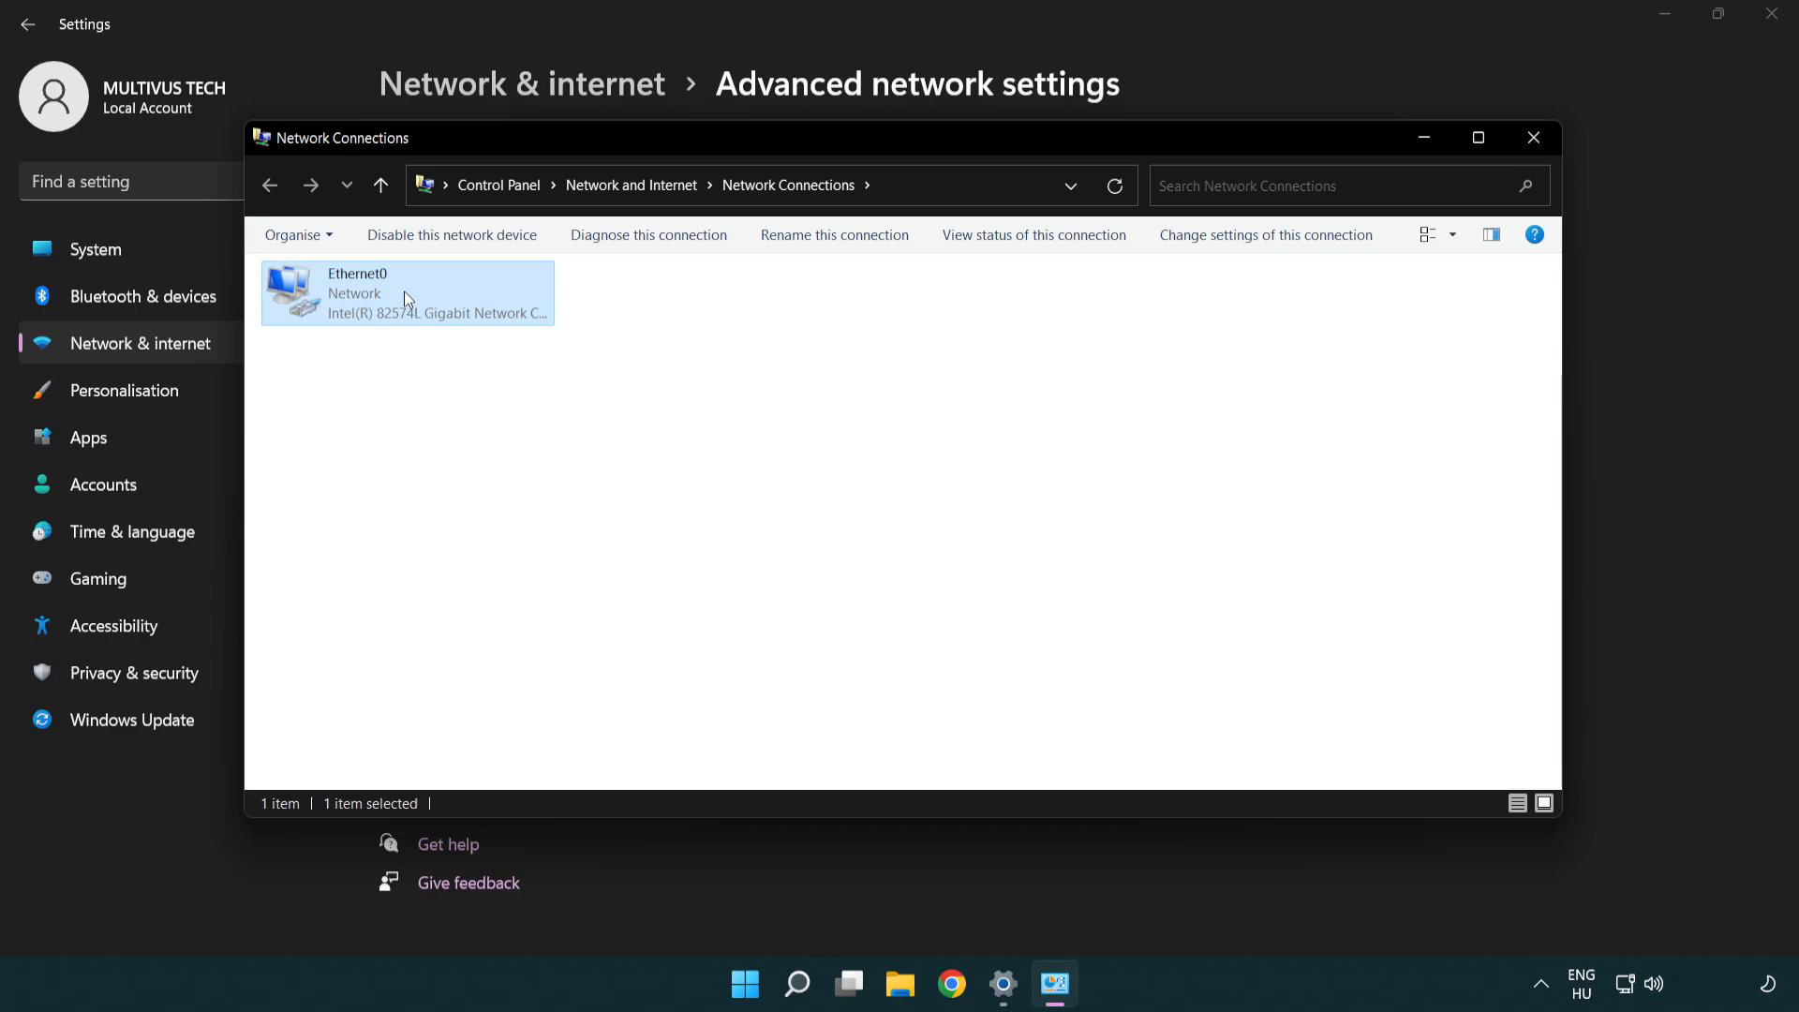
right_click(409, 298)
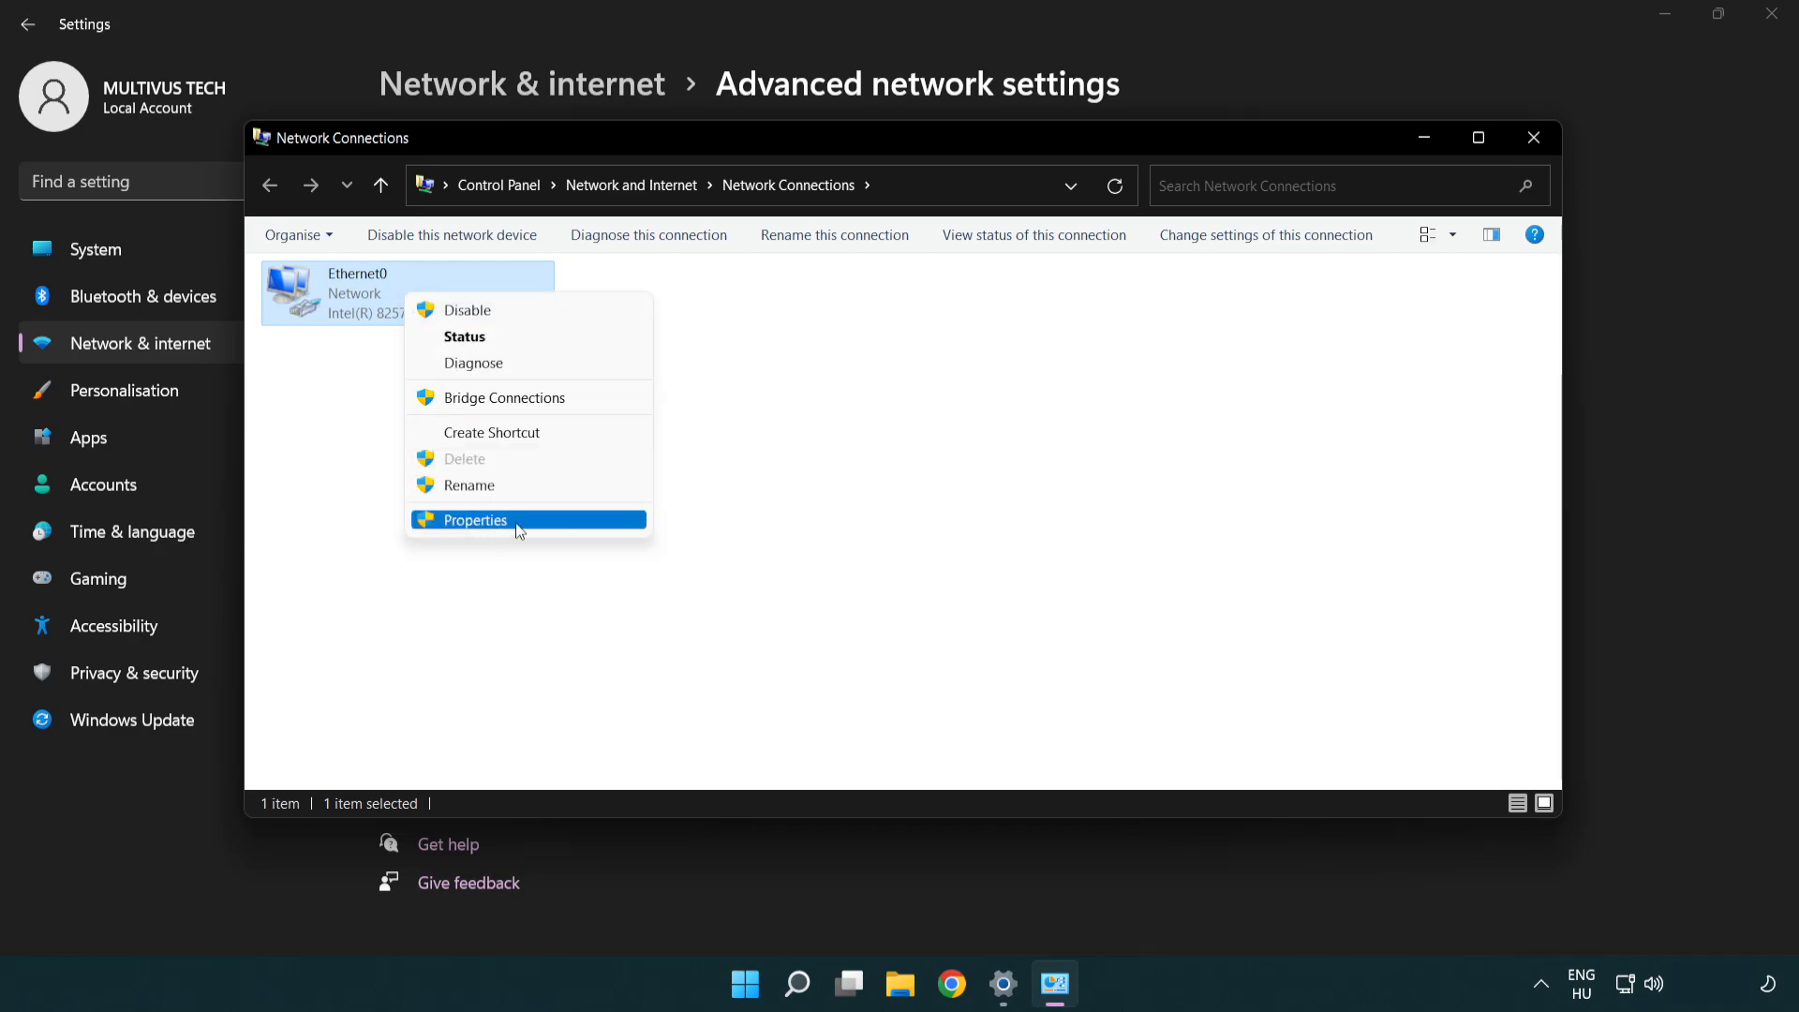
left_click(474, 521)
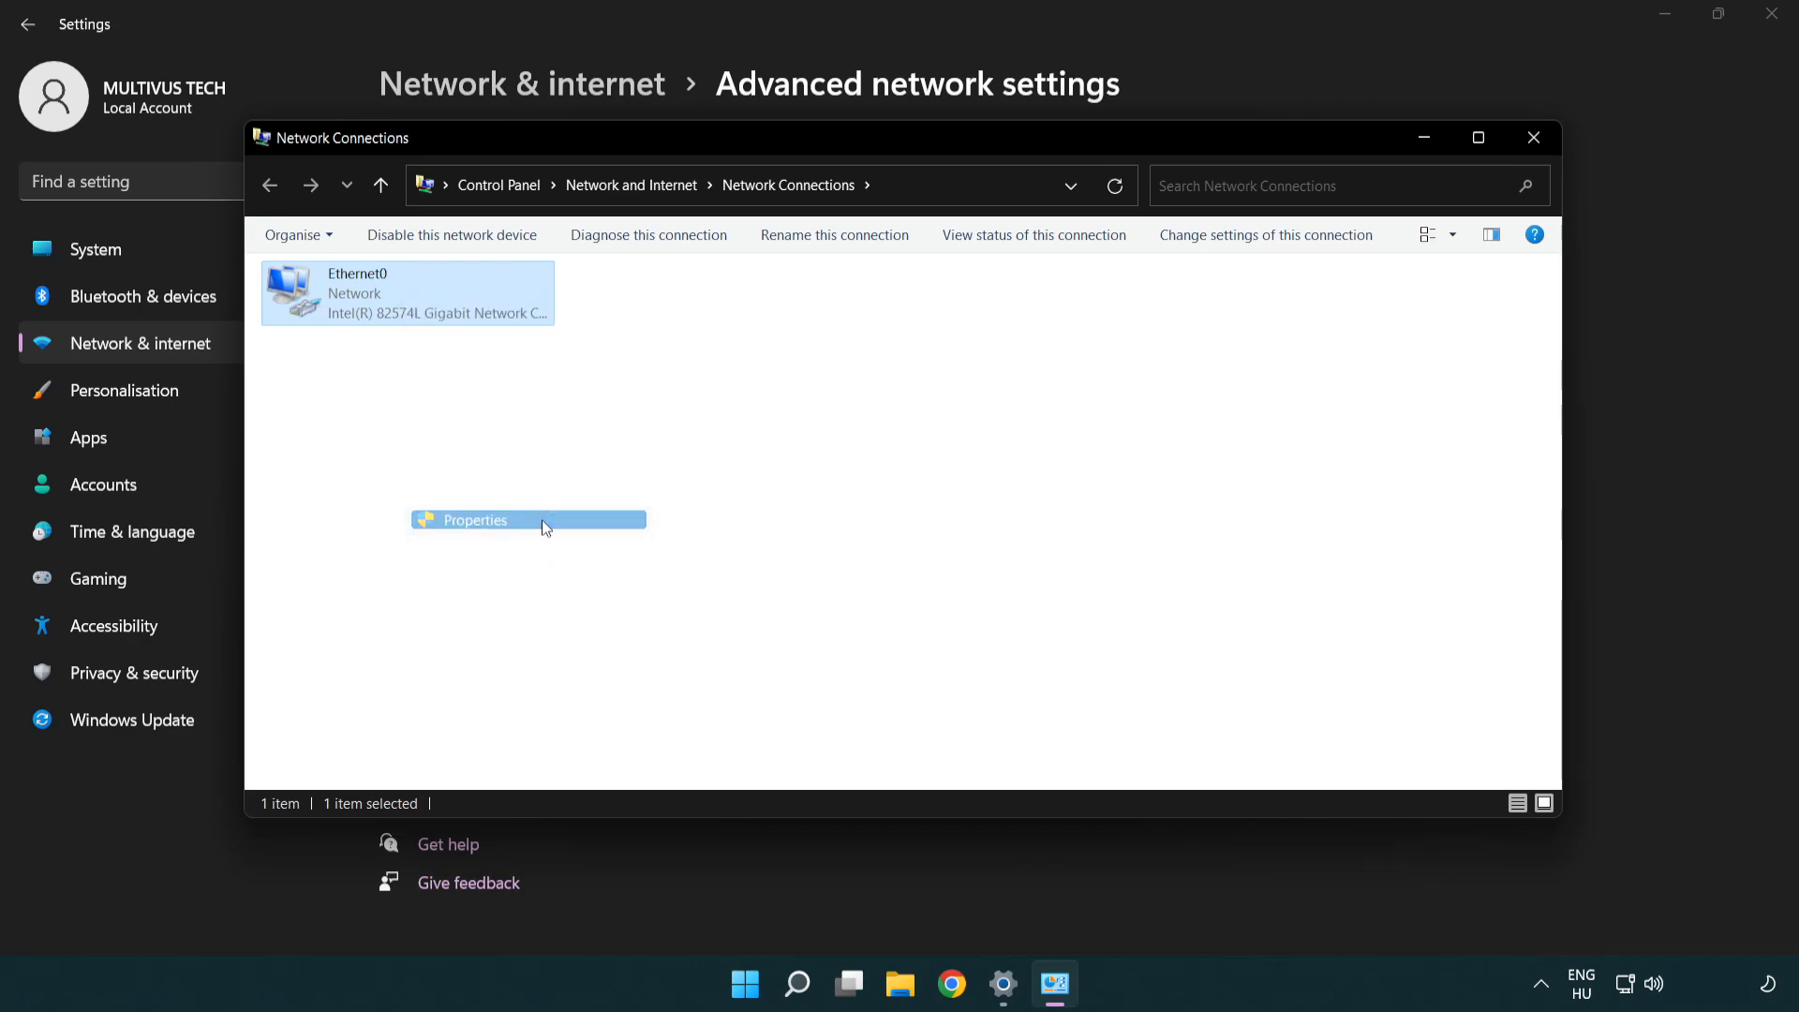
- Highlight Internet Protocol Version 4 (TCP/IPv4) in the Ethernet0 Properties dialog
left_click(474, 521)
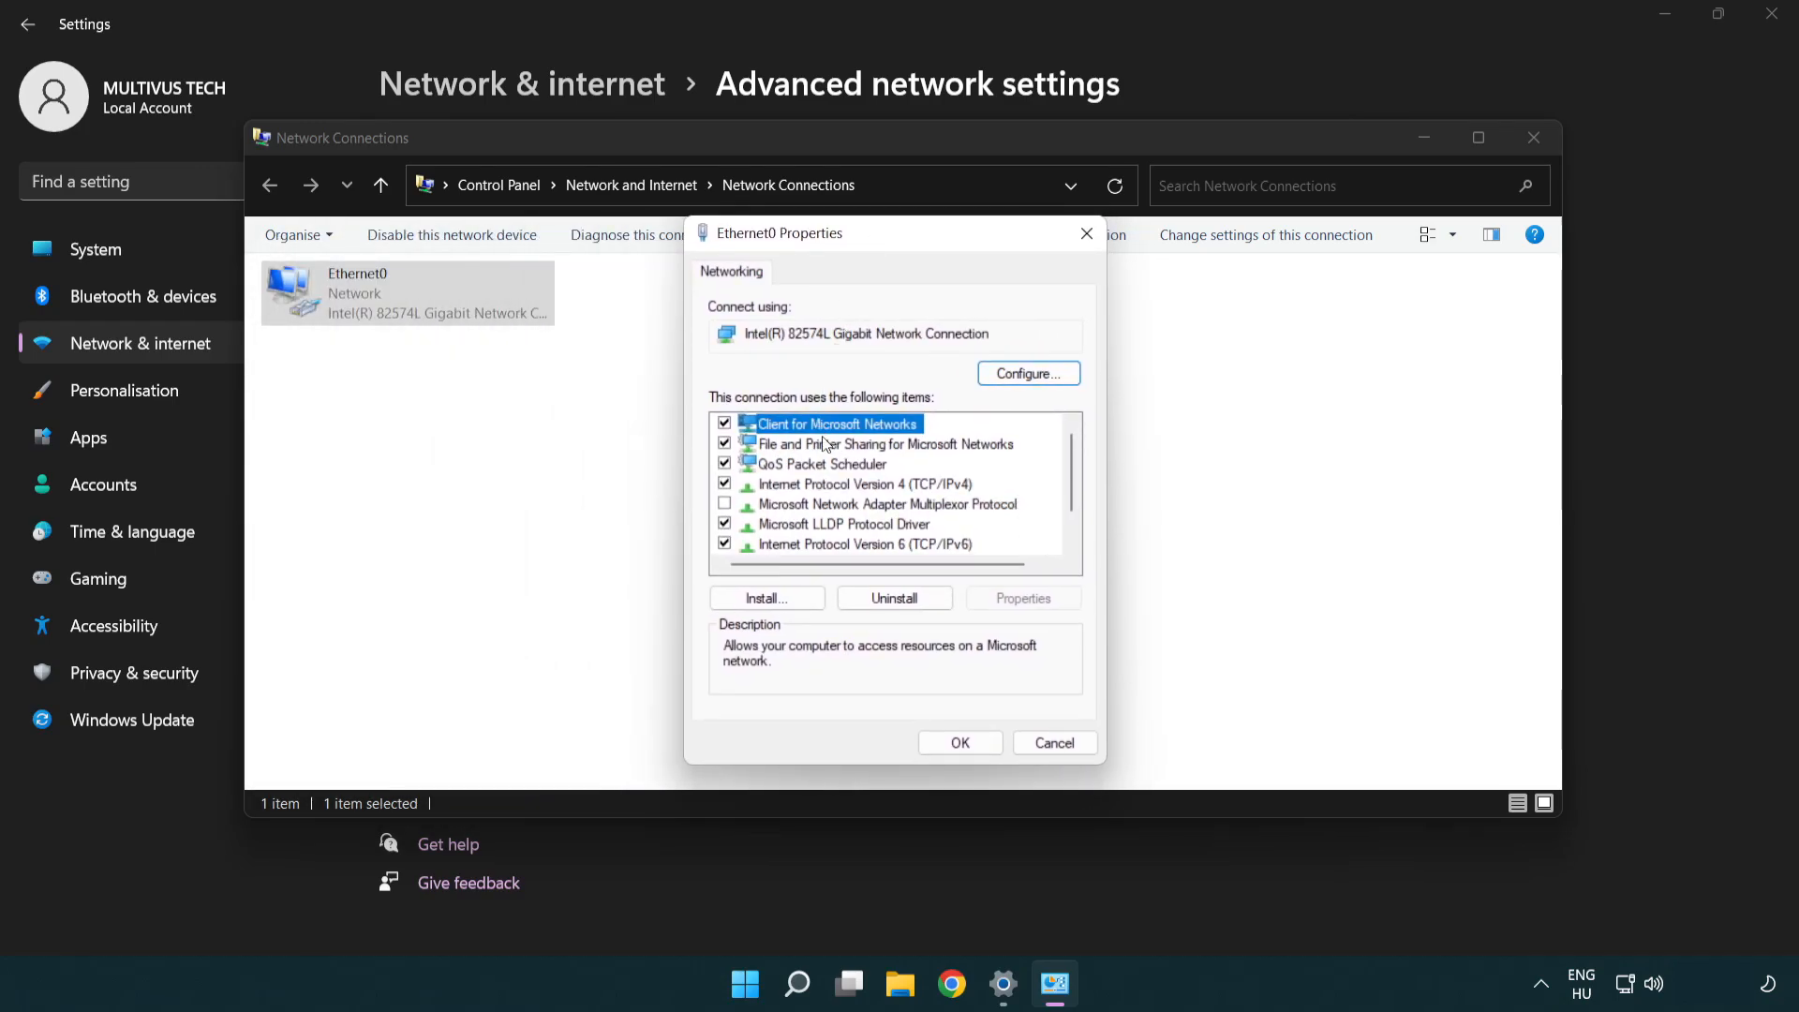
left_click(866, 483)
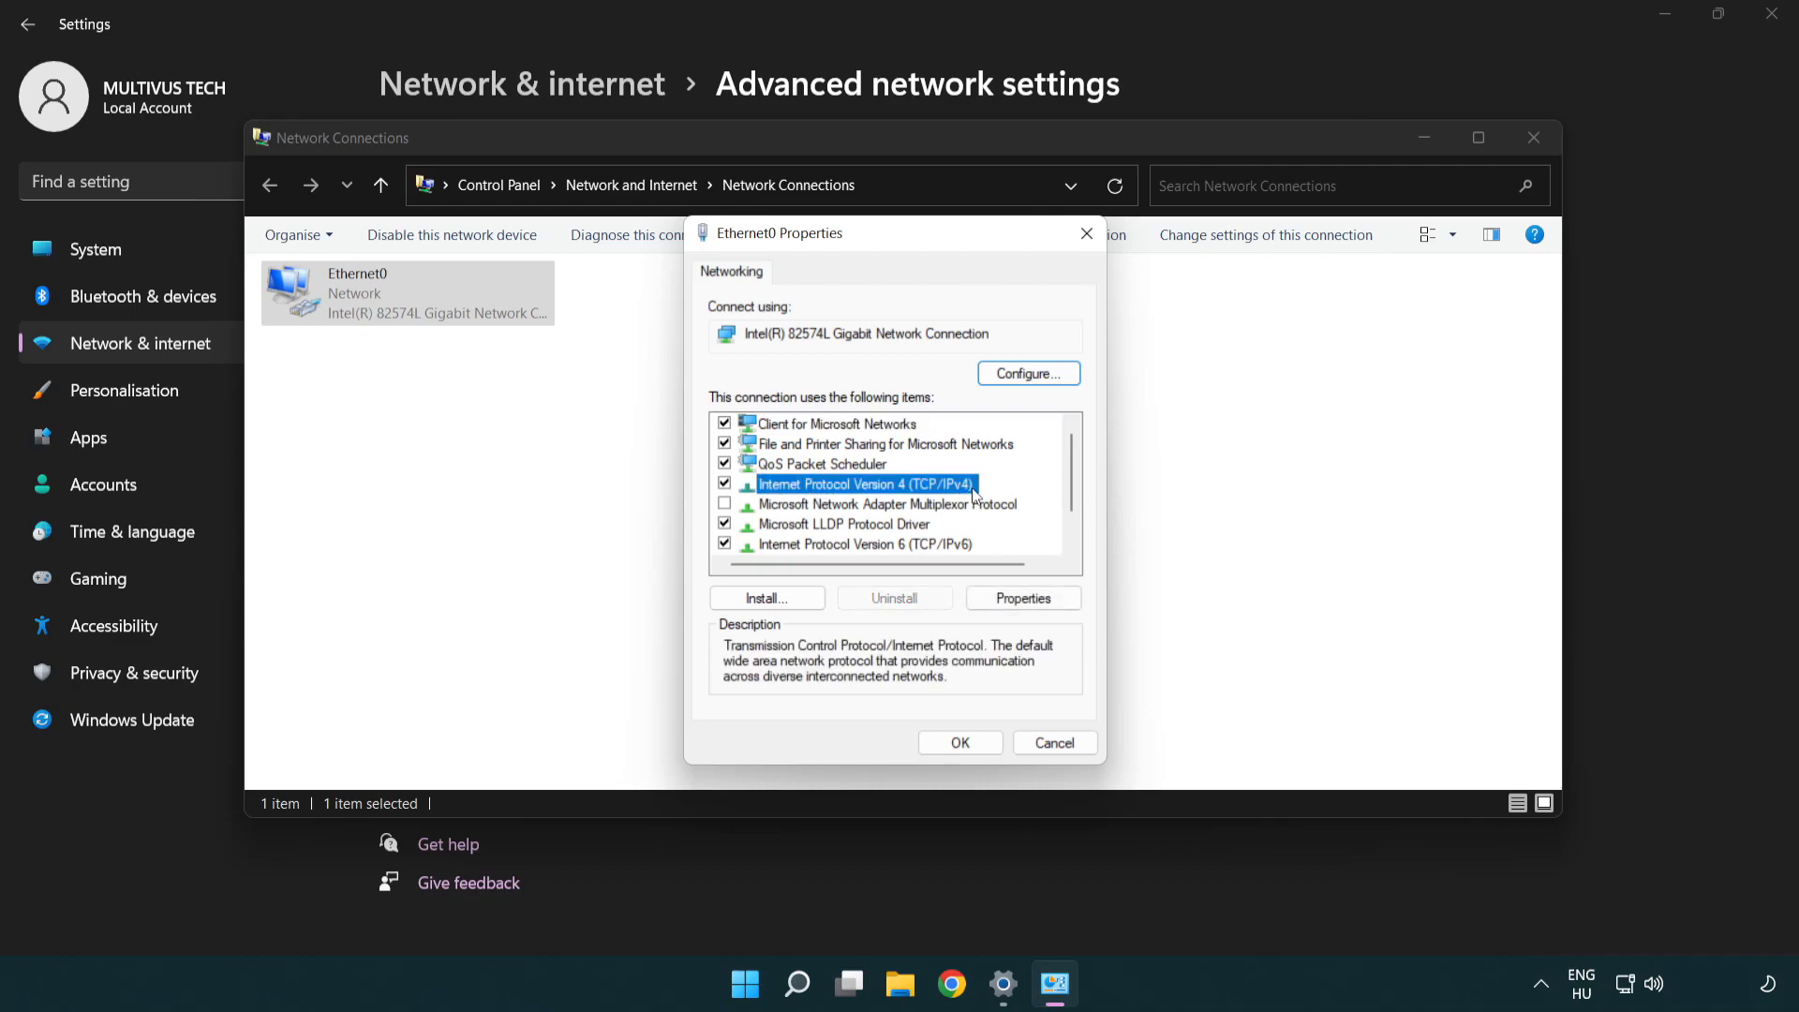
mouse_move(810, 502)
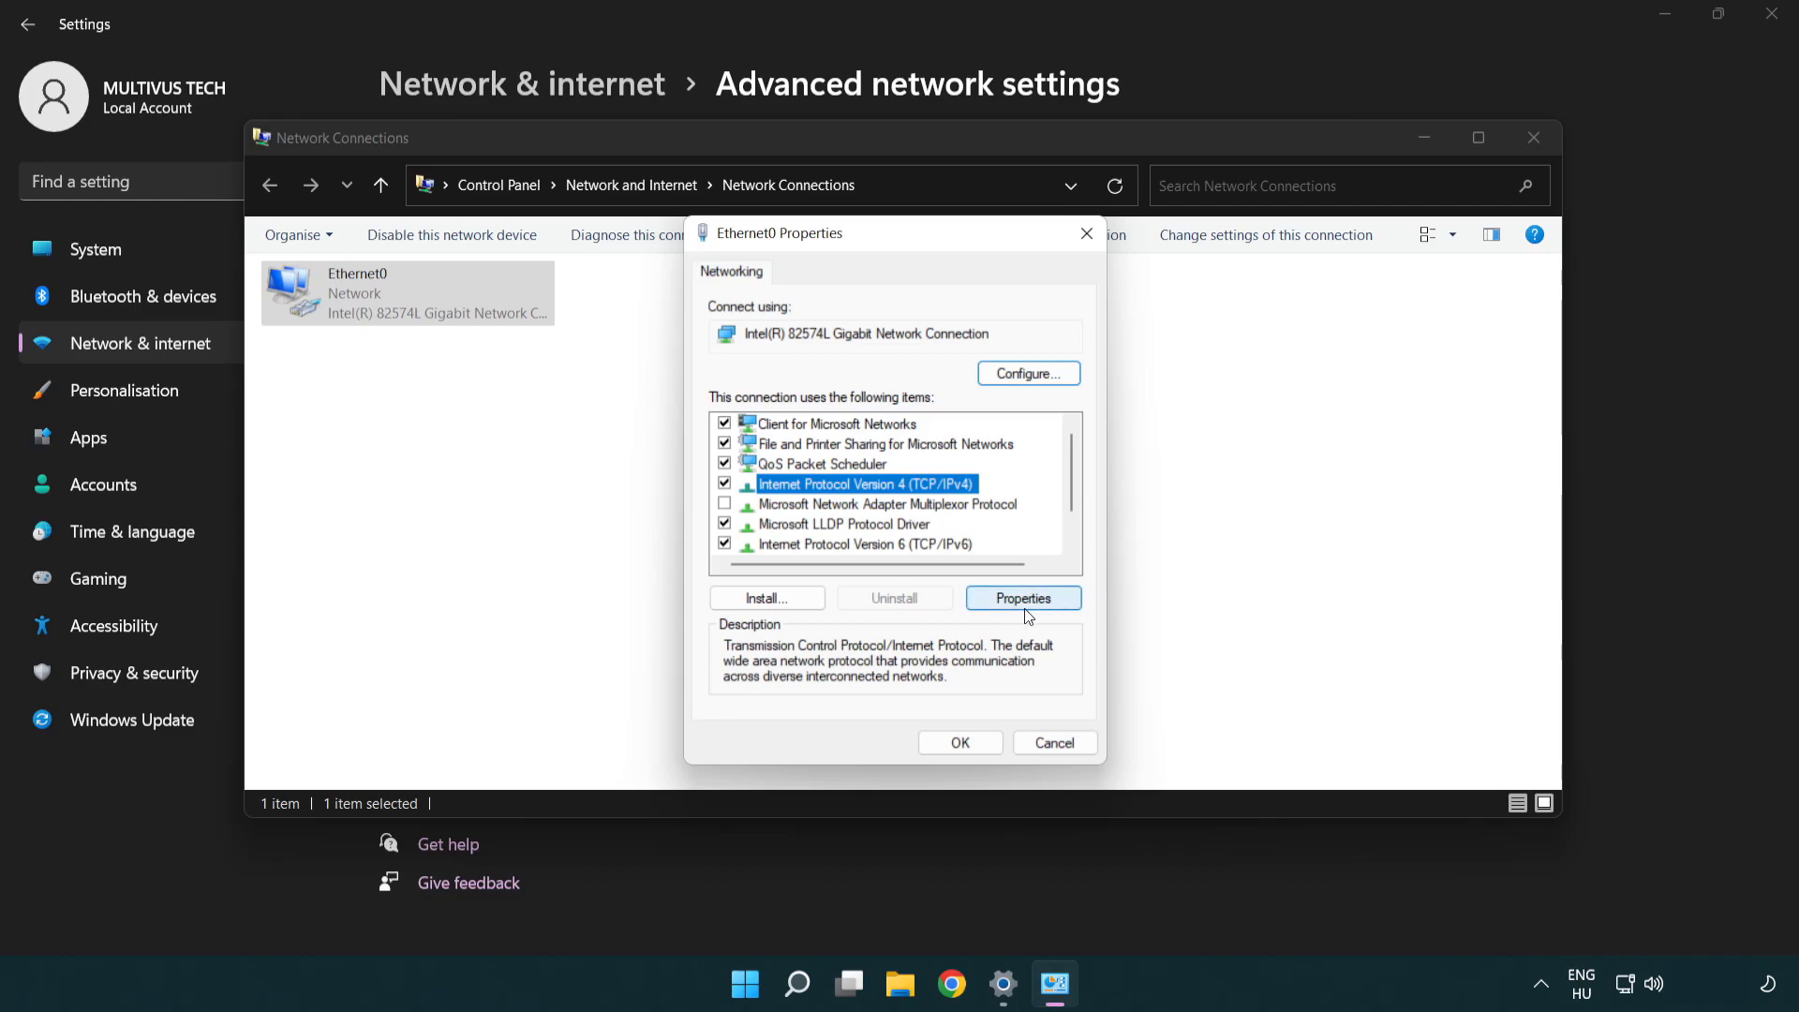
- Enter manual IPv4 DNS servers 8.8.8.8 preferred and 8.8.4.4 alternative
left_click(1023, 598)
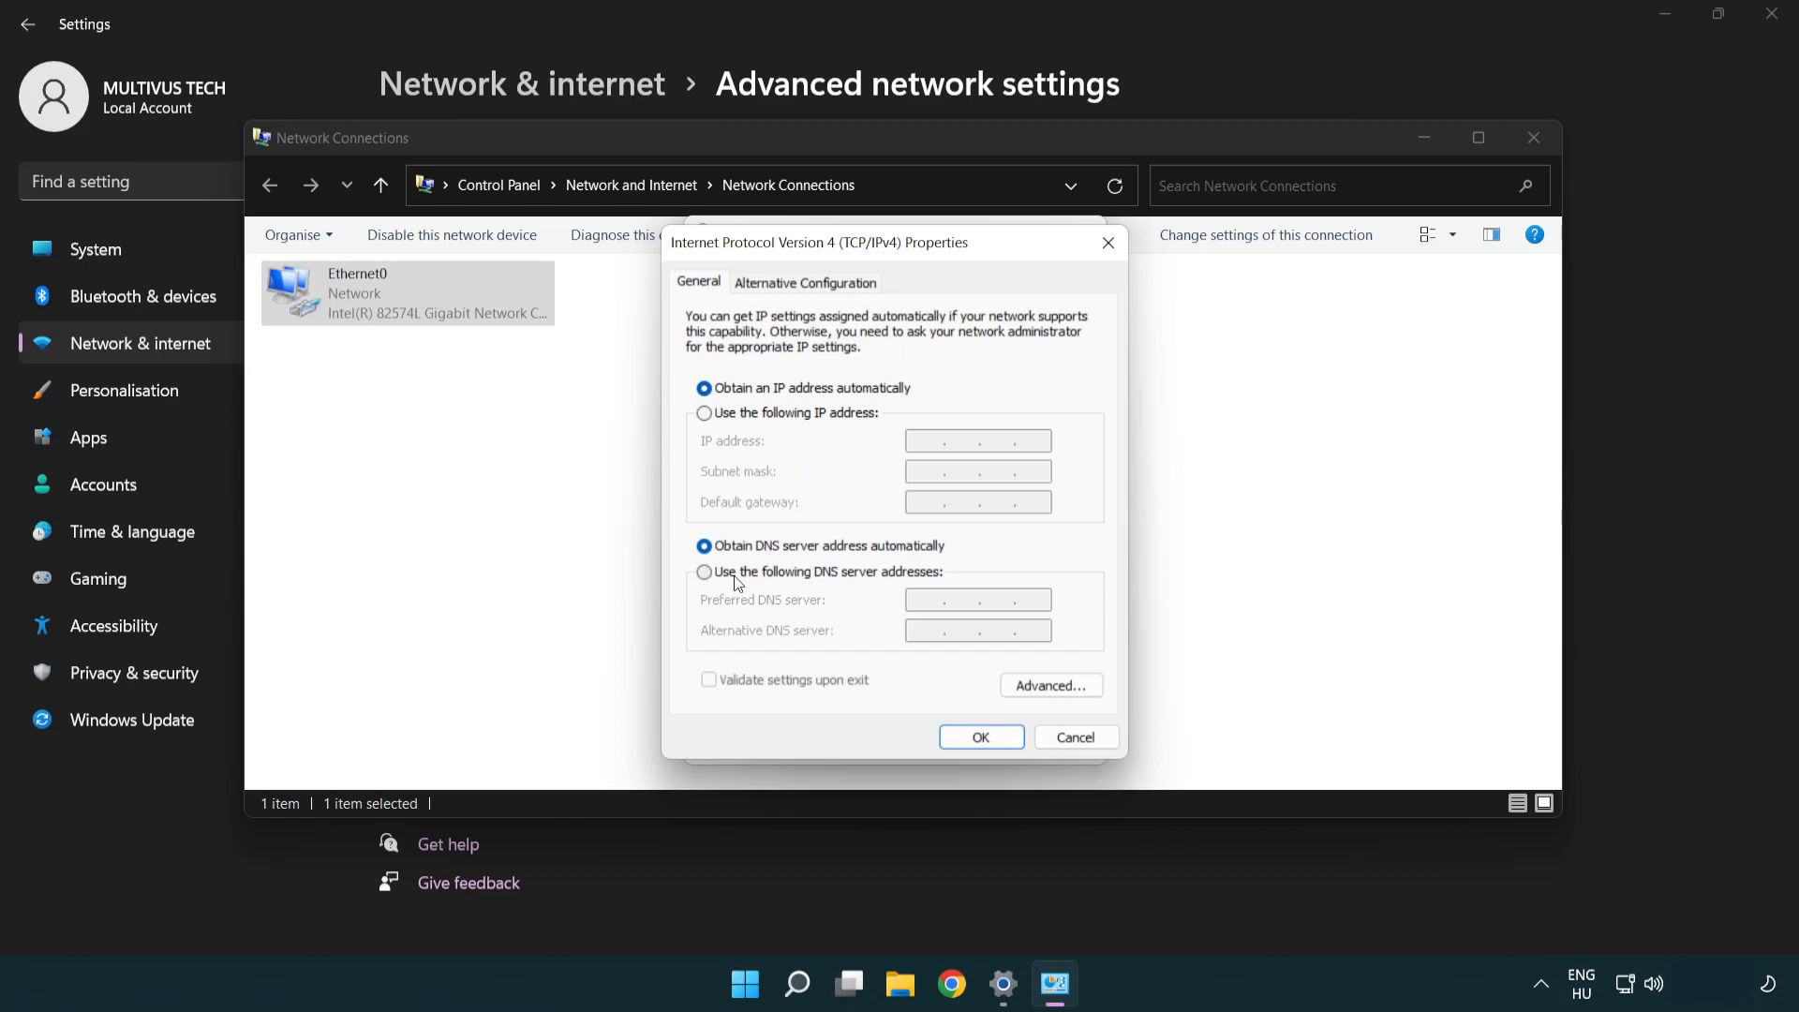
left_click(704, 572)
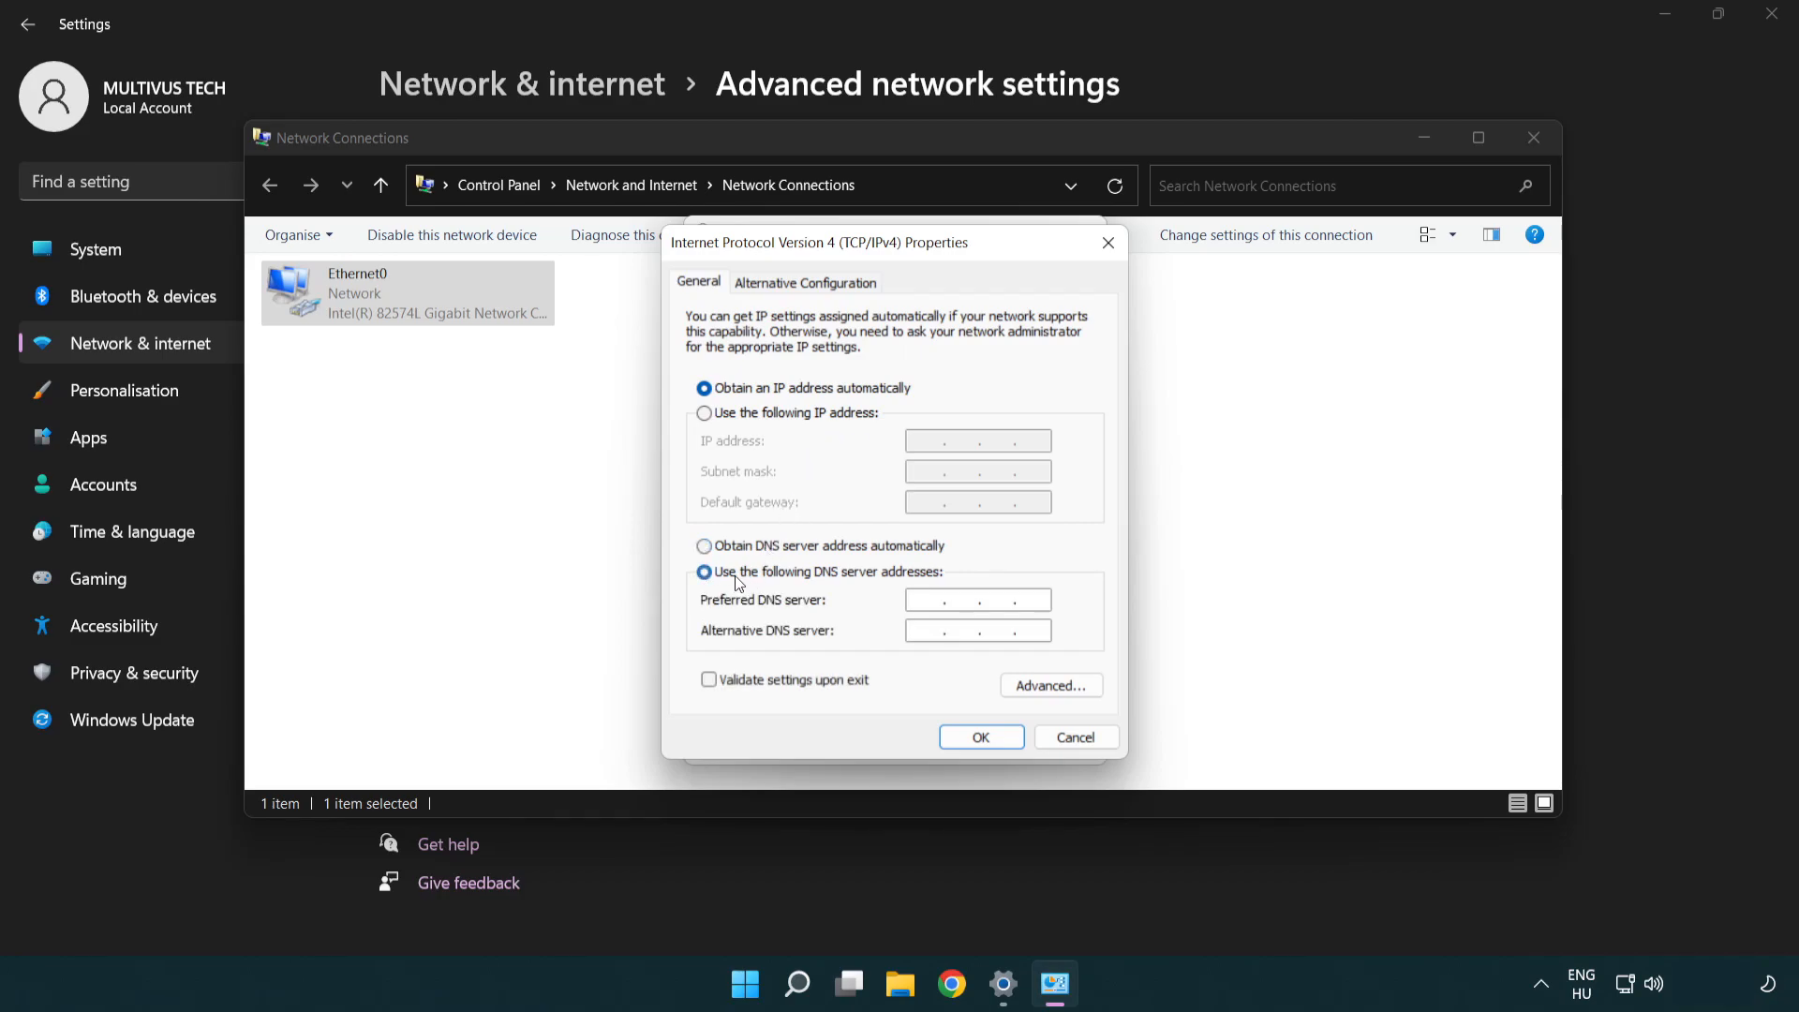
left_click(956, 600)
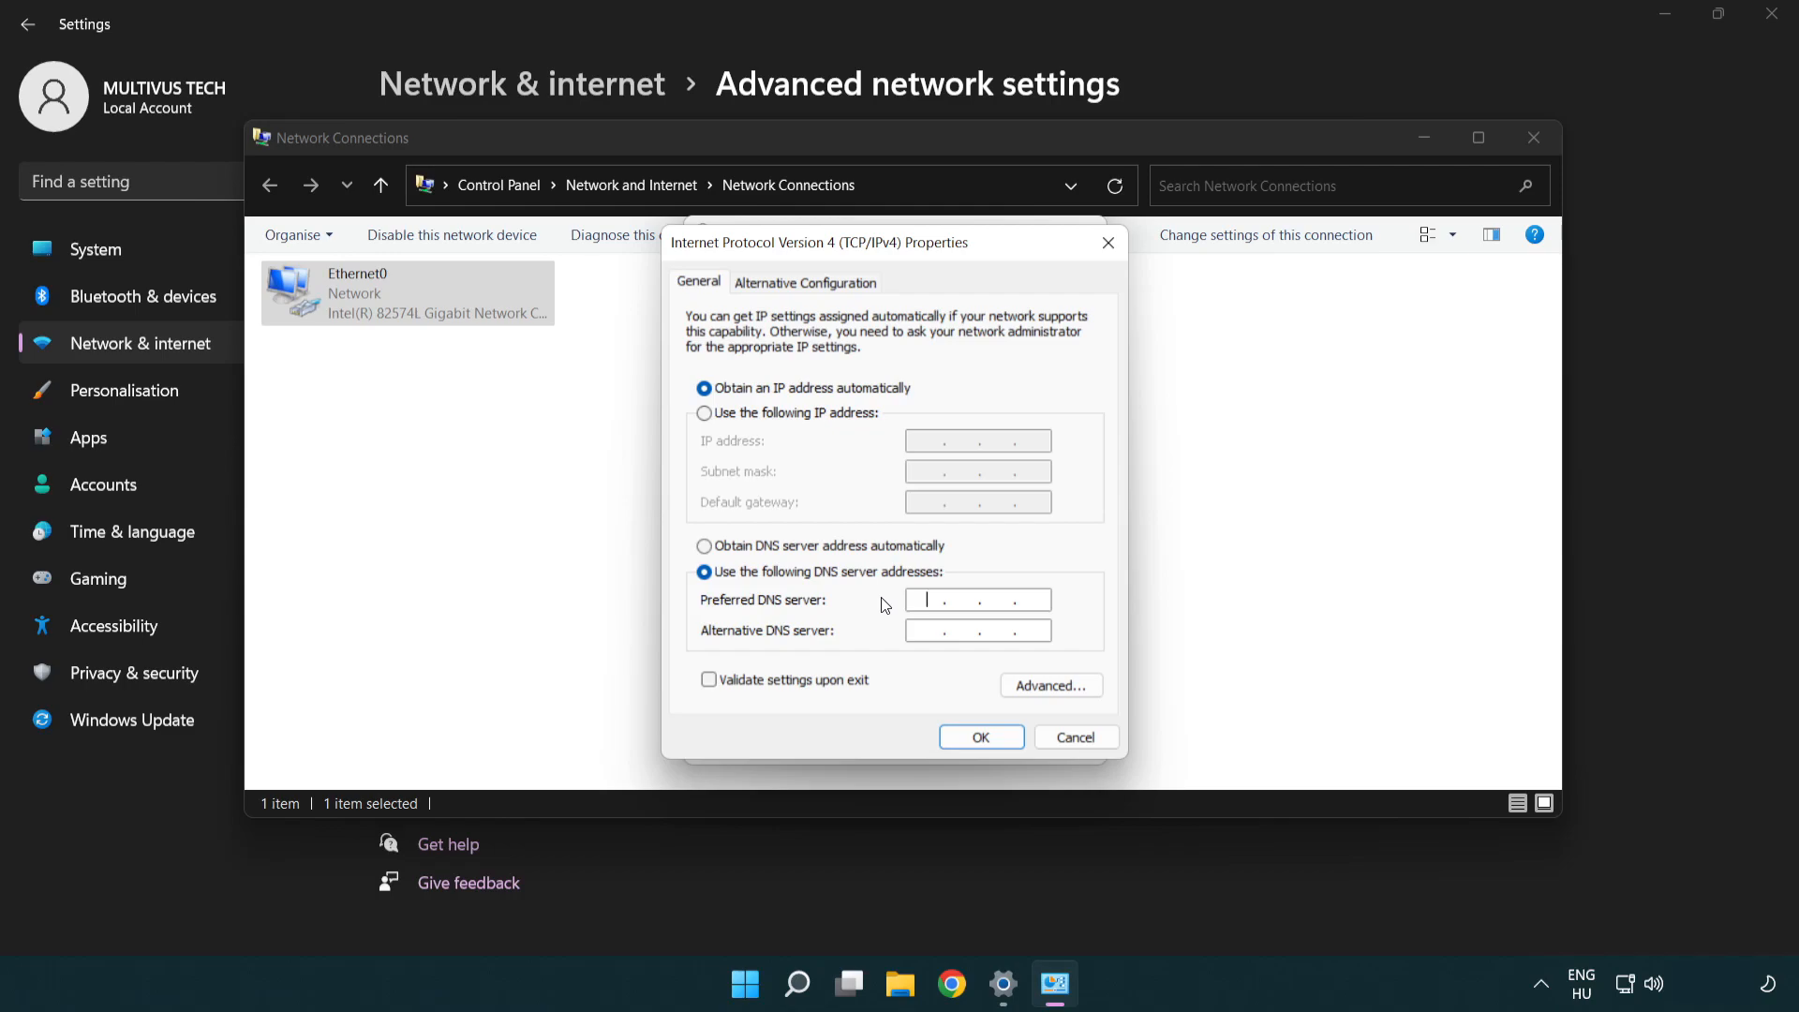
type("8.8.8.8")
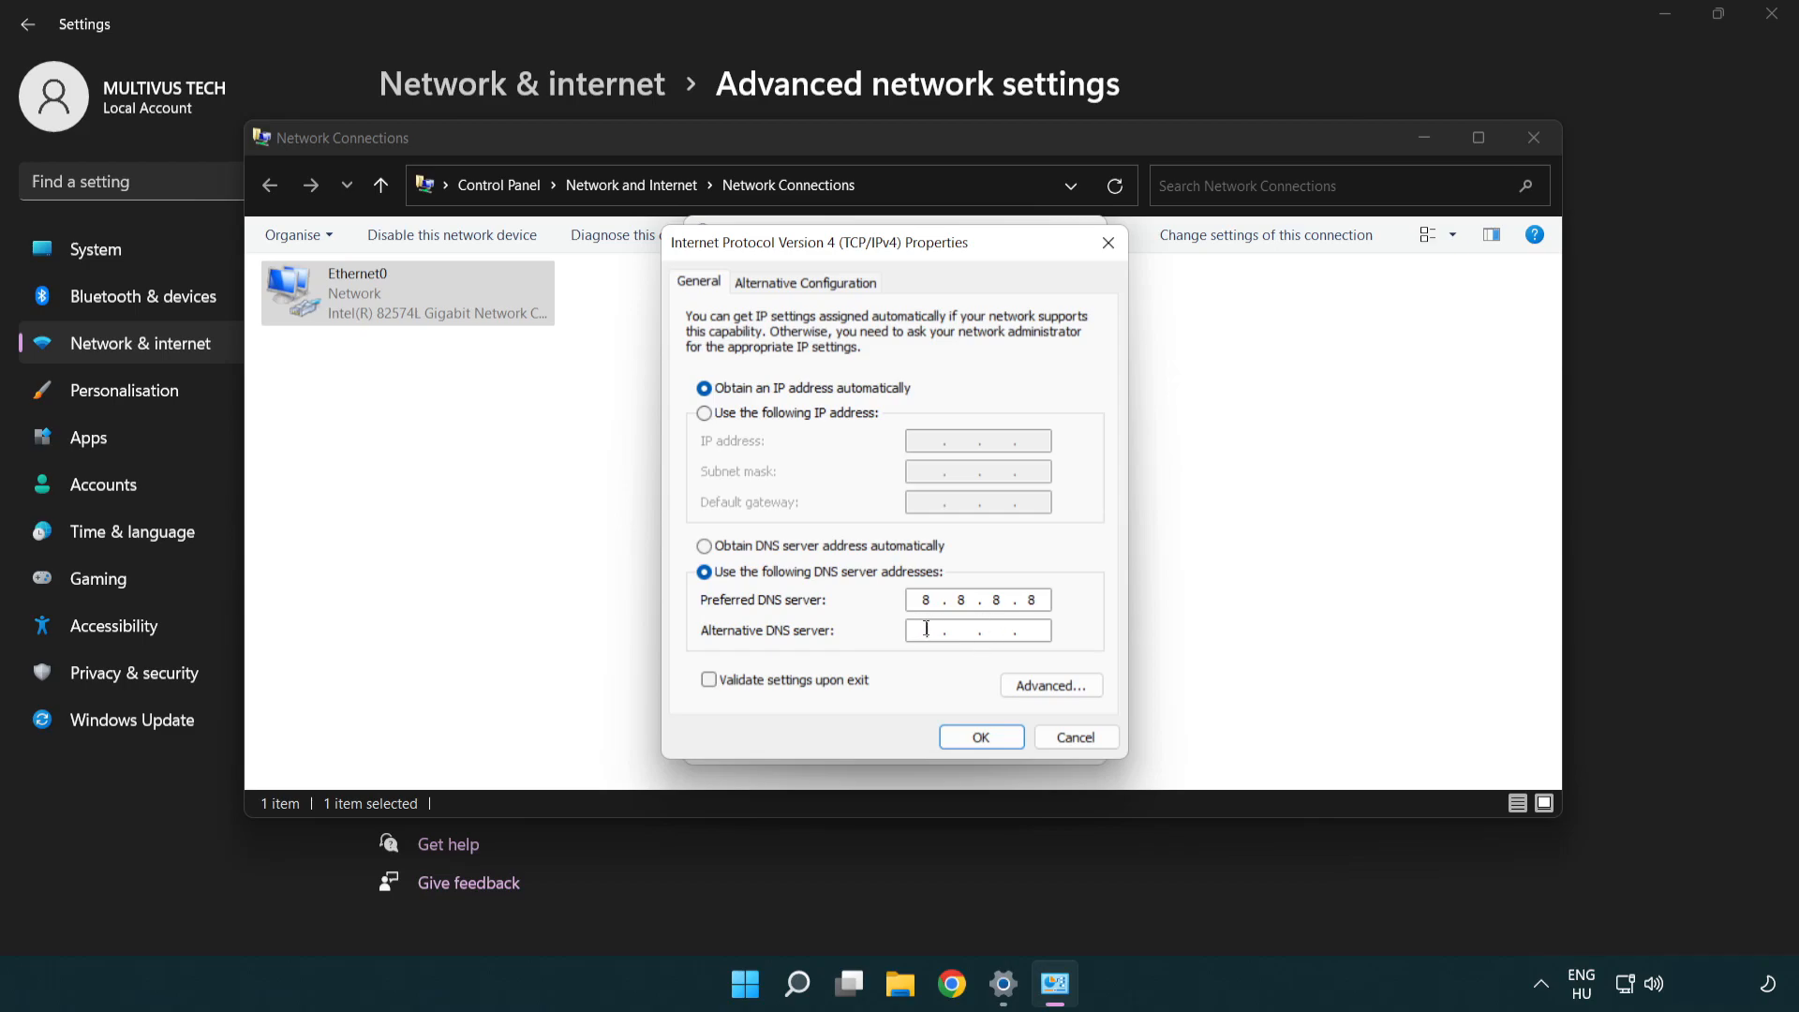
mouse_move(877, 637)
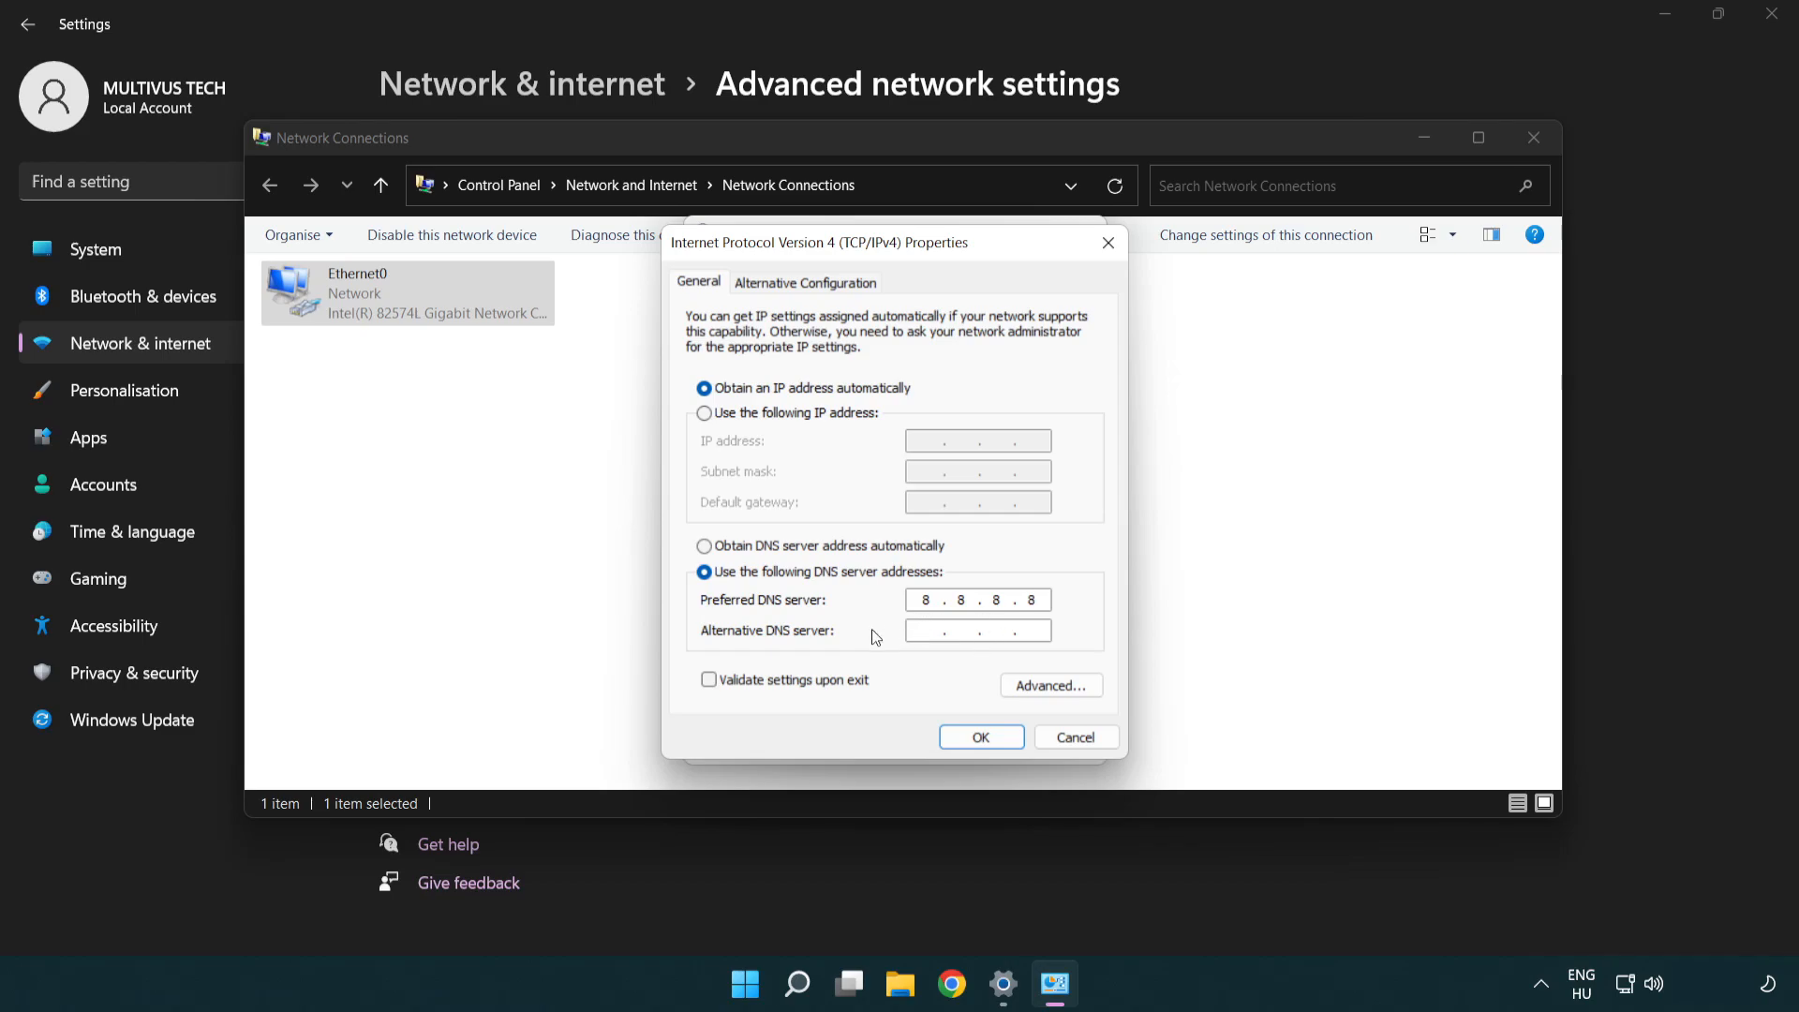
type("8 . 8 . 4 . 4")
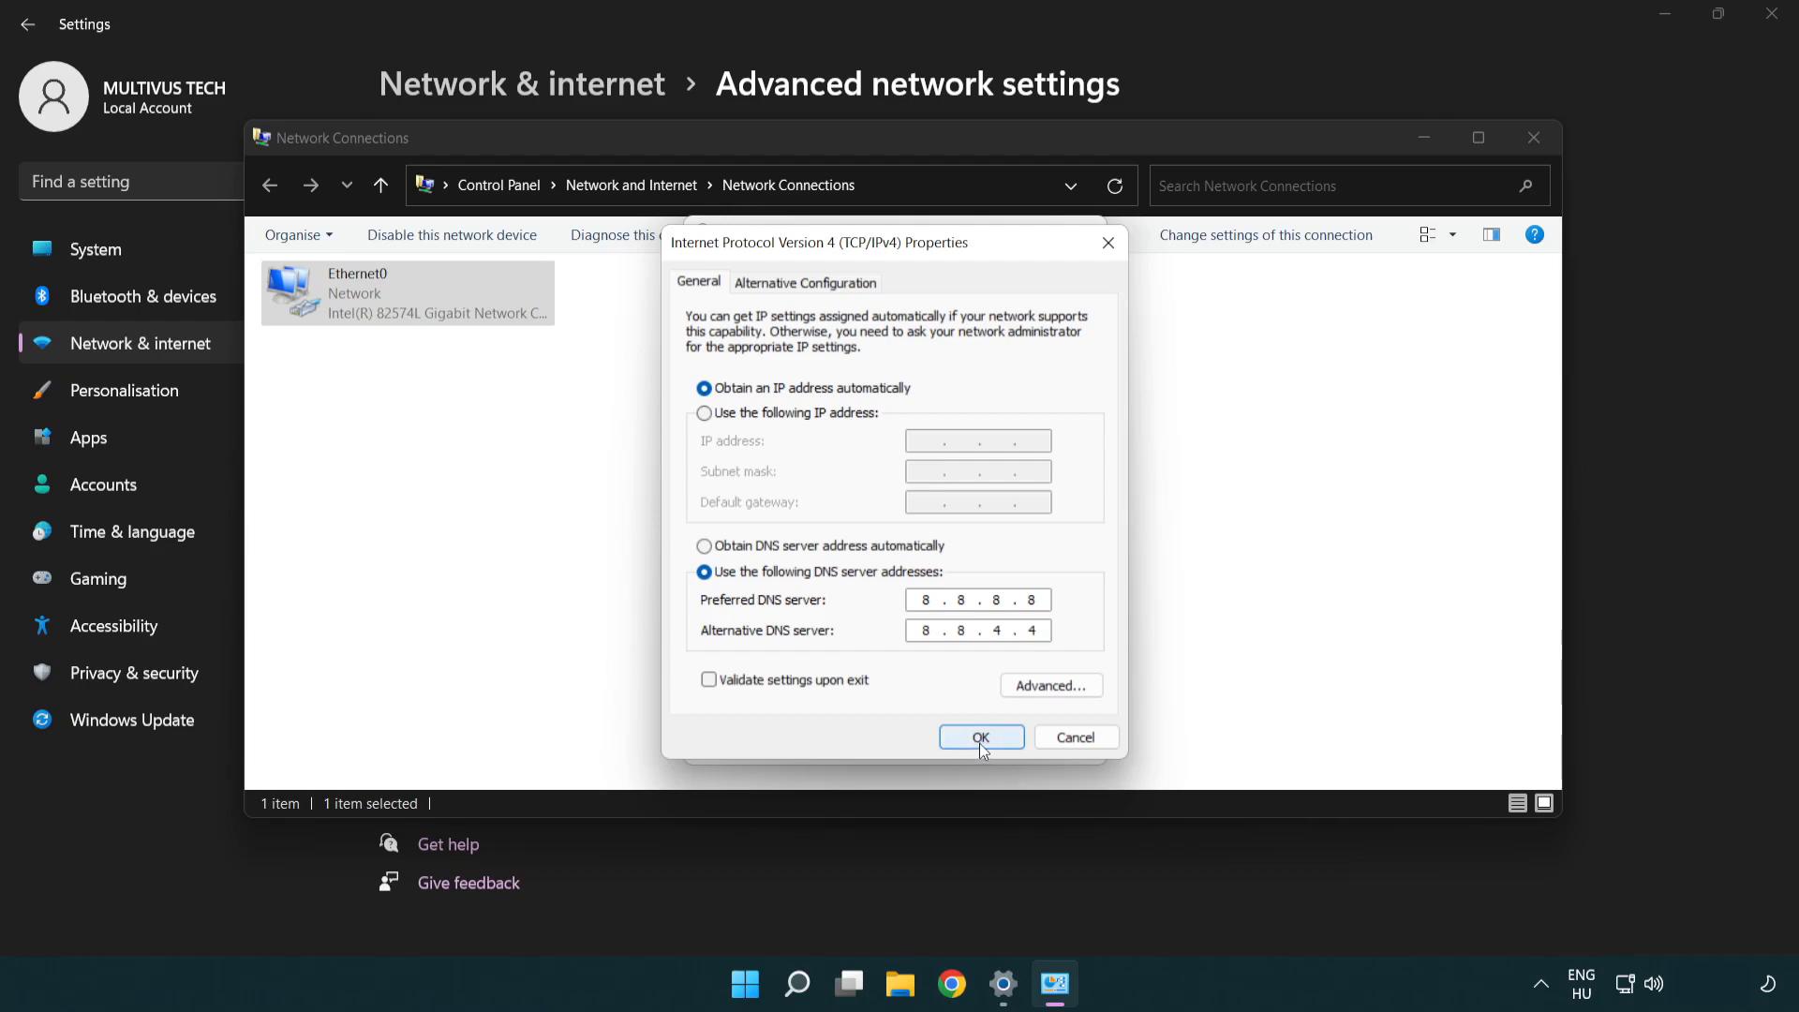
- Confirm the DNS settings and close the adapter properties, Network Connections and Settings windows
left_click(982, 738)
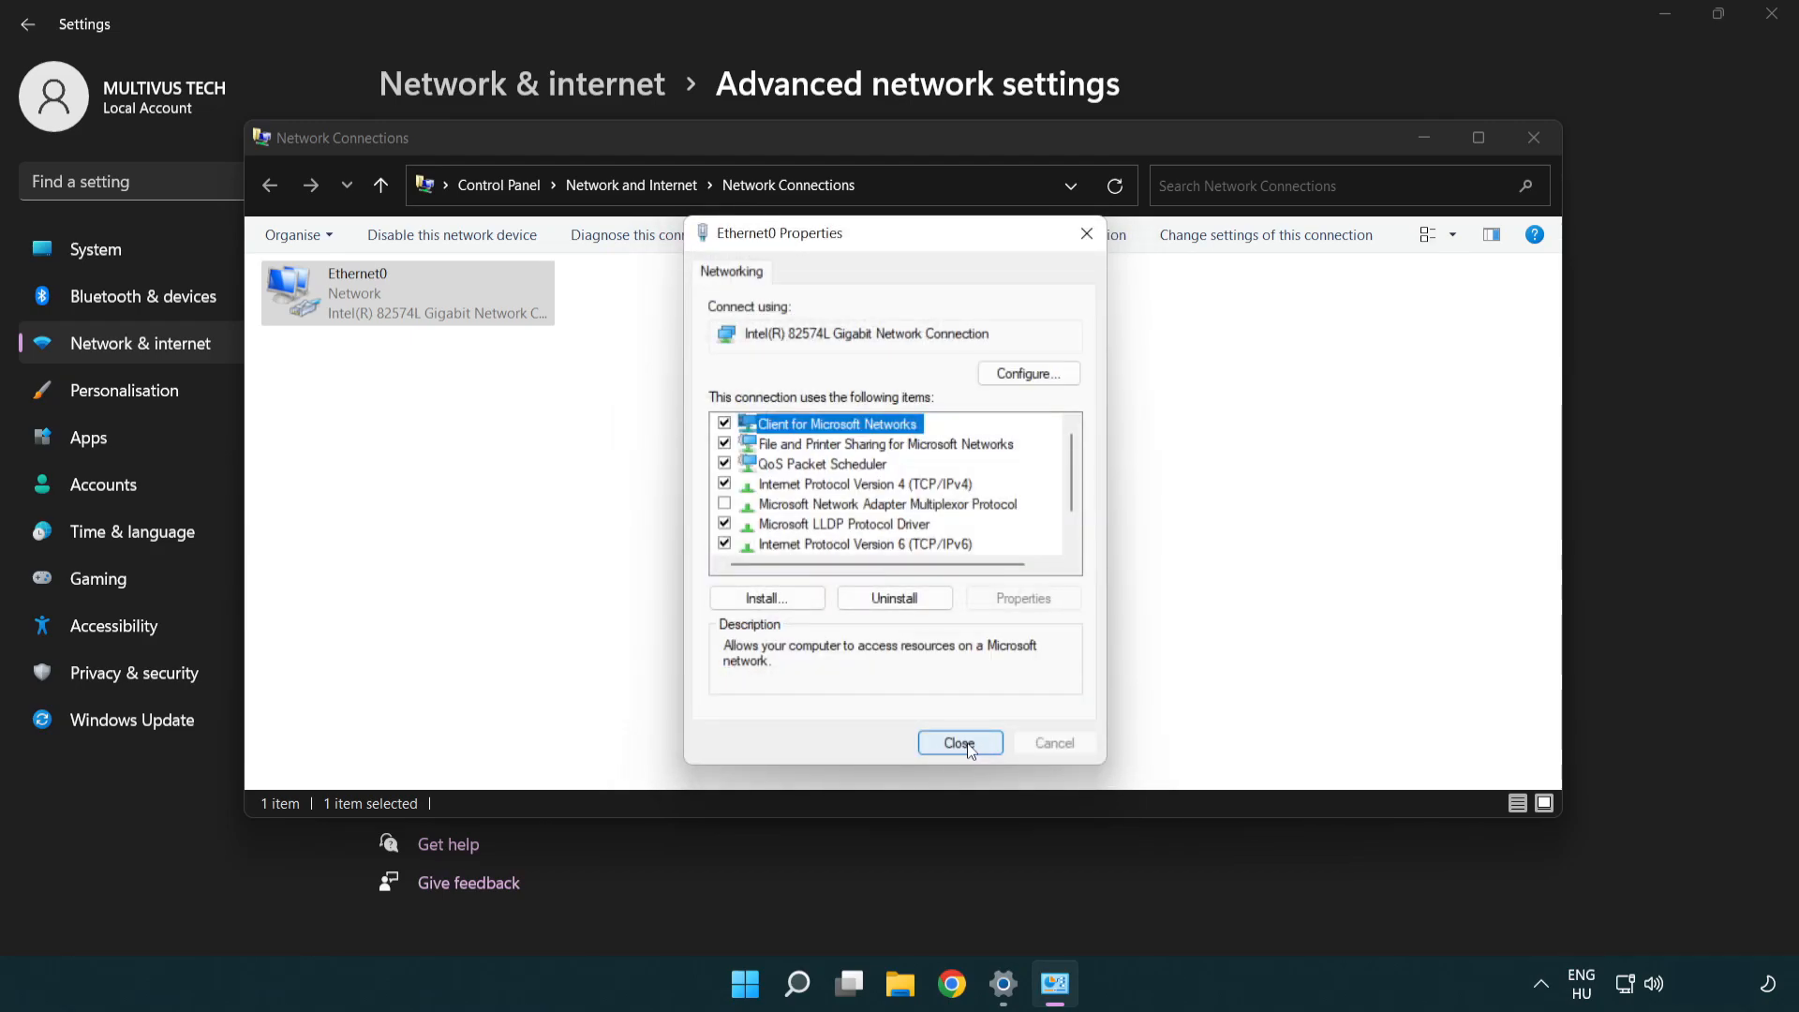
left_click(959, 742)
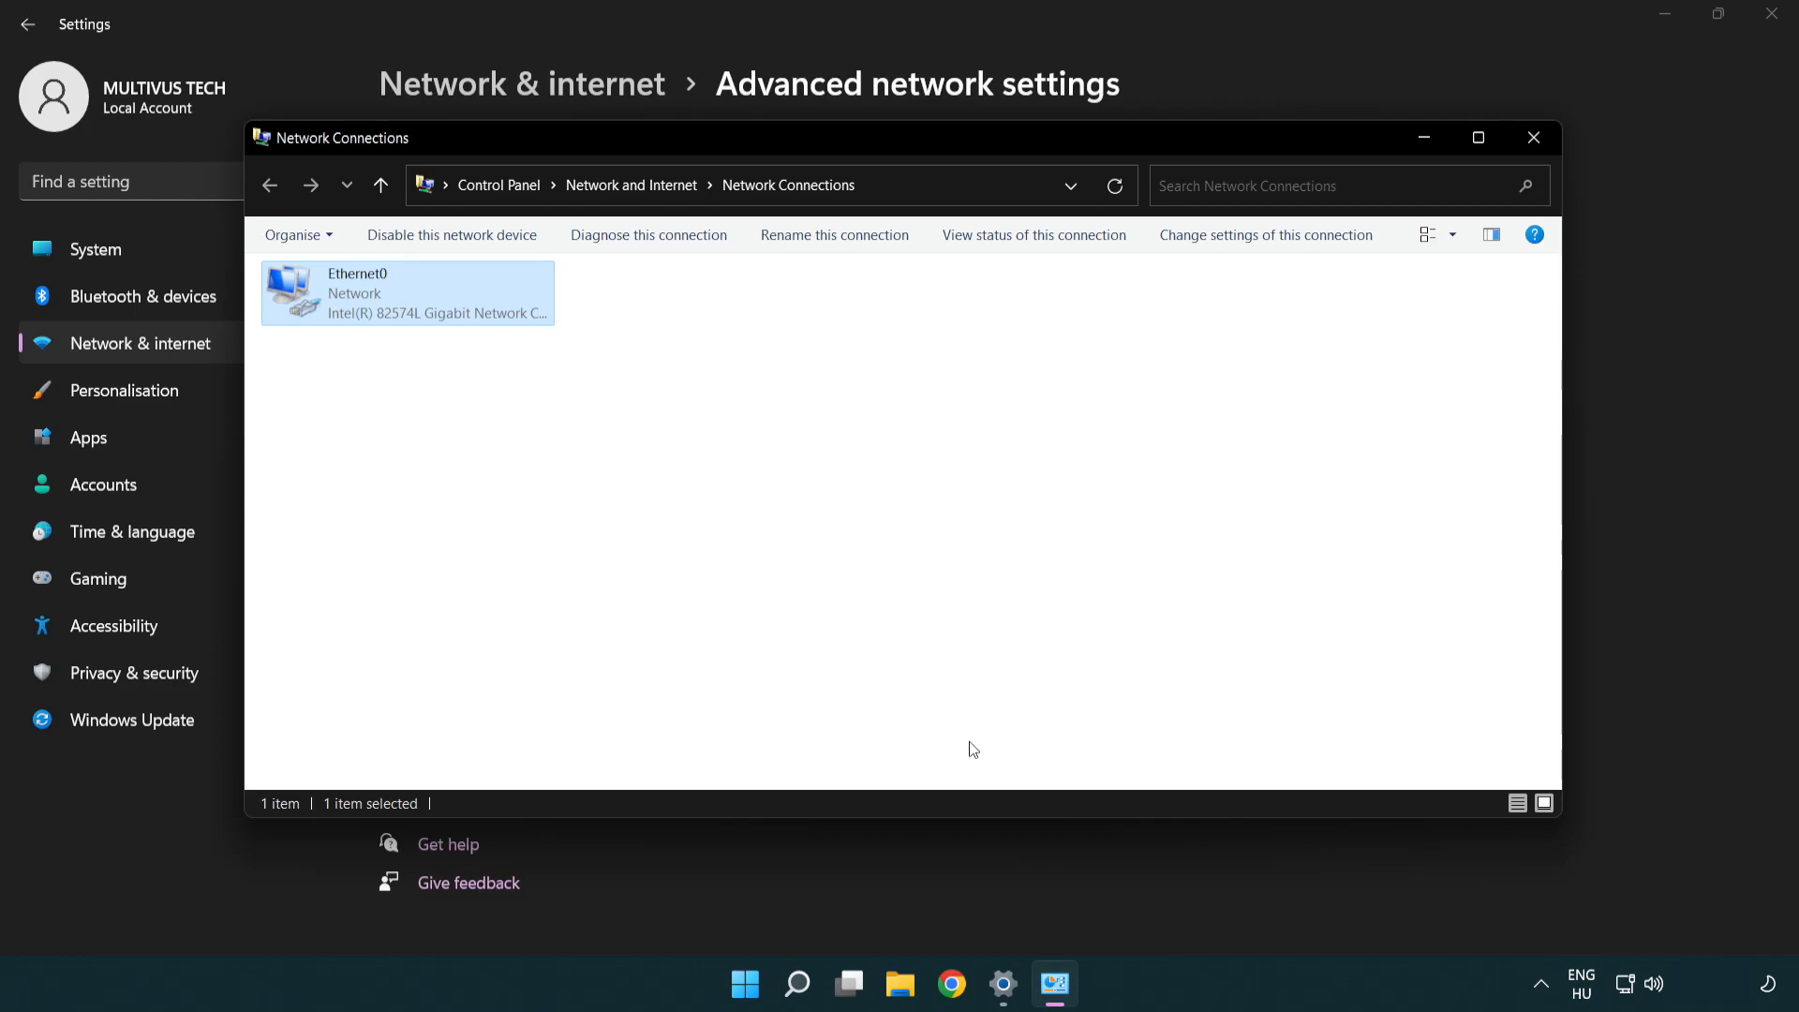
mouse_move(1533, 138)
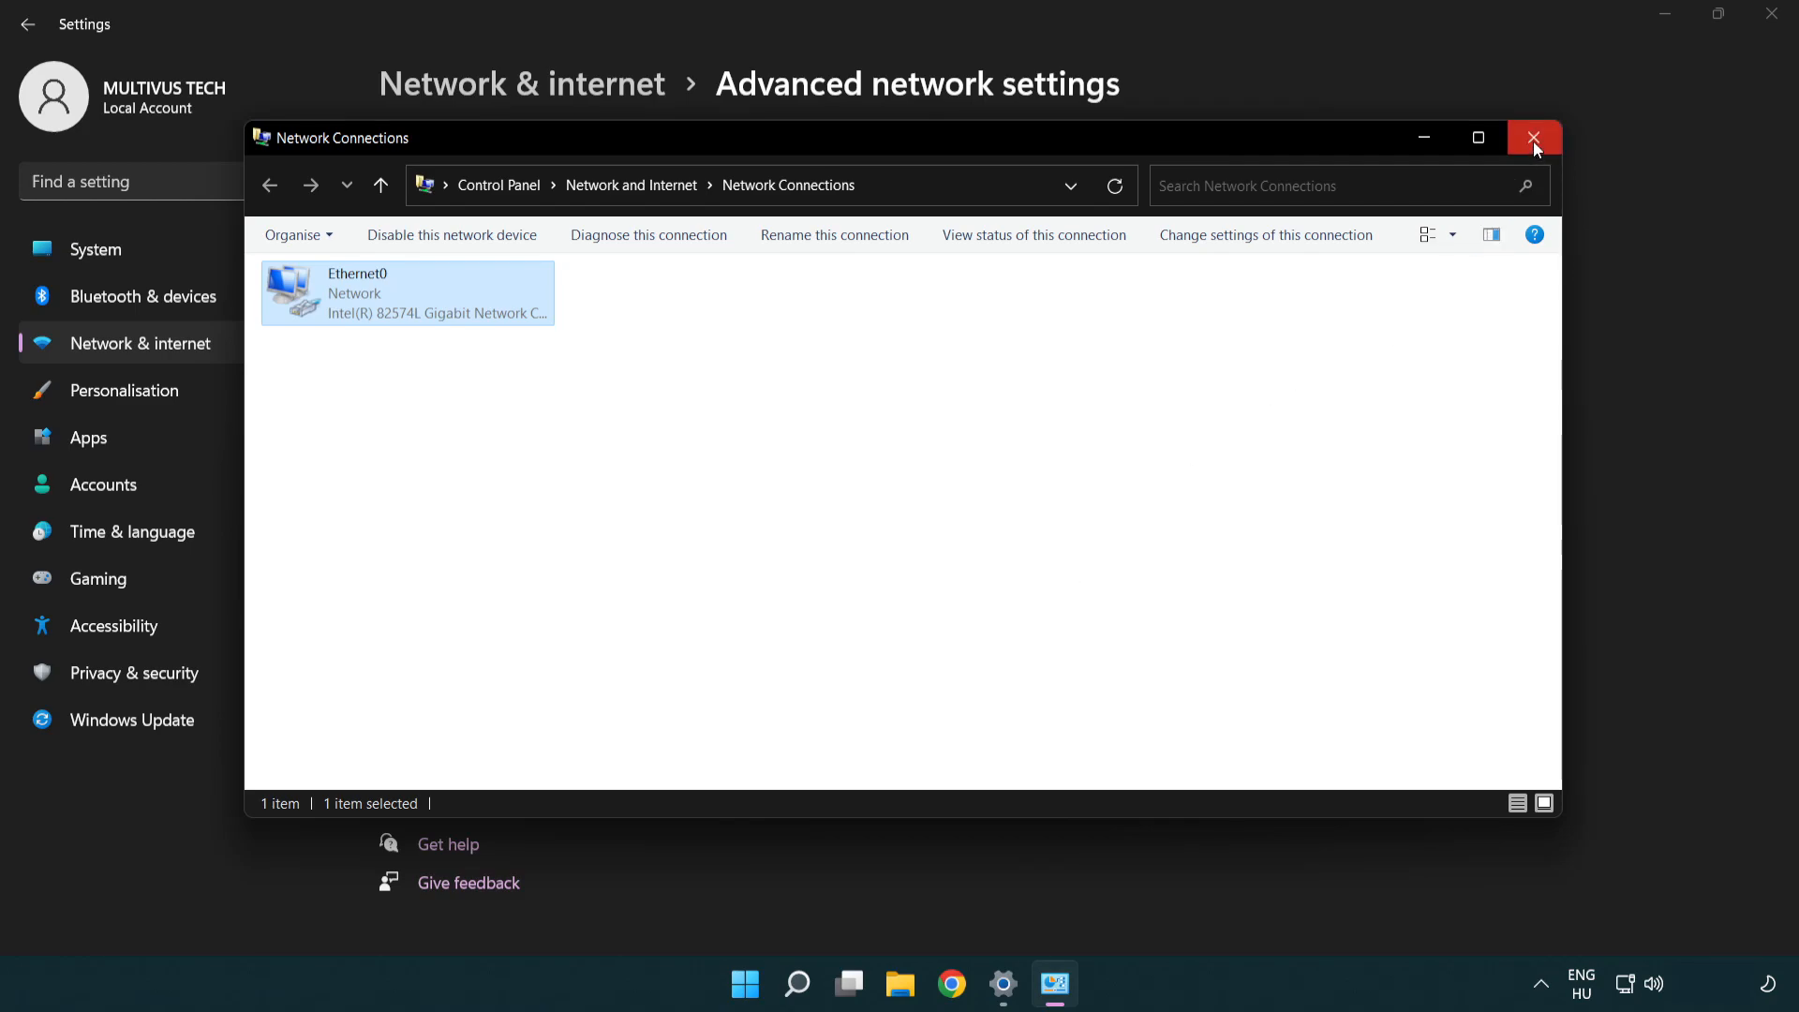
left_click(1533, 136)
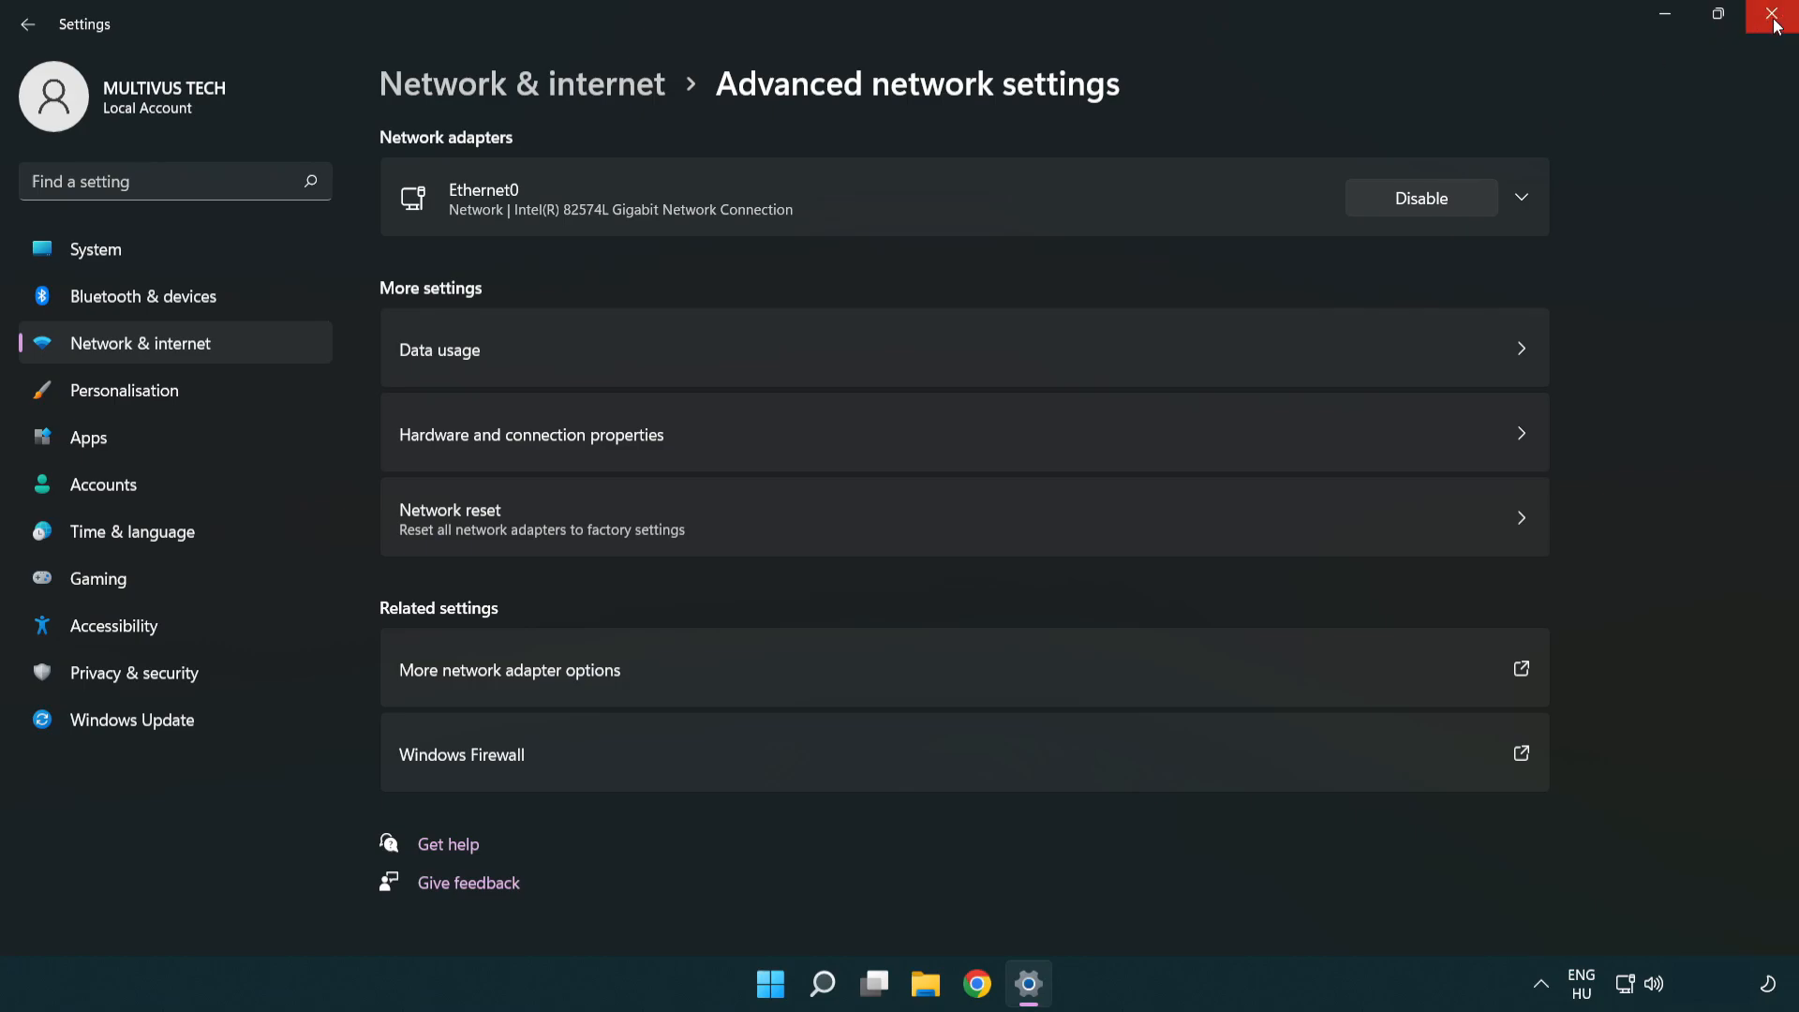
left_click(1770, 11)
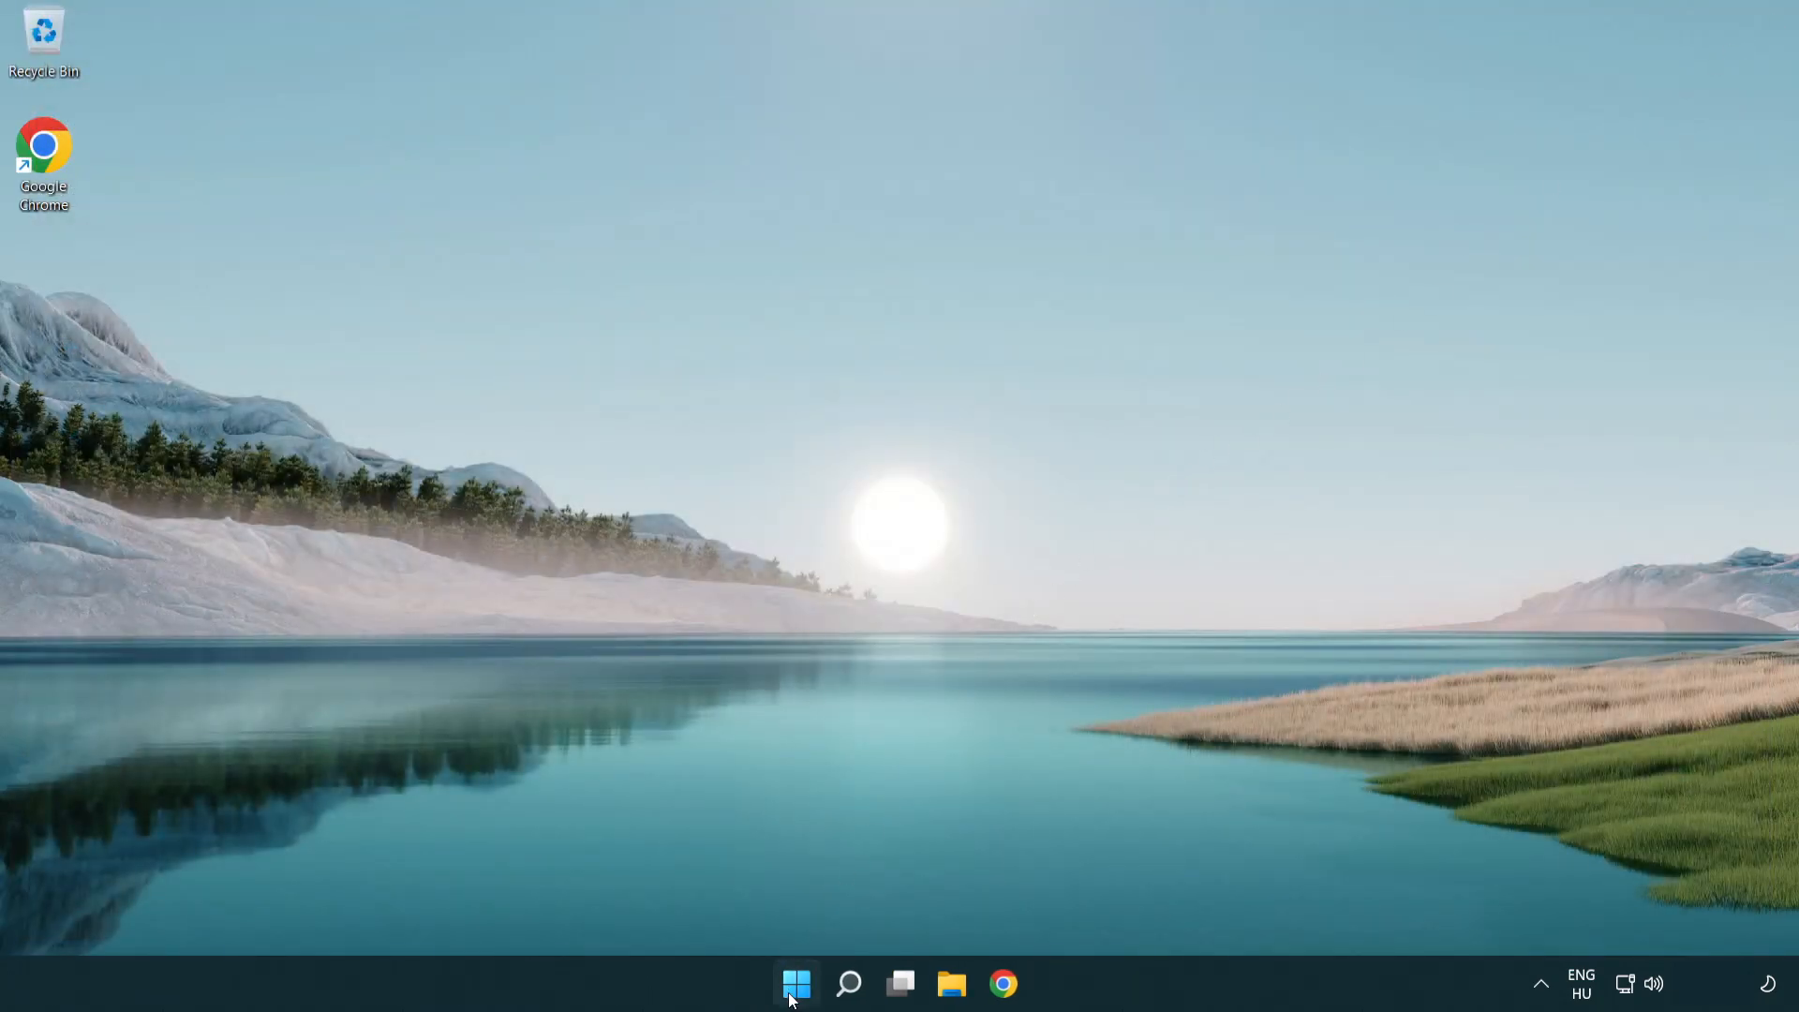
left_click(795, 1008)
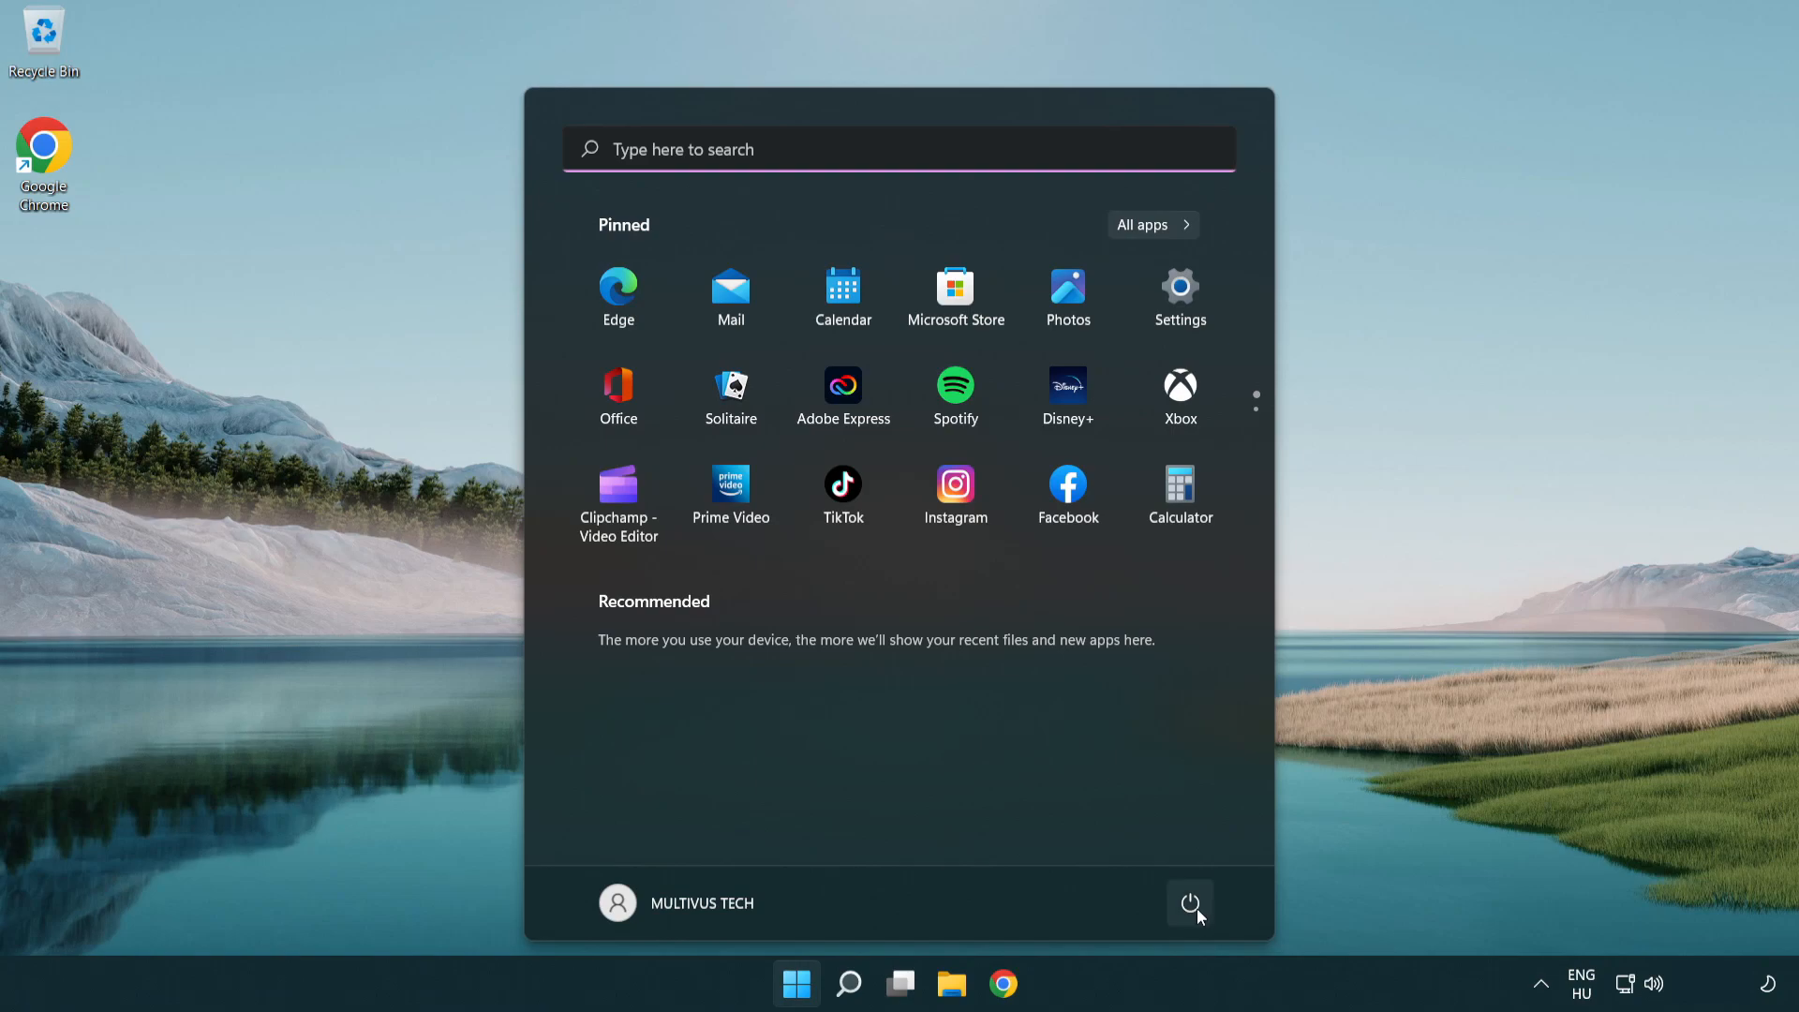
left_click(1188, 903)
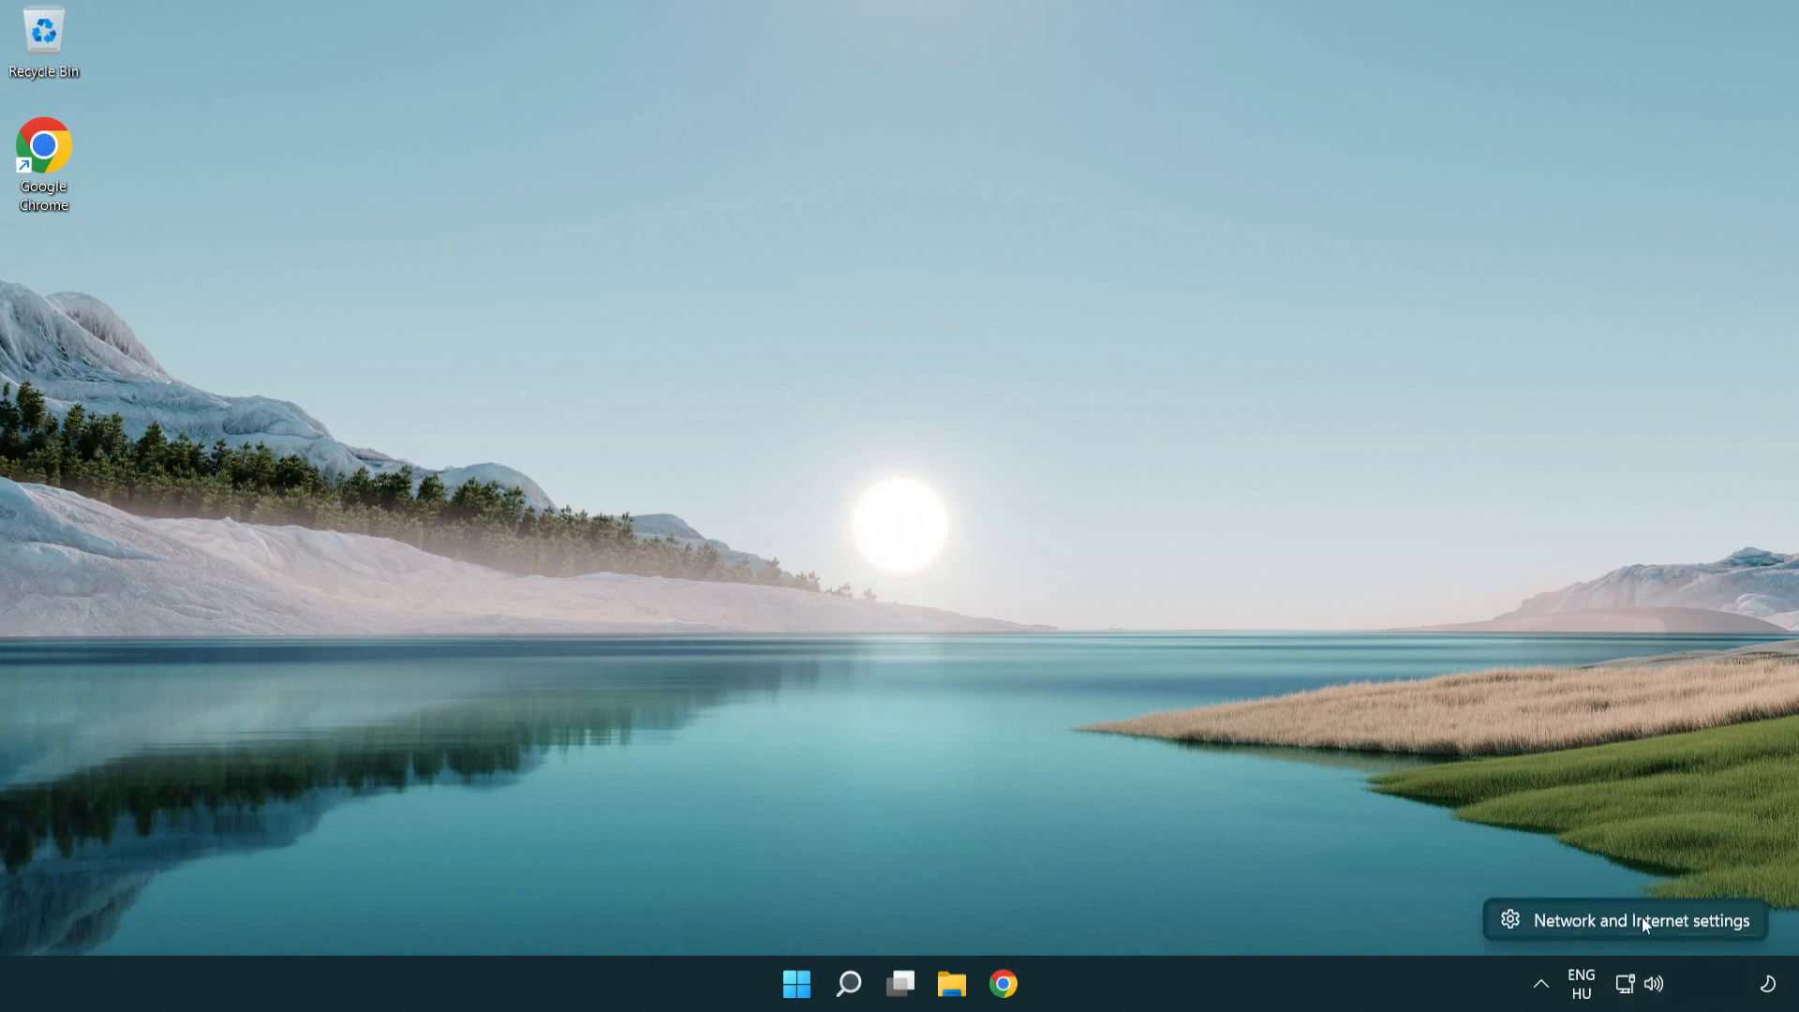
- Reach the Network reset page from the tray's Network and Internet settings
left_click(1642, 920)
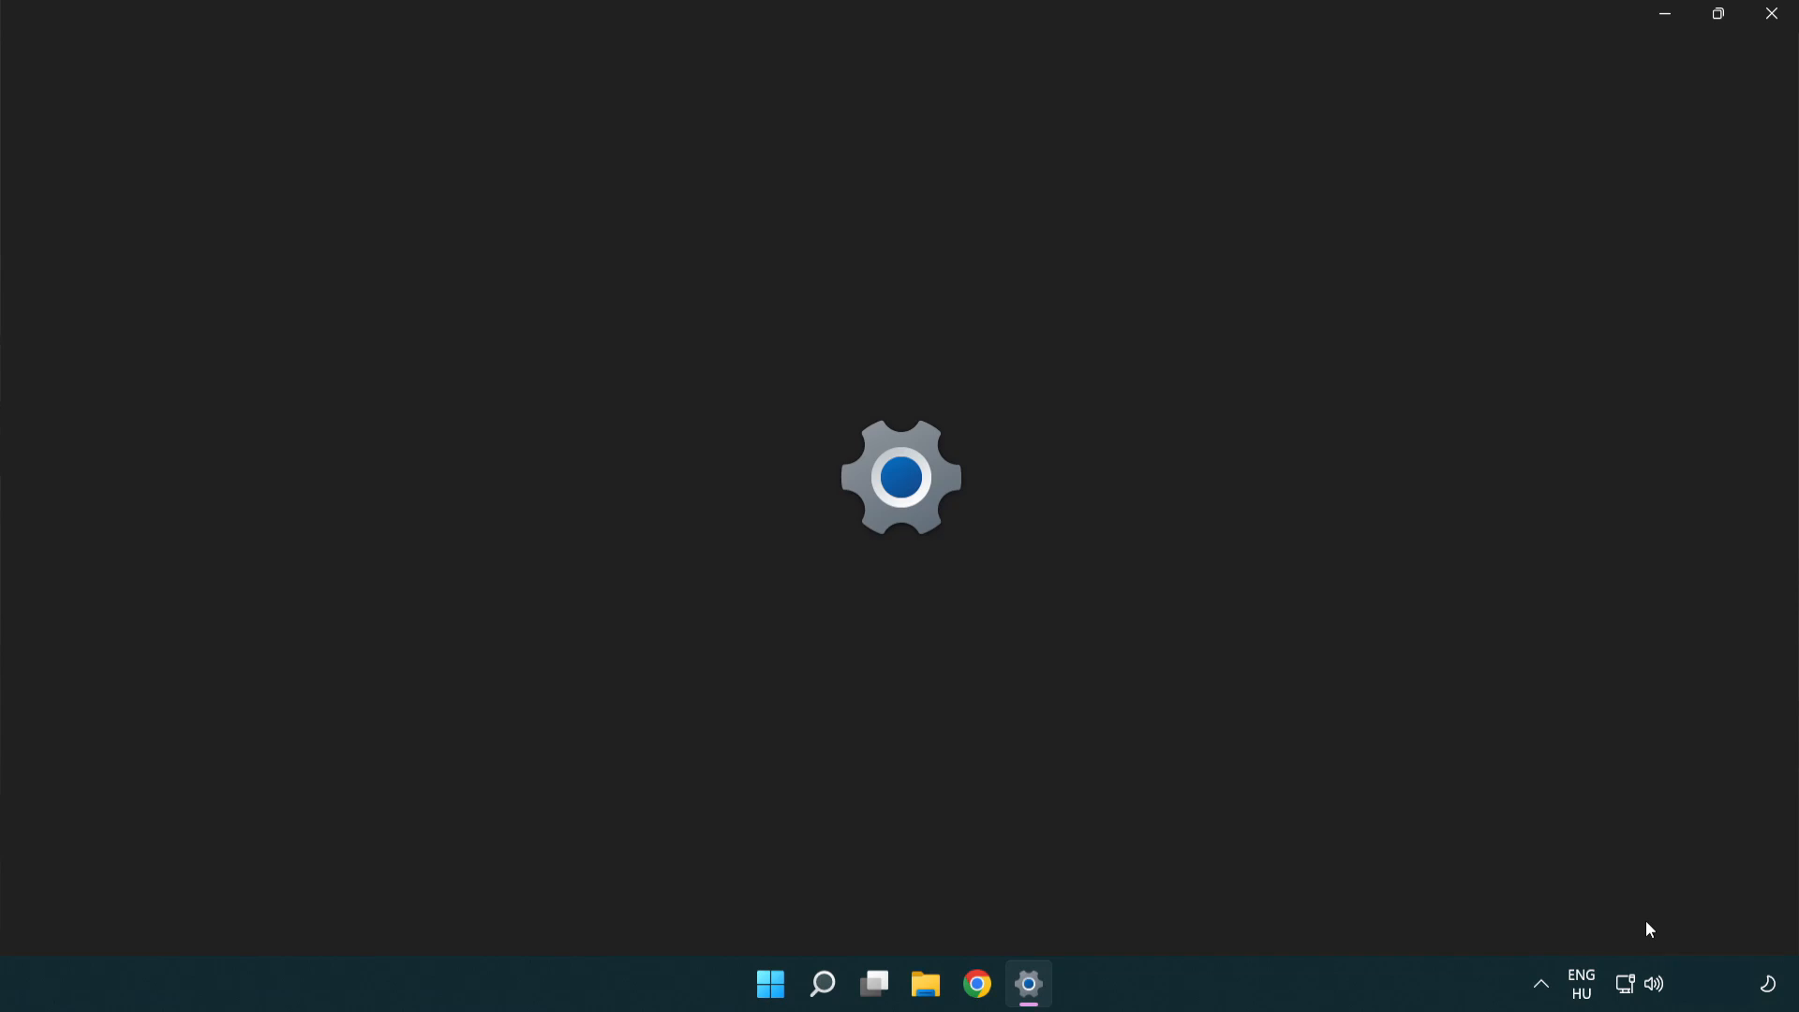
left_click(1027, 986)
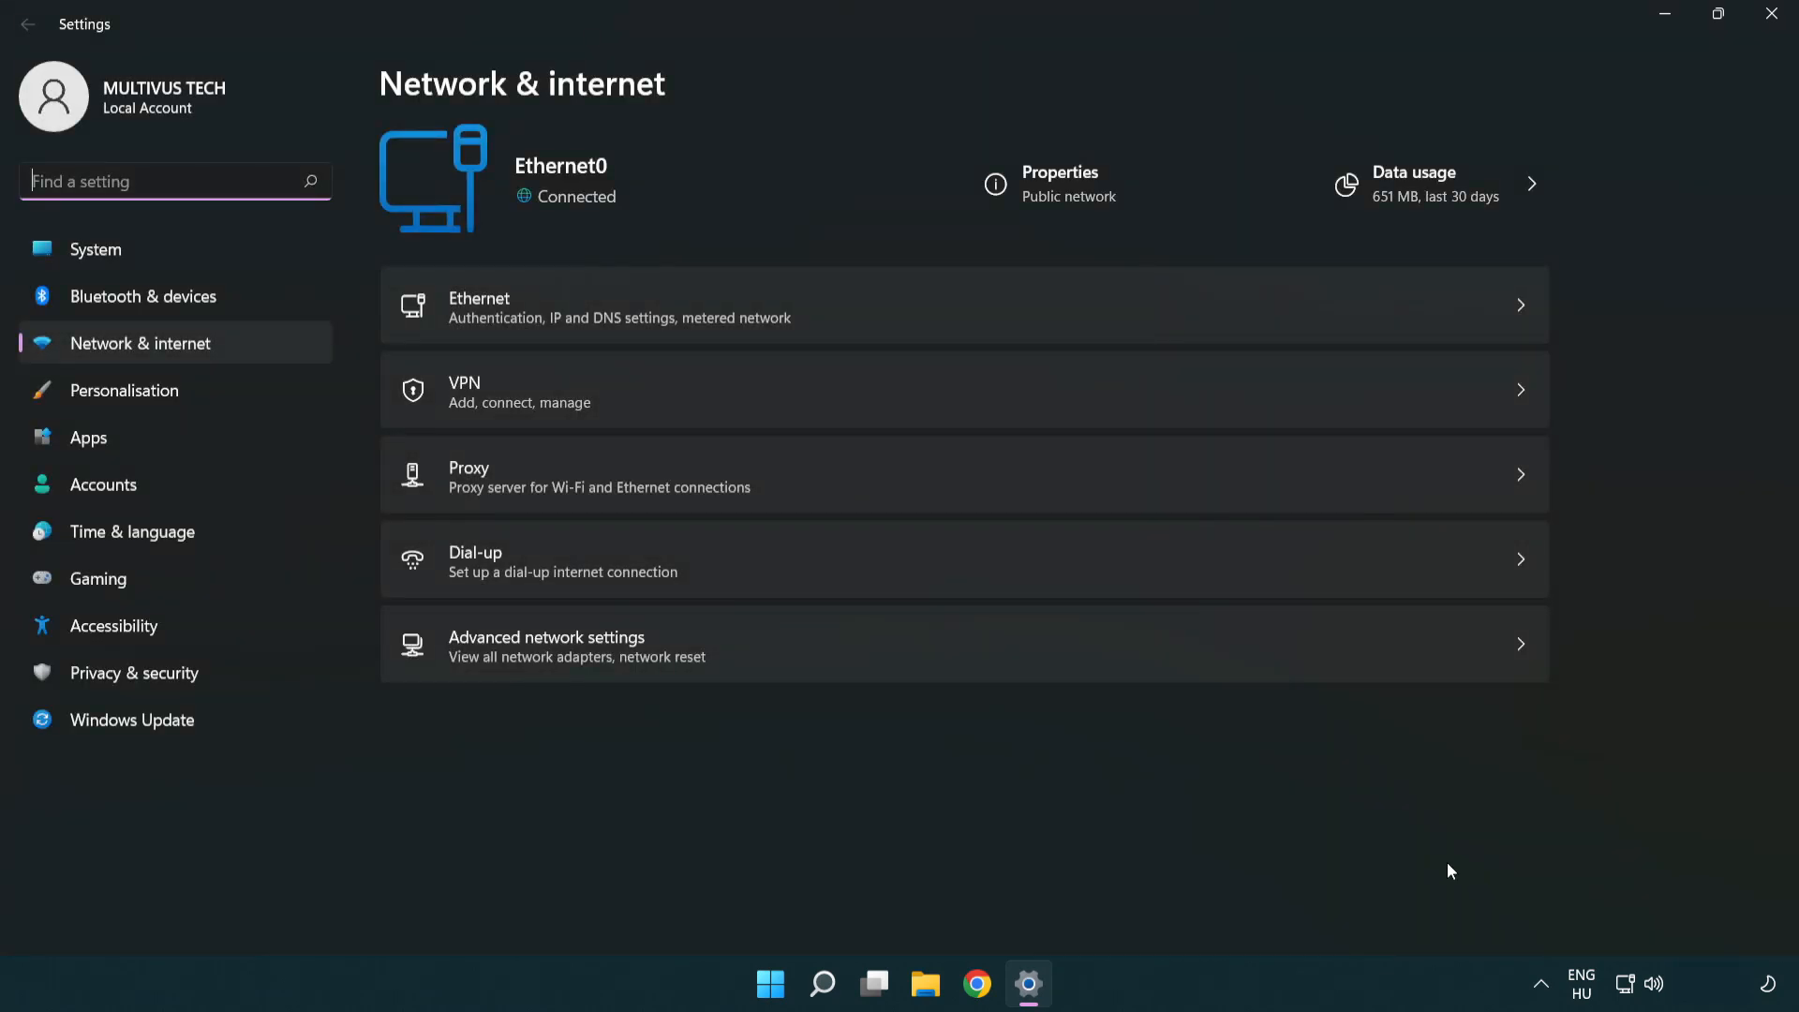
mouse_move(817, 657)
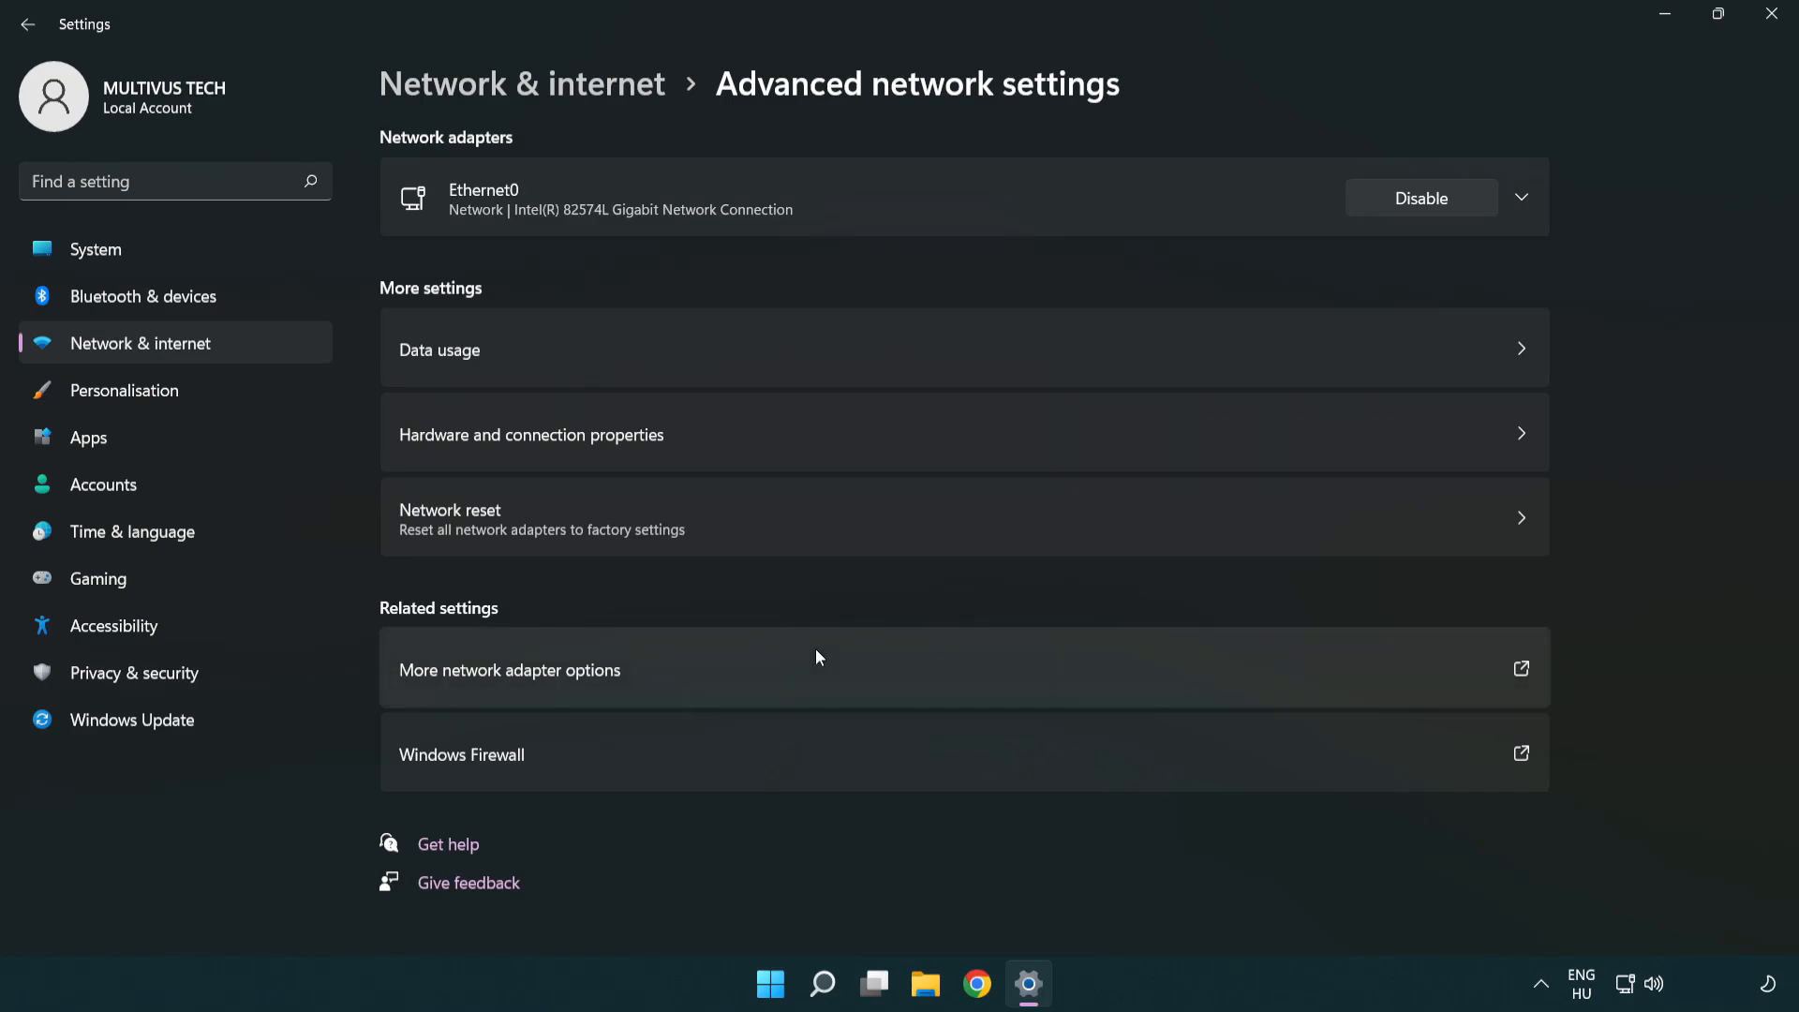
mouse_move(813, 540)
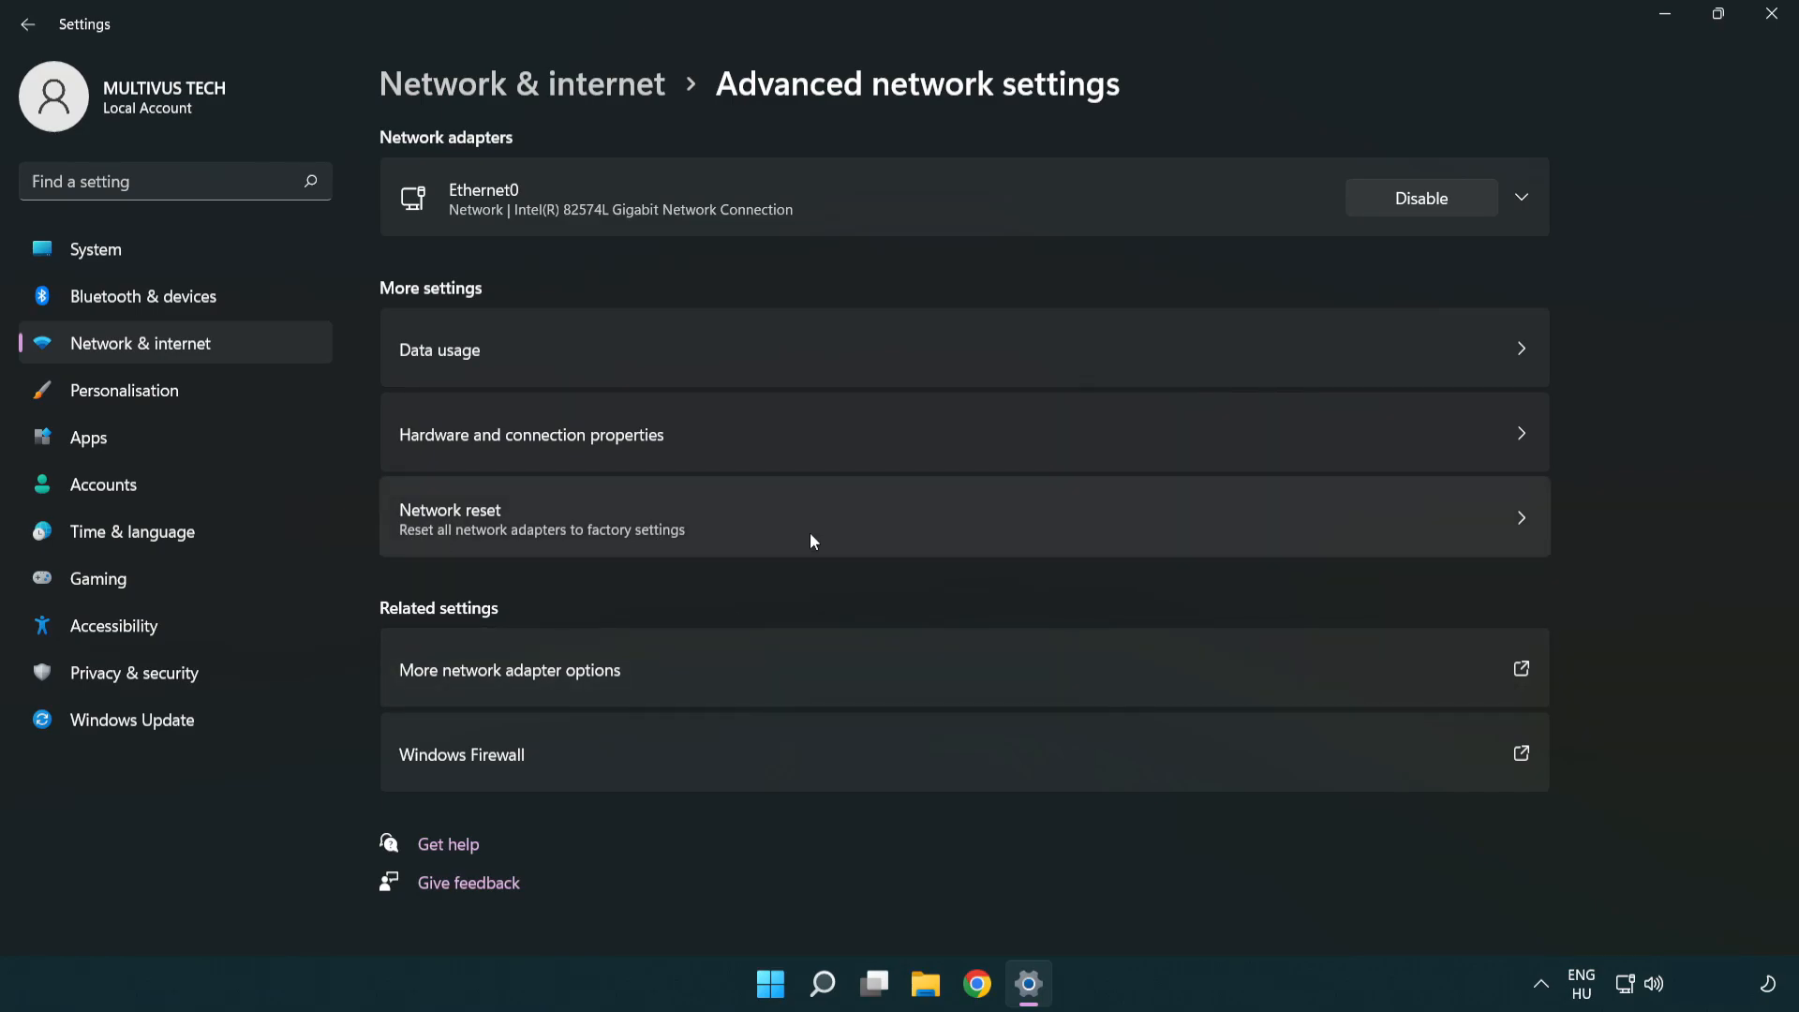
left_click(813, 518)
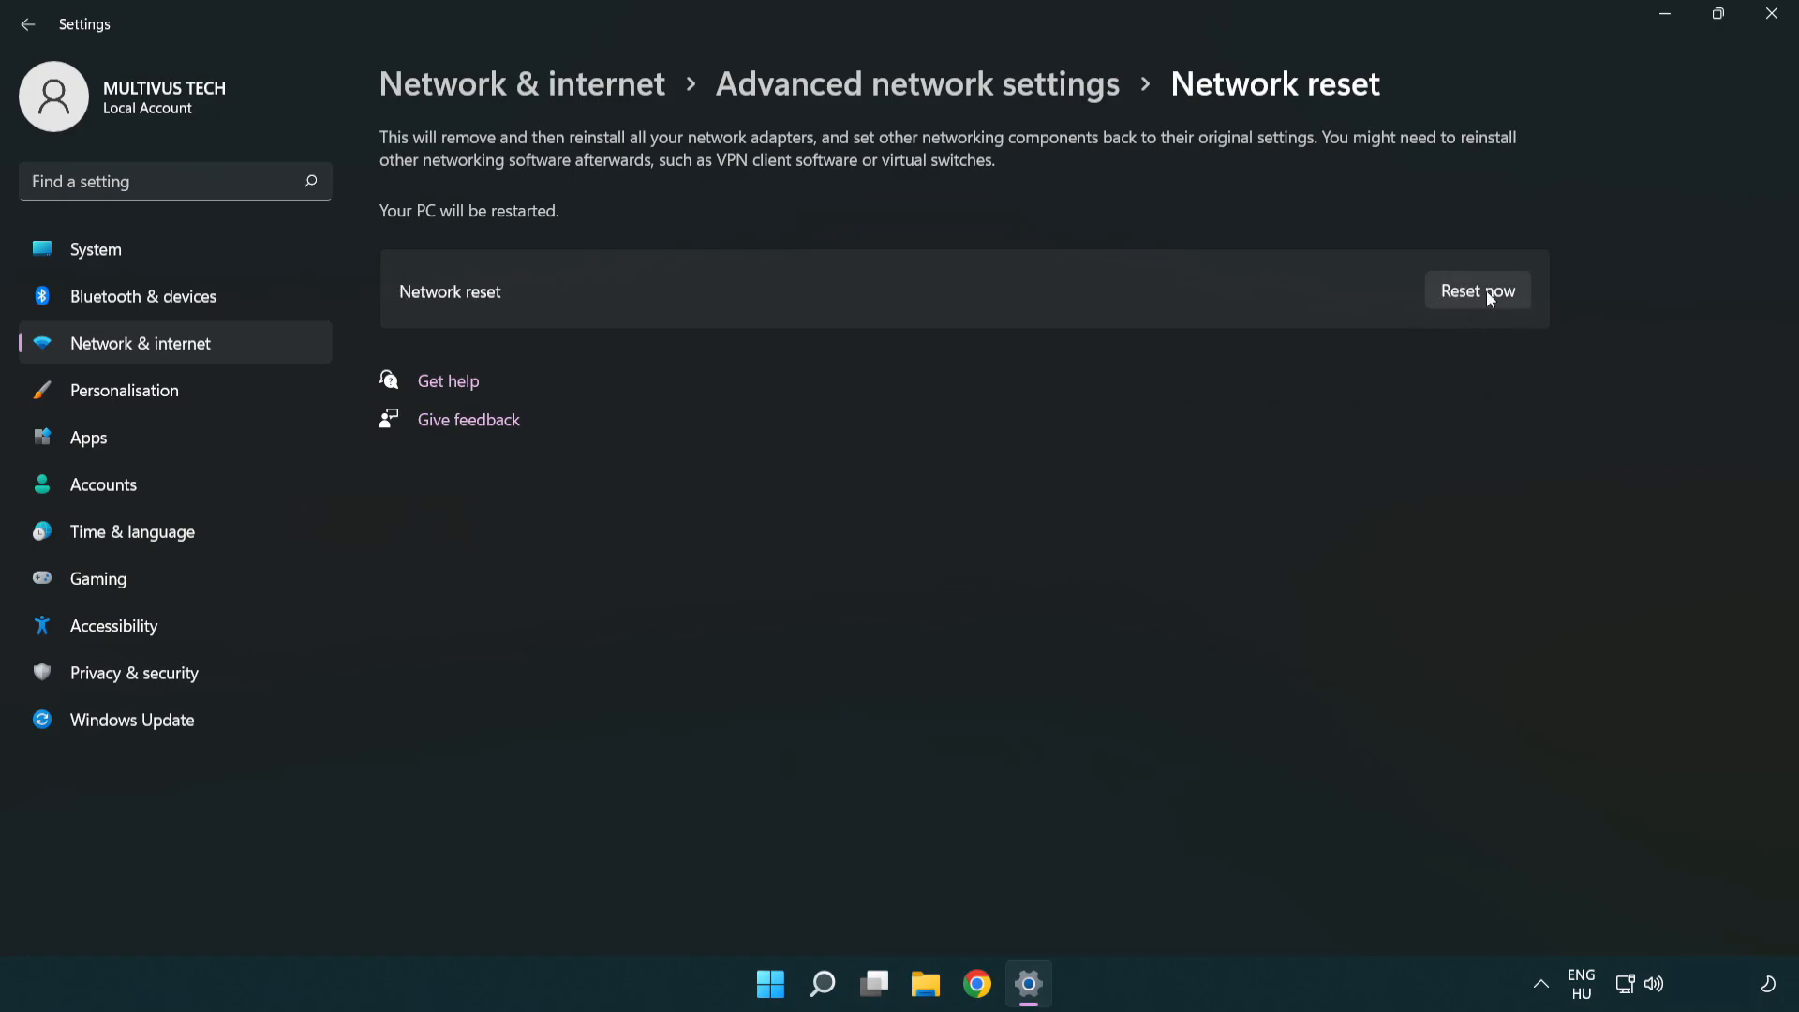
- Trigger the network reset with Reset now, confirm it and dismiss the sign-out warning
left_click(1477, 290)
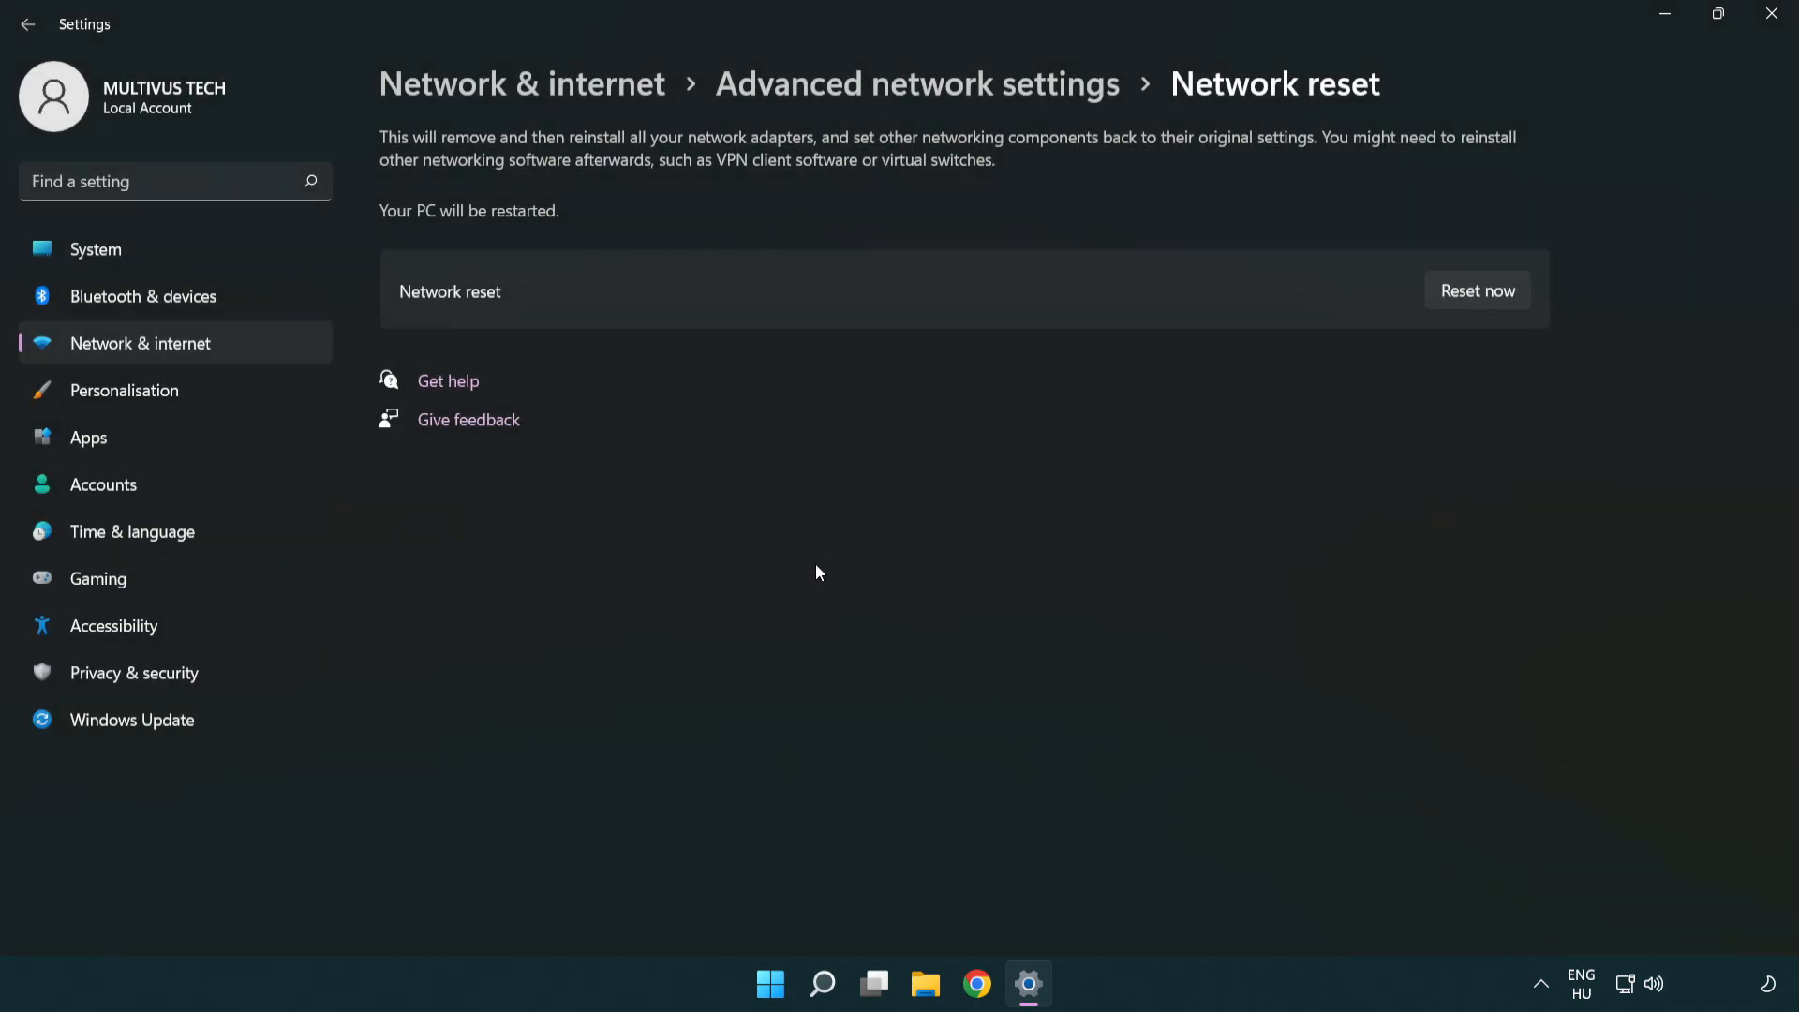
left_click(1477, 291)
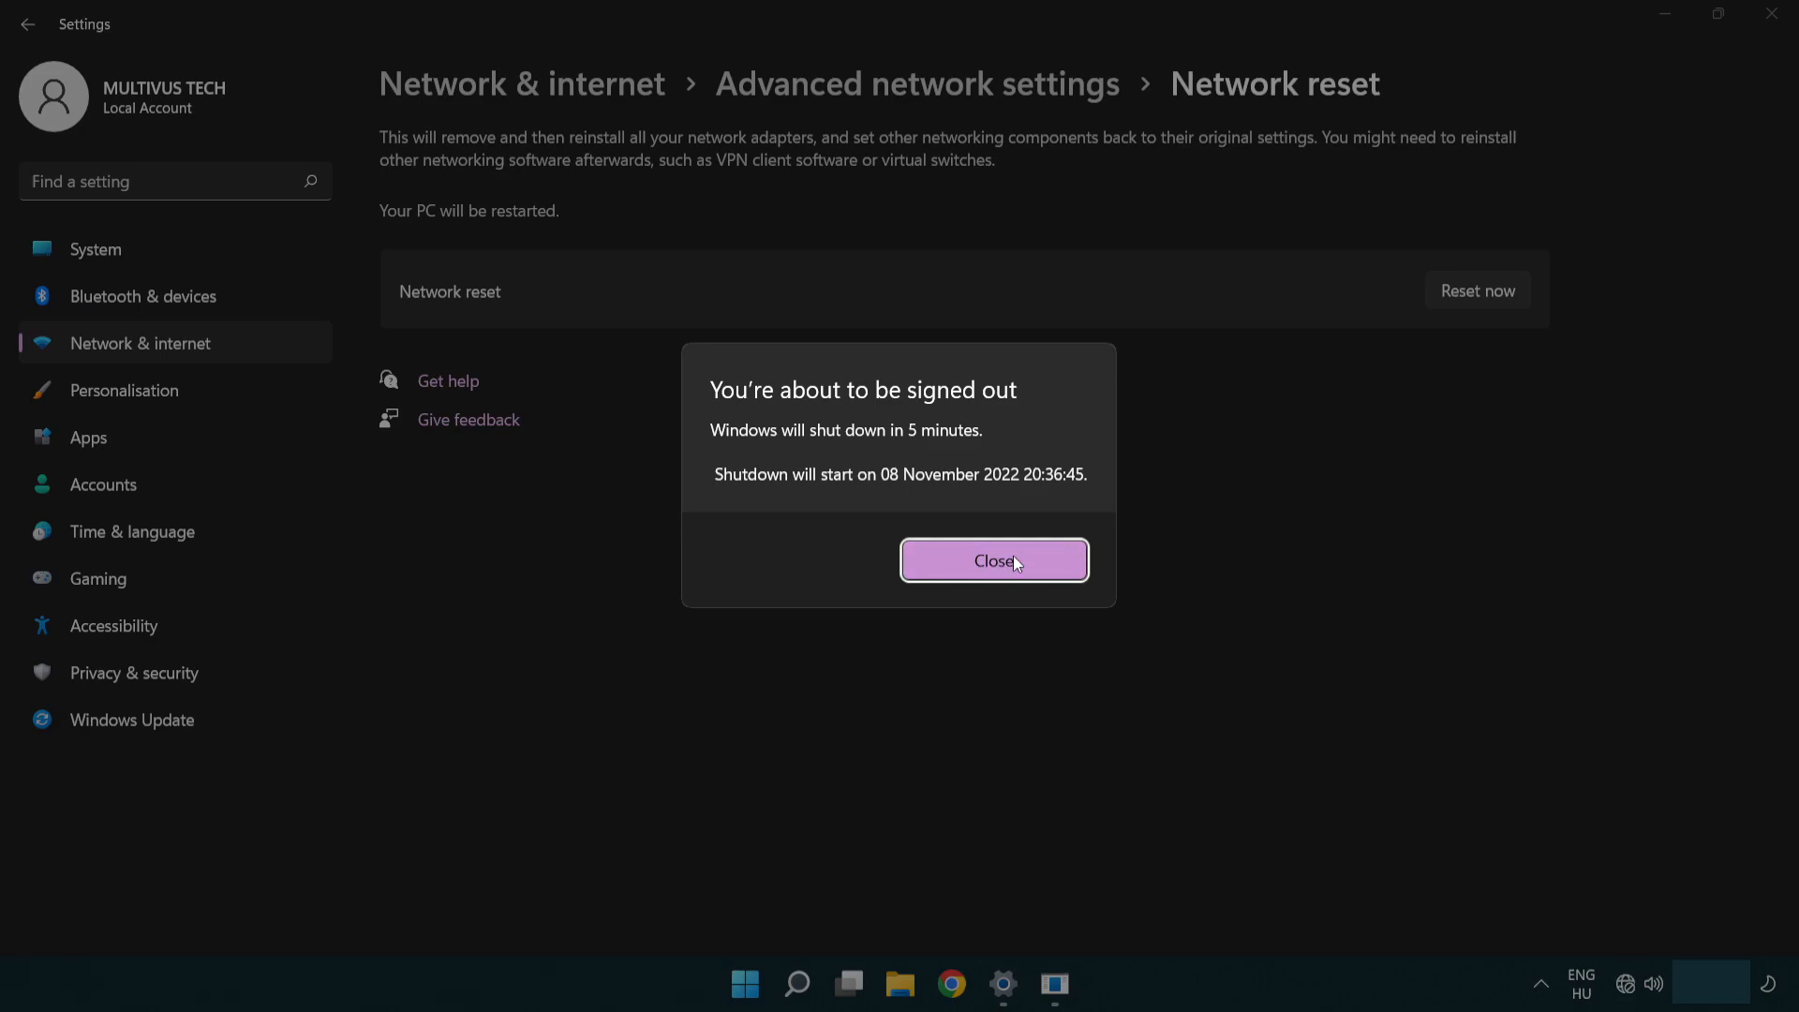
left_click(994, 560)
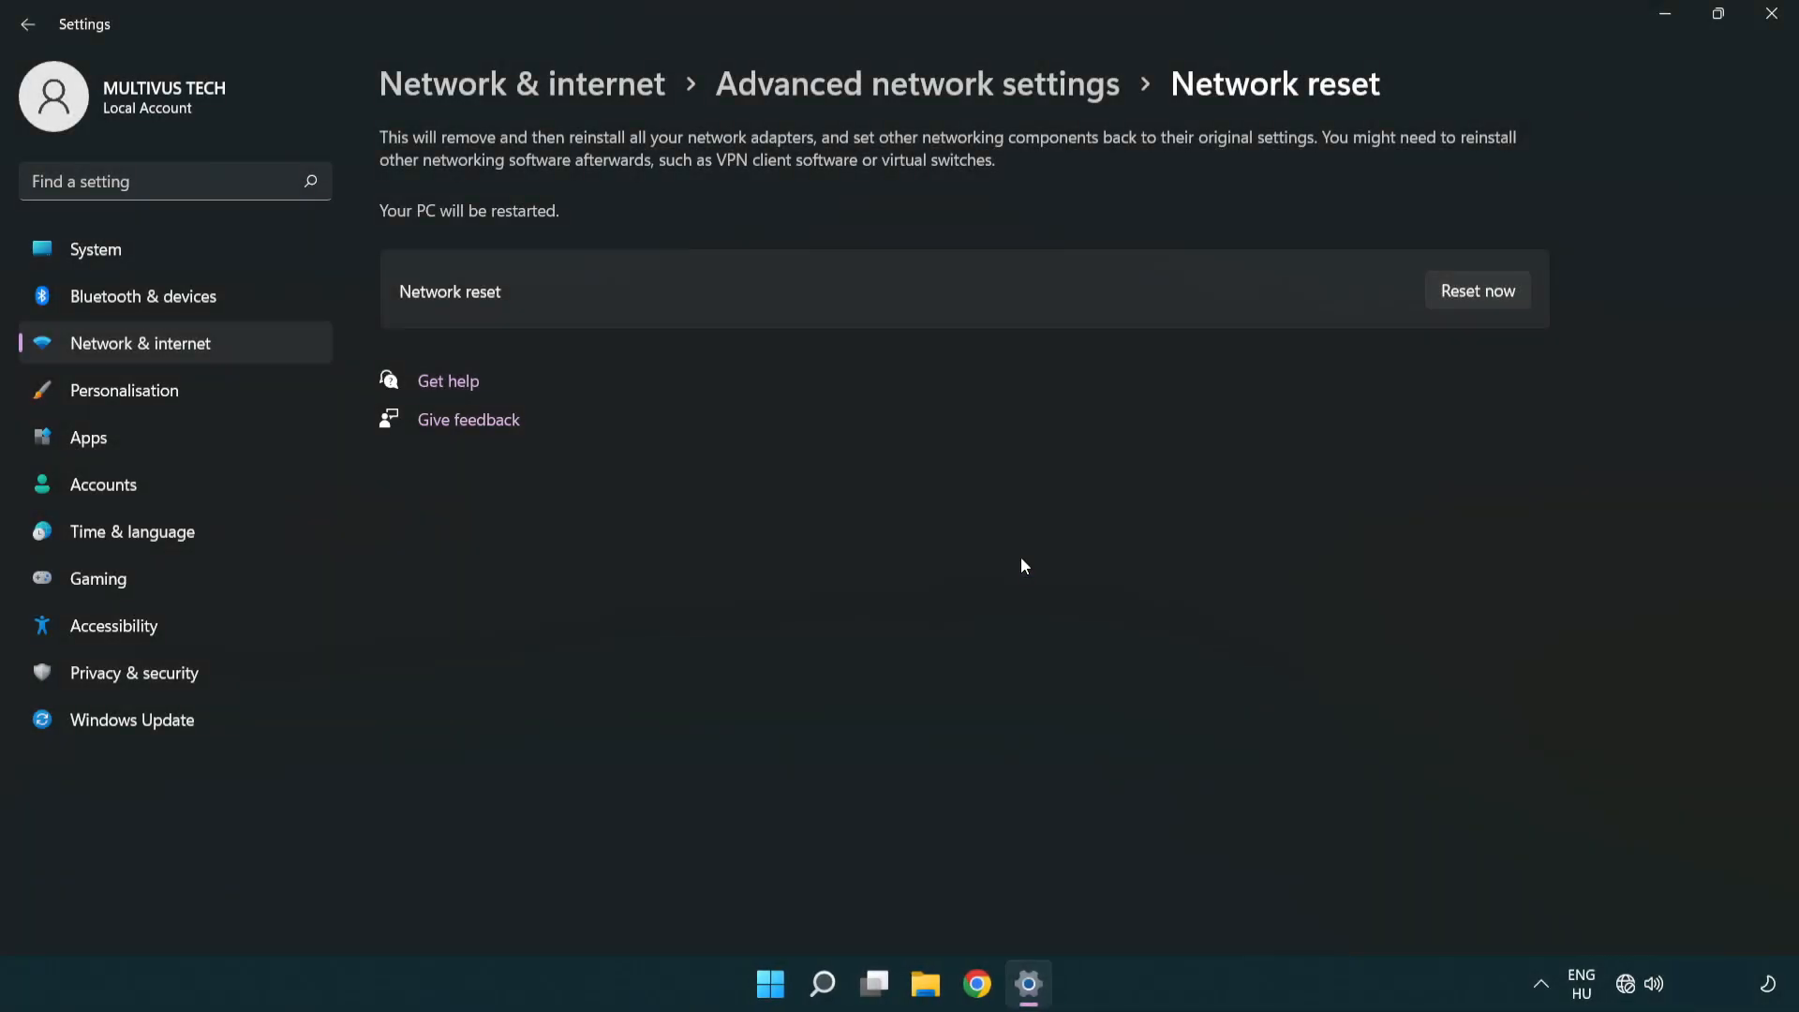
mouse_move(1027, 553)
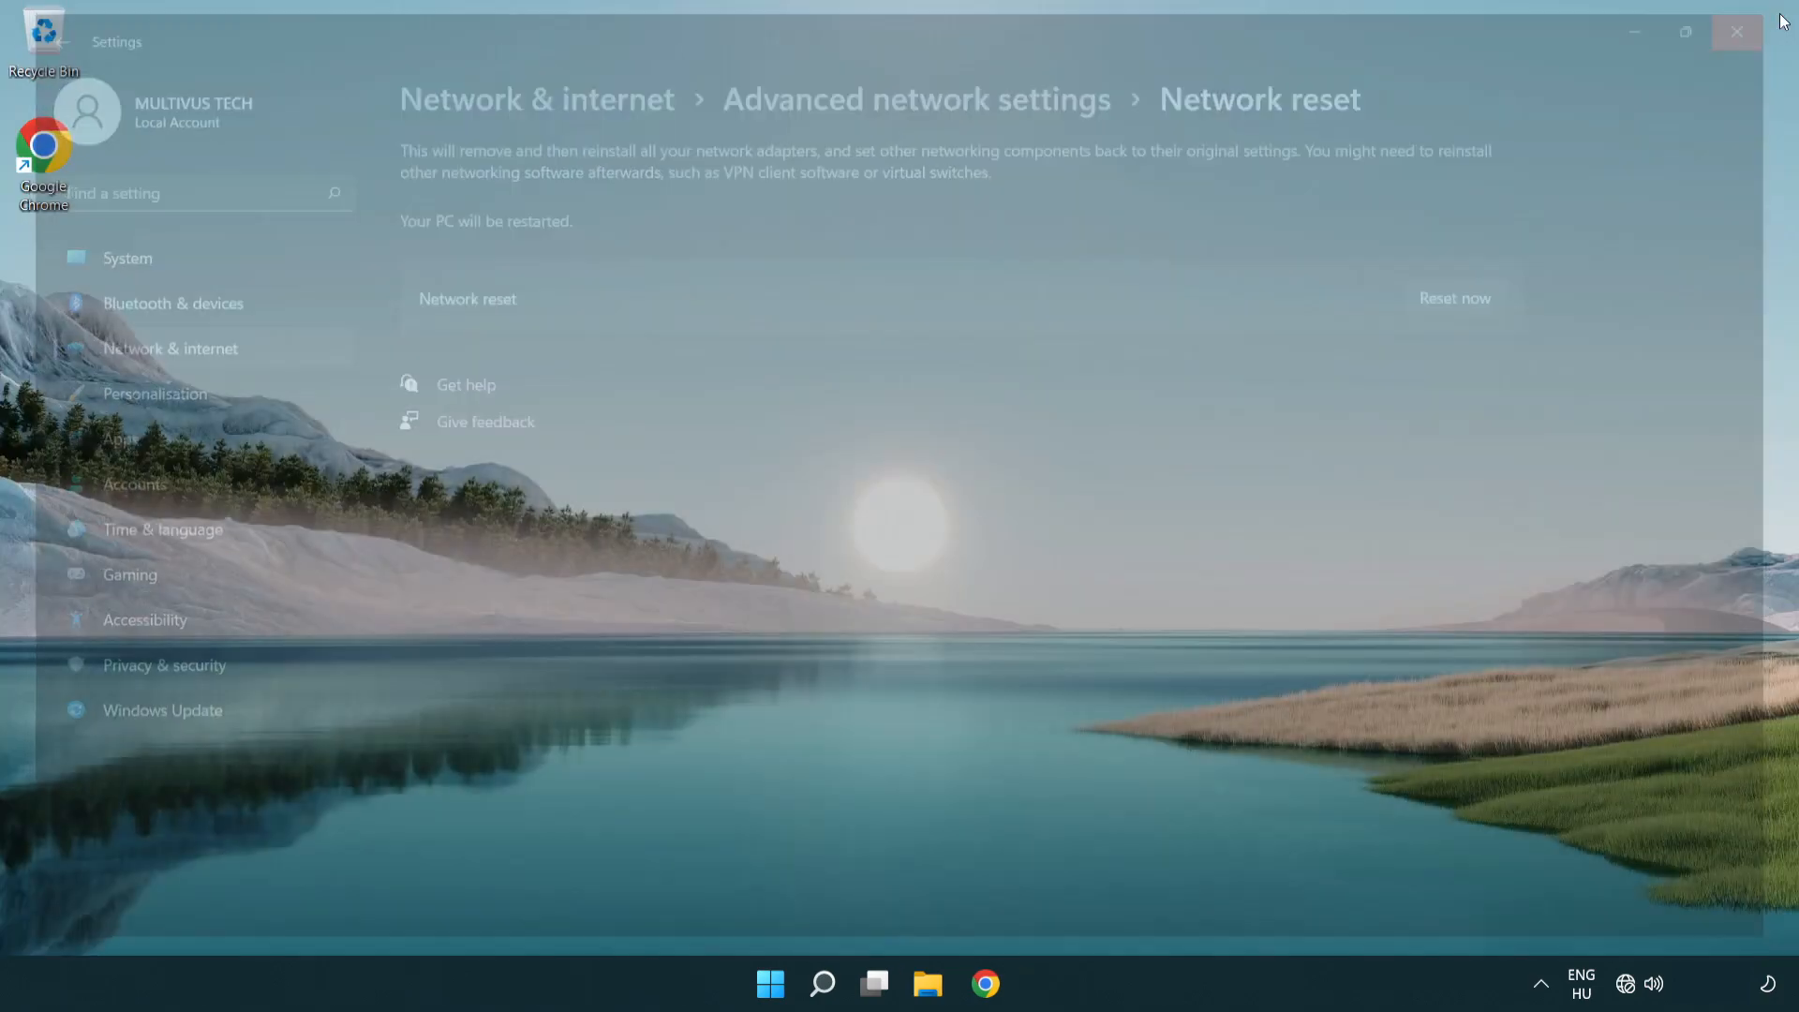
- Close Settings and show the Start menu's Sleep, Shut down and Restart options
left_click(1736, 30)
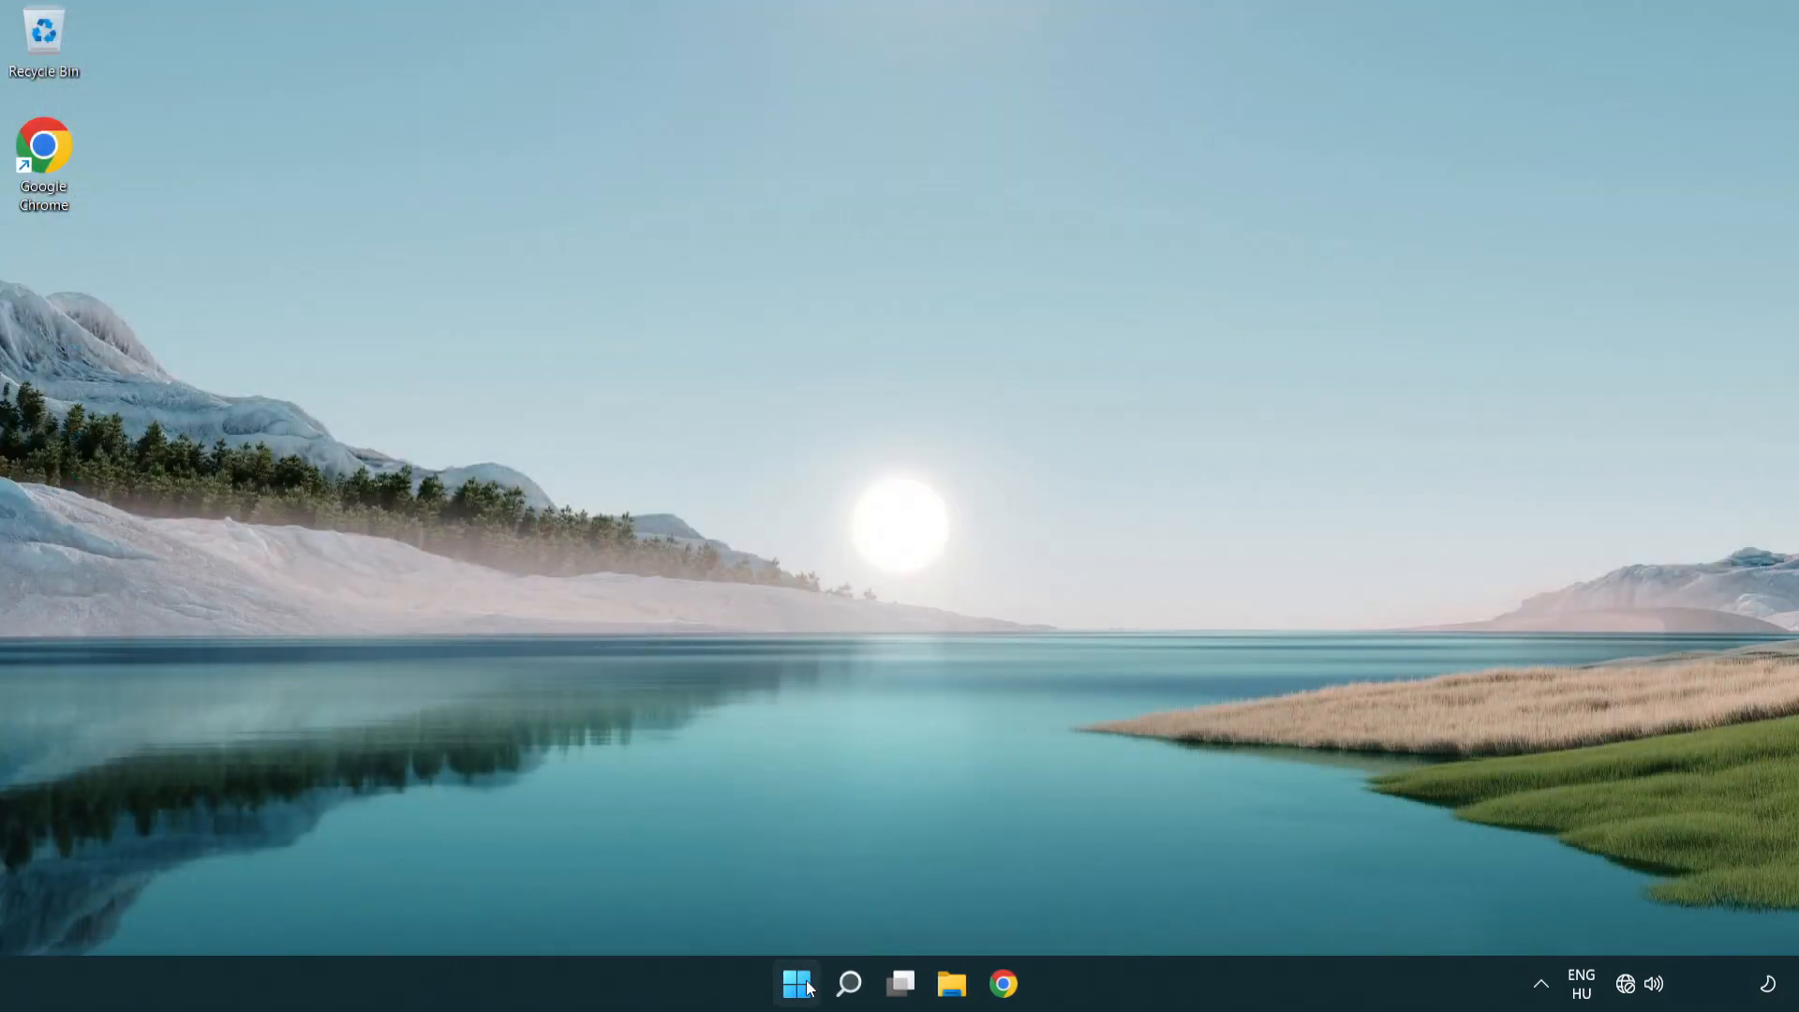
left_click(794, 982)
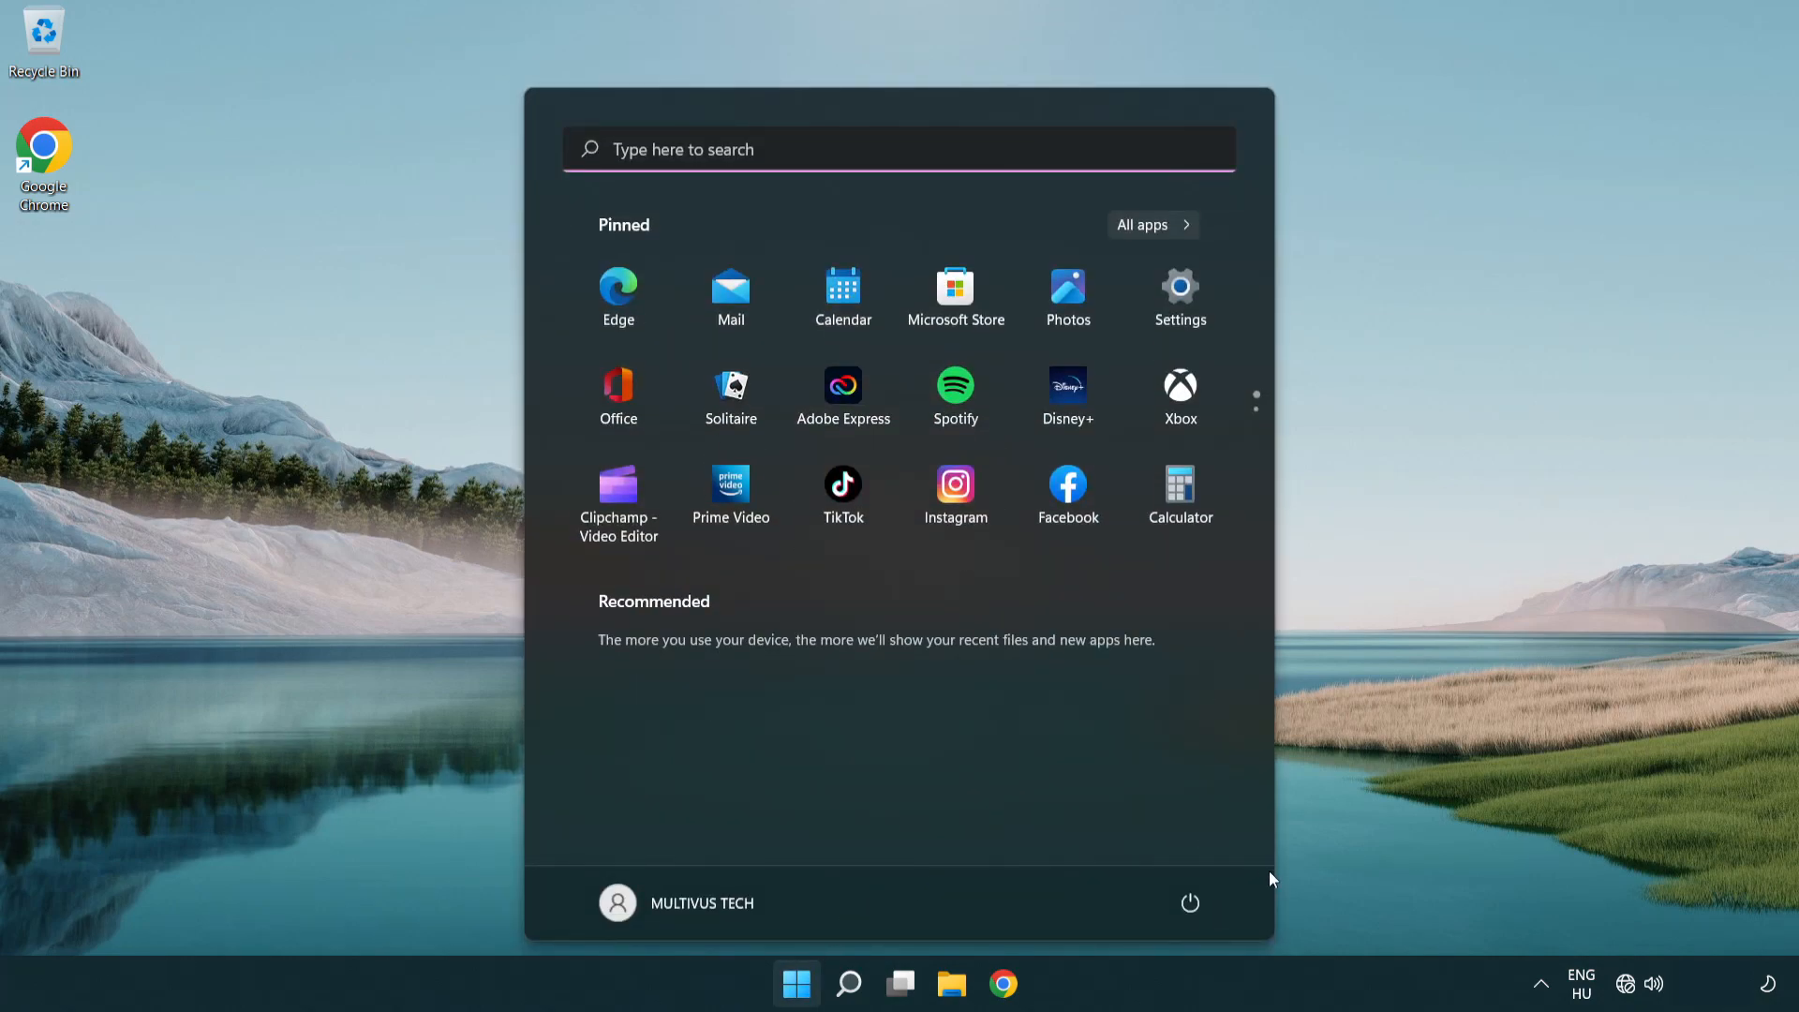
left_click(1189, 902)
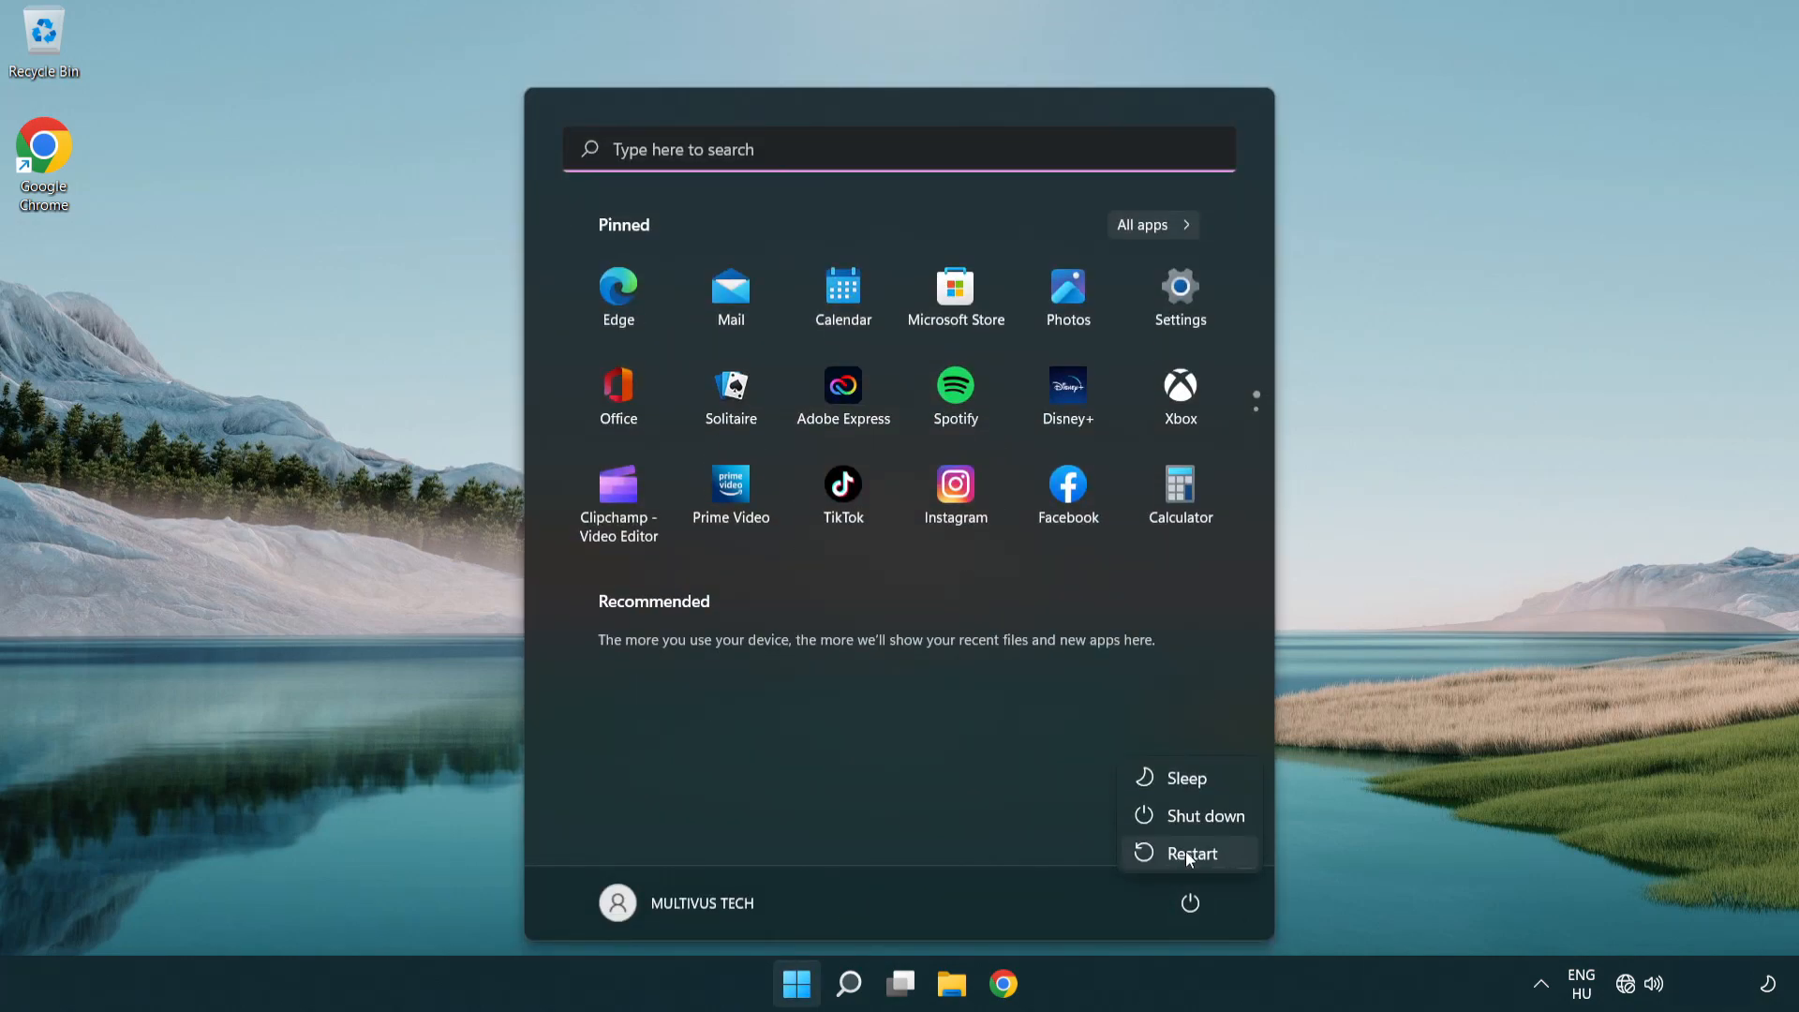